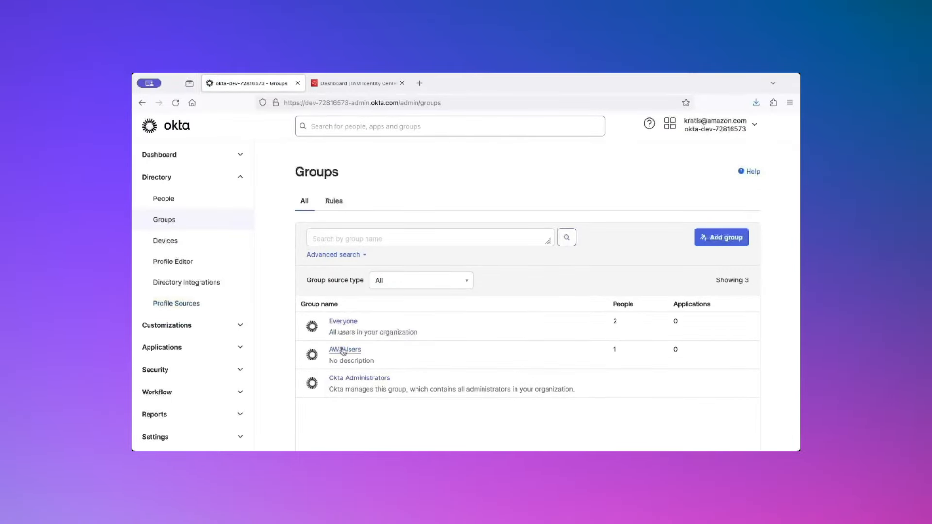
# - View the AWSUsers group's People list showing Test User as an active member
pyautogui.click(343, 349)
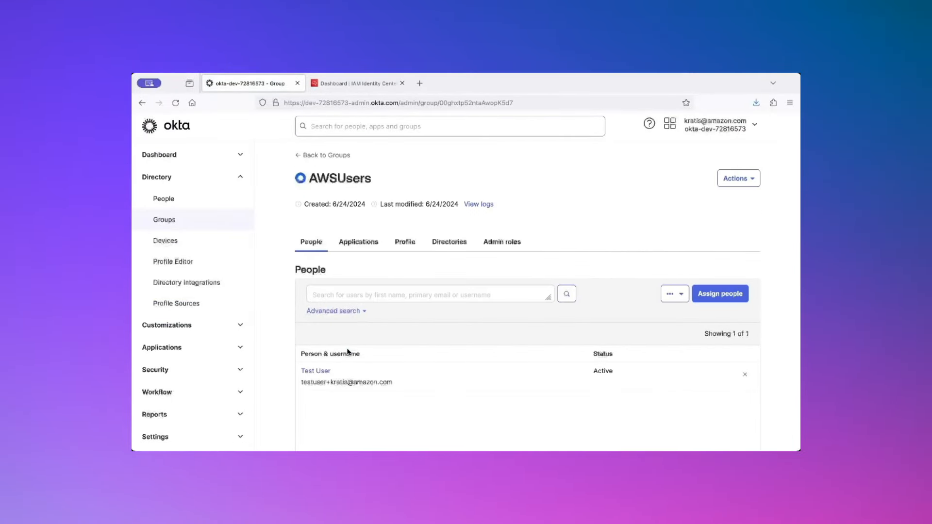
pyautogui.scroll(-3)
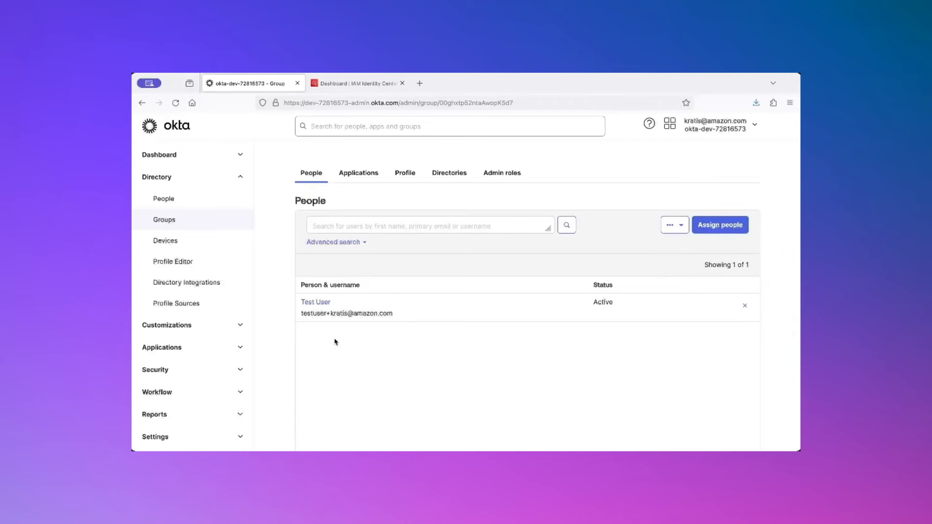
pyautogui.moveTo(279, 358)
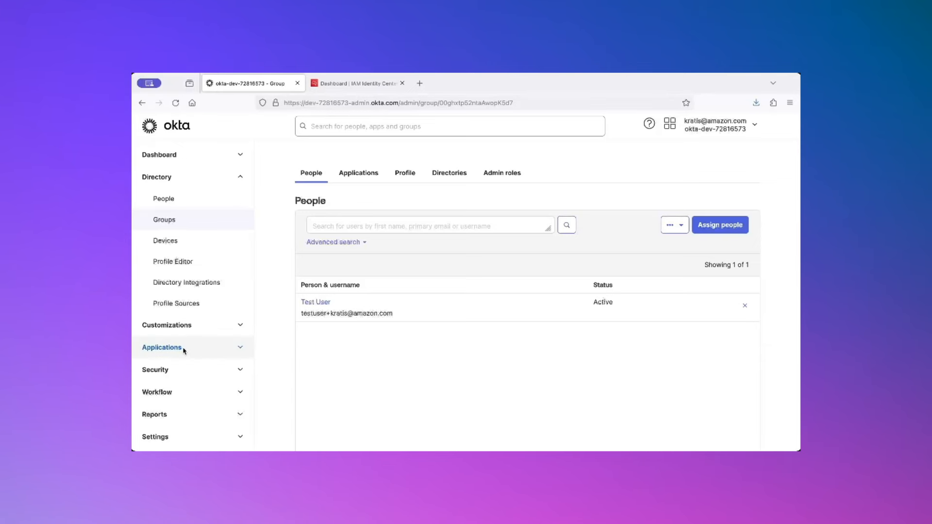
# - Go to Applications and browse the app integration catalog
pyautogui.click(162, 348)
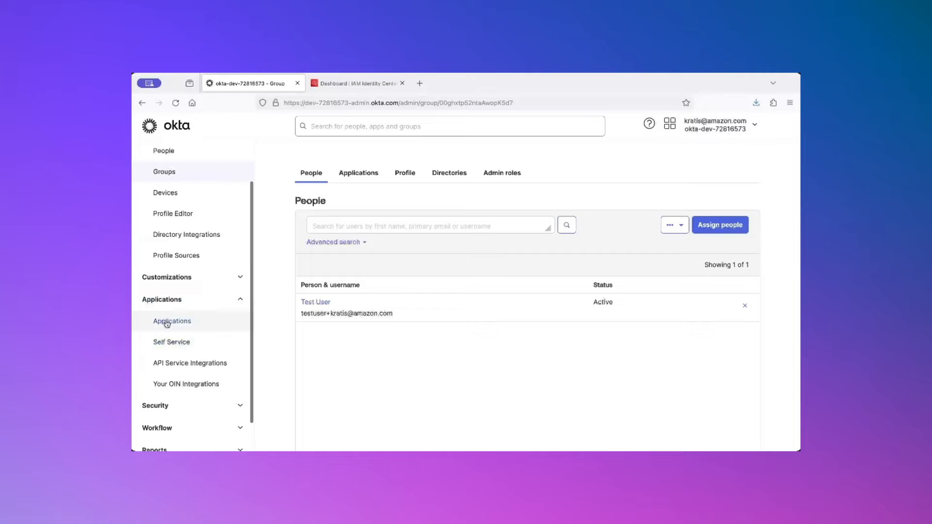
pyautogui.click(172, 322)
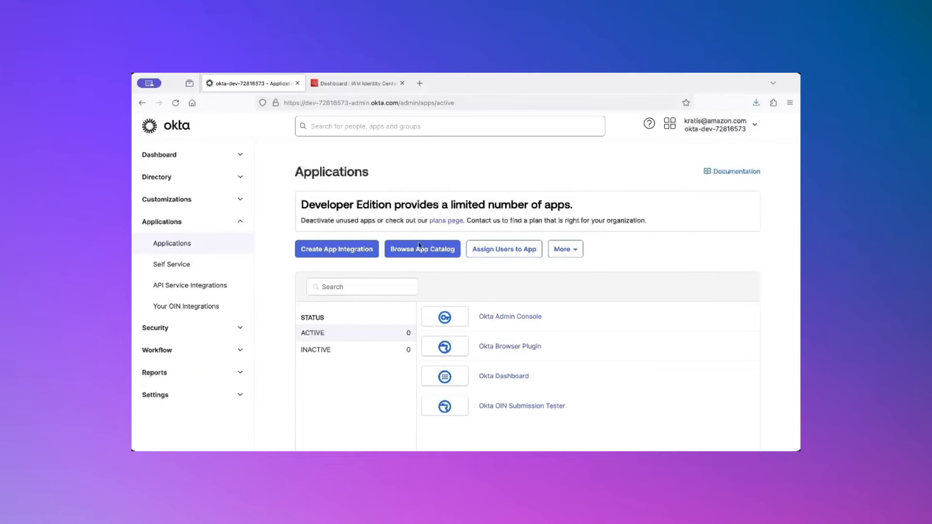
pyautogui.click(421, 249)
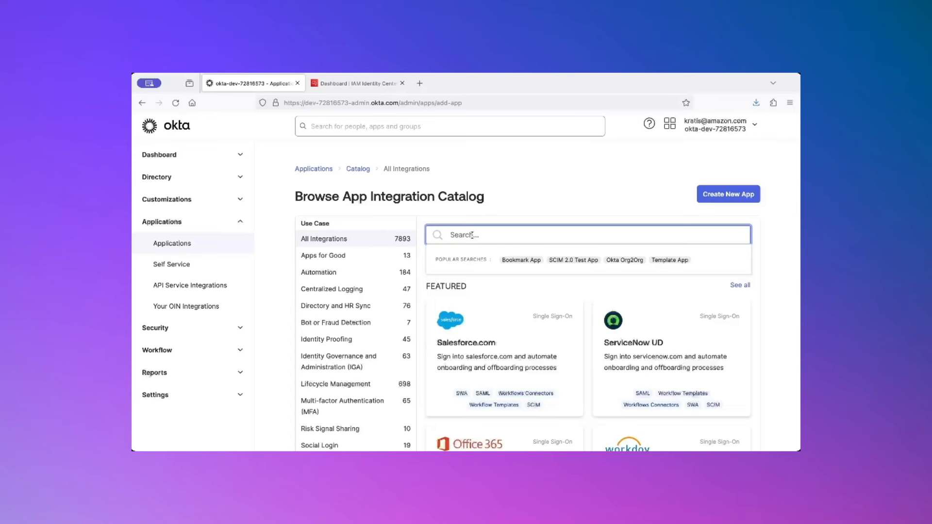
# - Search the catalog for AWS IAM Identity Center and add the integration to the org
pyautogui.write('AWS IAM Identity C')
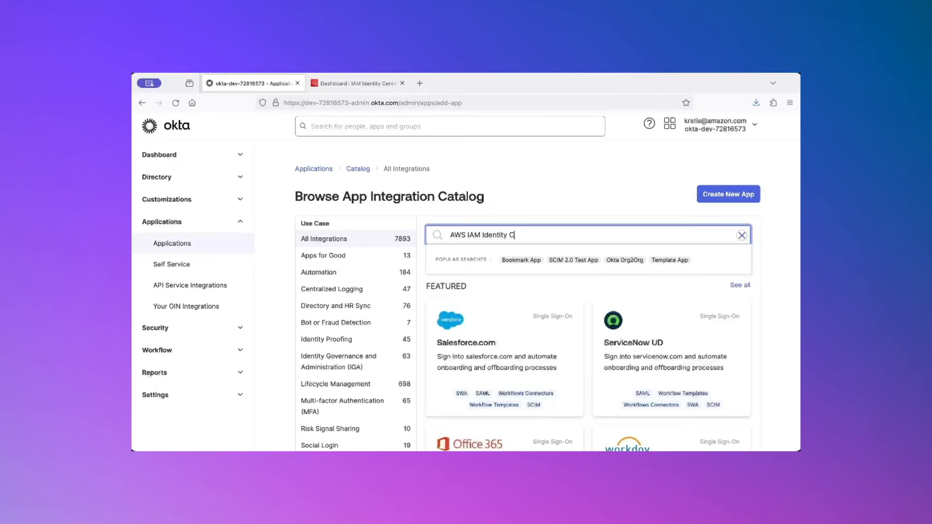
pyautogui.write('enter')
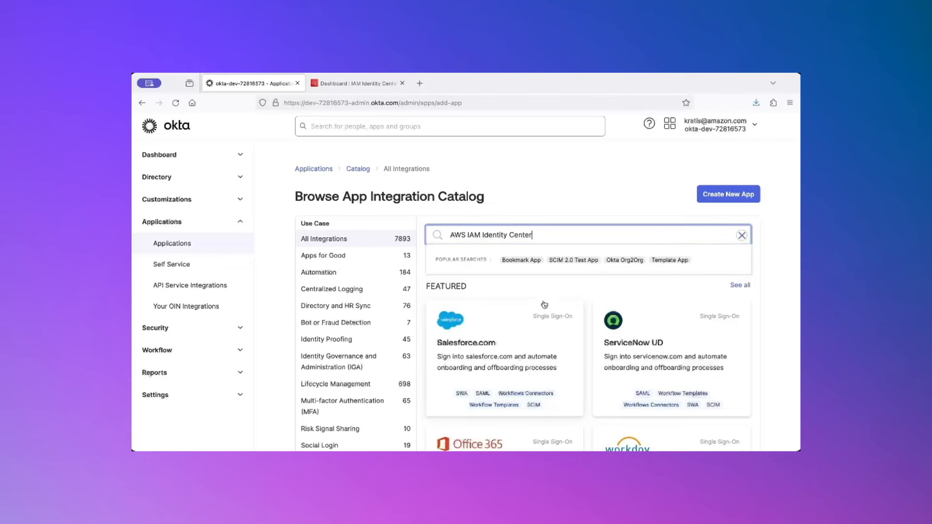
pyautogui.click(503, 343)
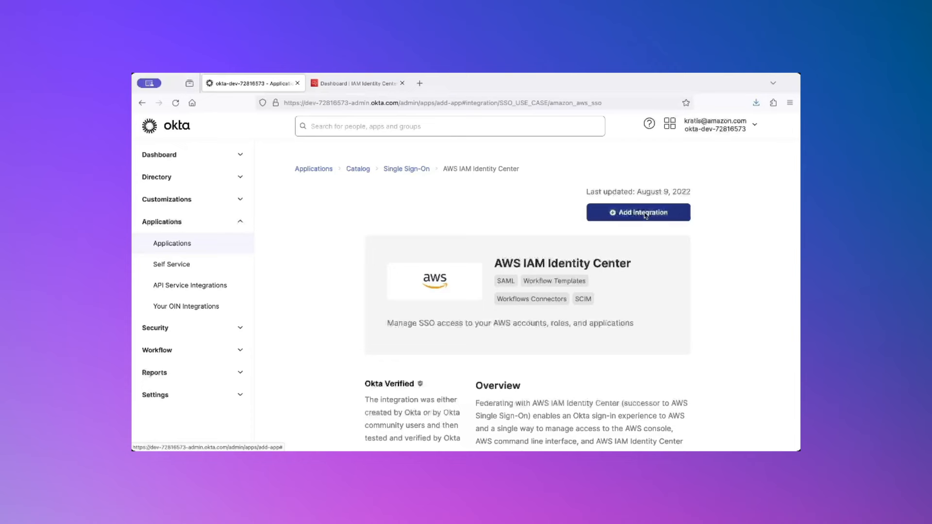
pyautogui.click(637, 212)
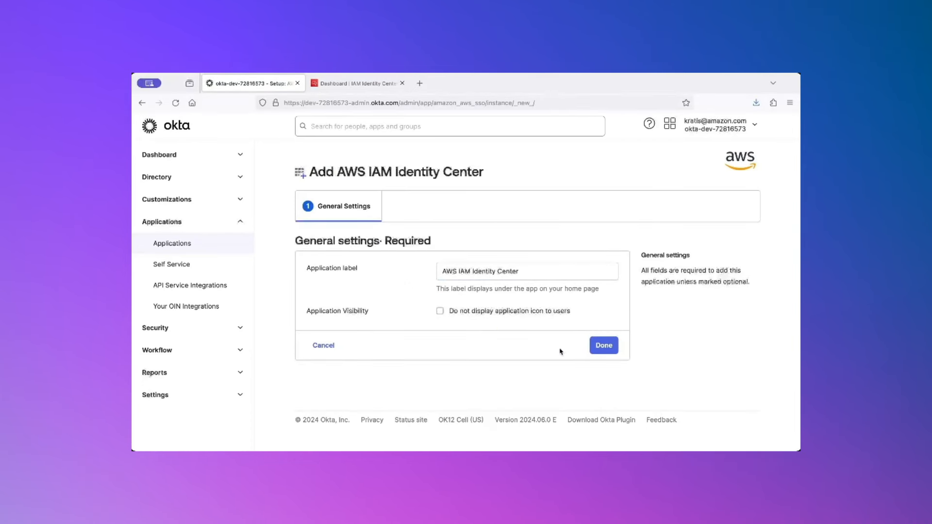
# - Finish adding the app with the default label and review its Sign On SAML signing certificate
pyautogui.click(603, 345)
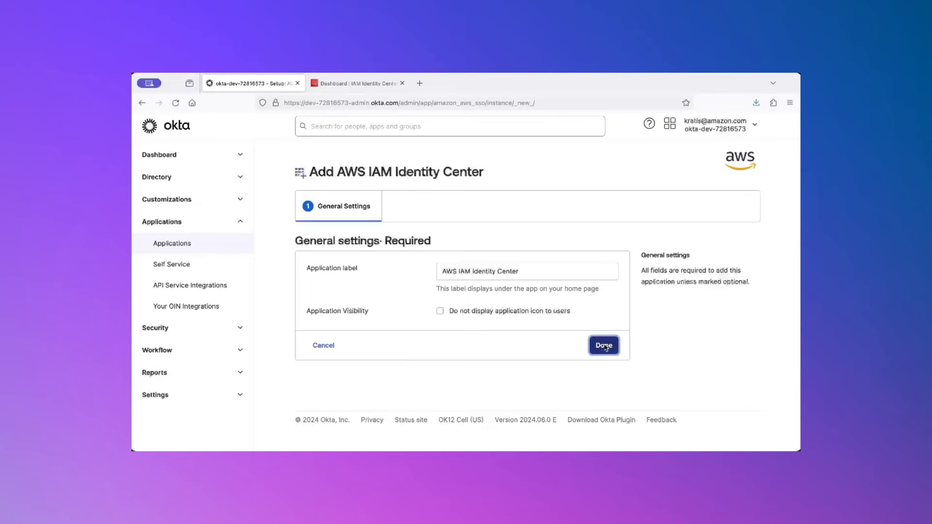
pyautogui.click(602, 345)
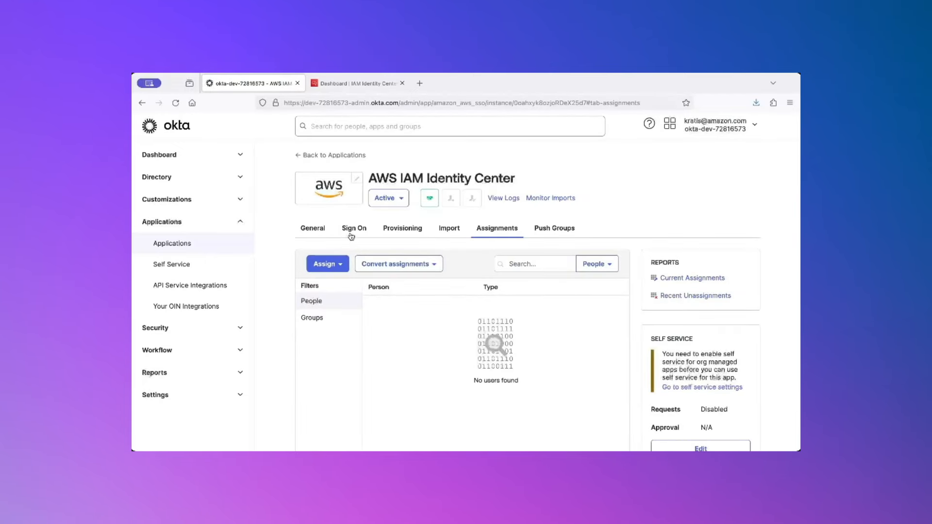
pyautogui.click(354, 227)
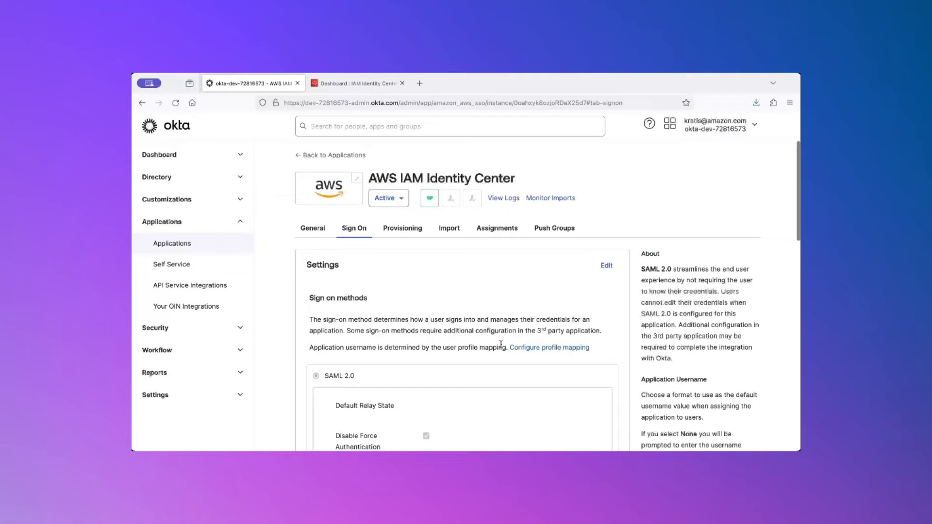
pyautogui.scroll(-3)
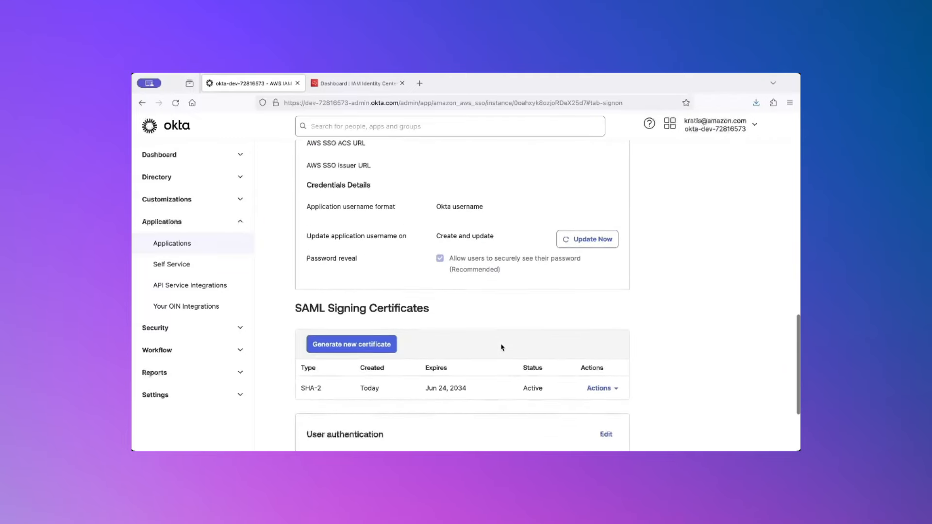
pyautogui.scroll(-3)
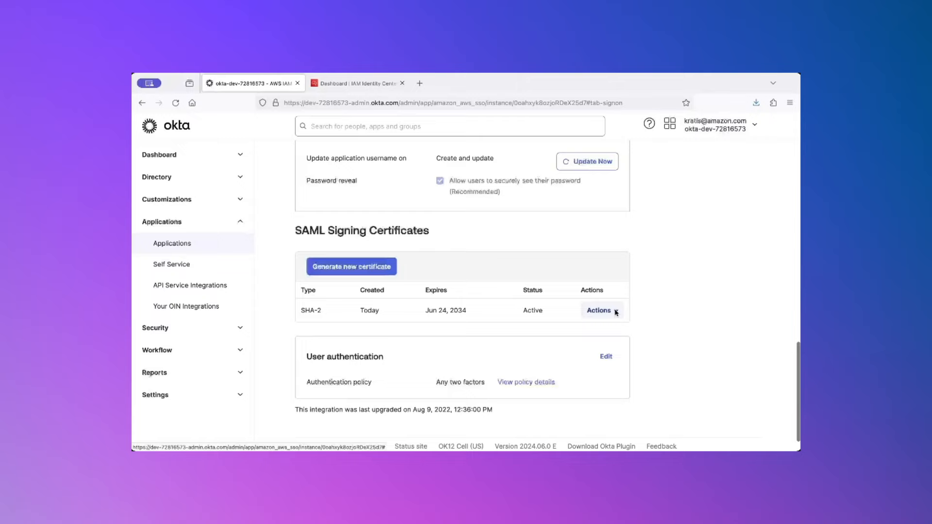
# - View the signing certificate's IdP metadata XML, then switch to the IAM Identity Center dashboard
pyautogui.click(602, 310)
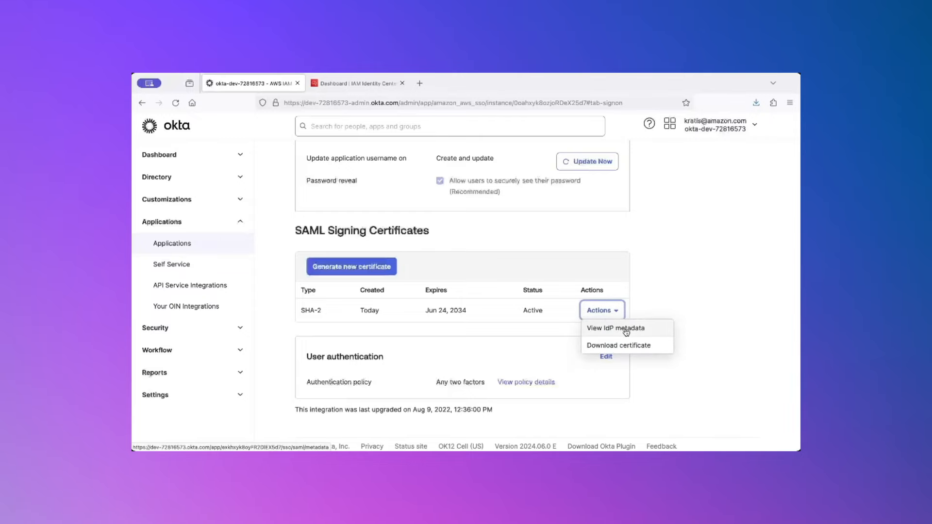
pyautogui.click(616, 328)
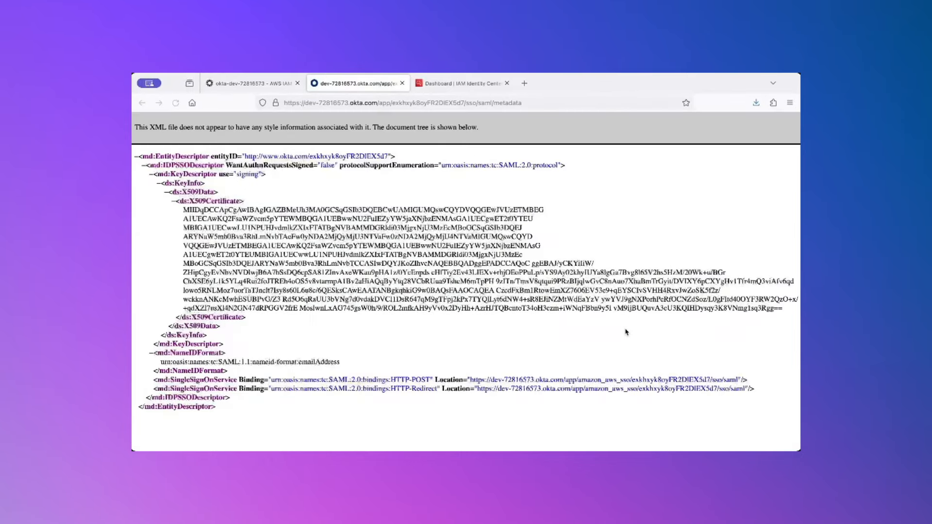
pyautogui.click(789, 102)
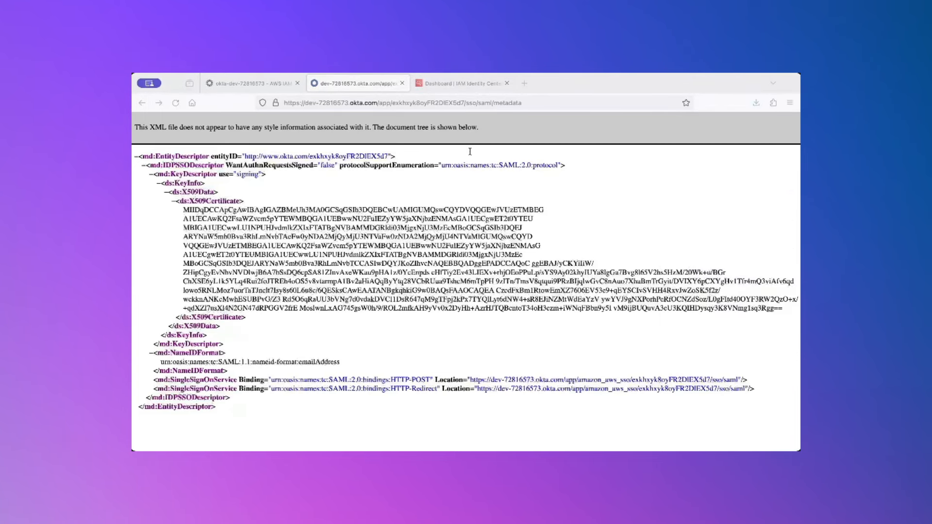
pyautogui.click(460, 83)
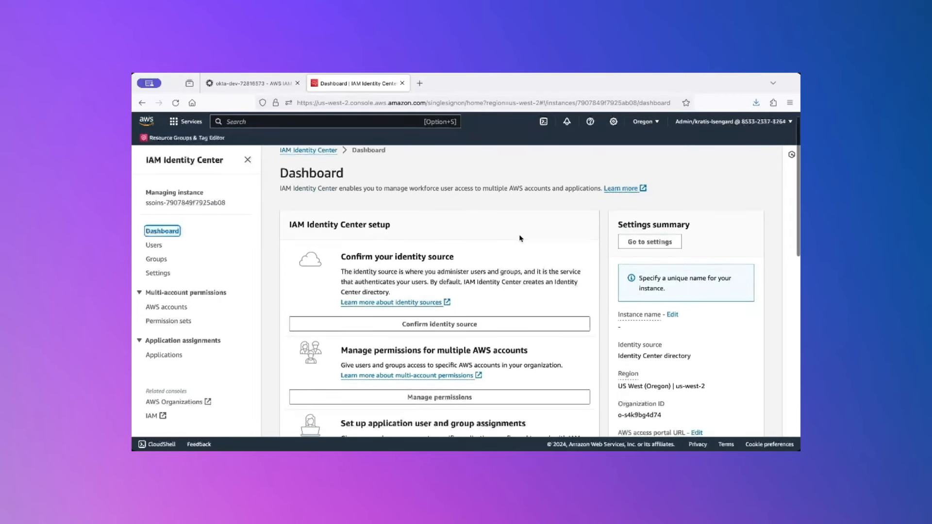
# - From the identity source settings, start the Change identity source wizard
pyautogui.scroll(-3)
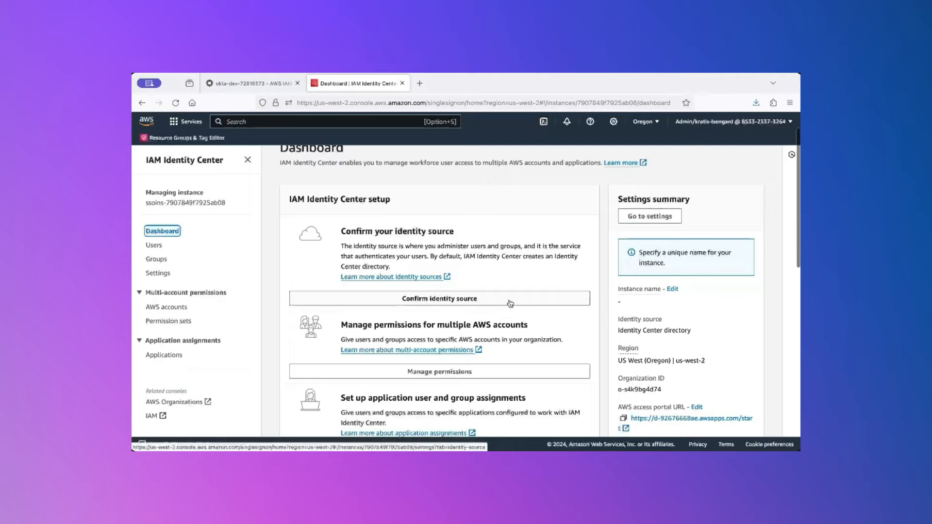
pyautogui.click(158, 273)
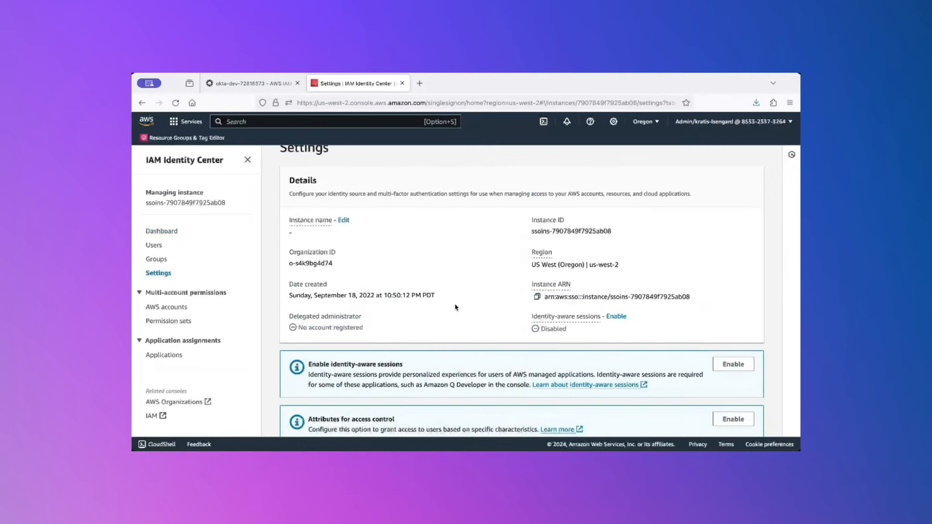
pyautogui.scroll(-3)
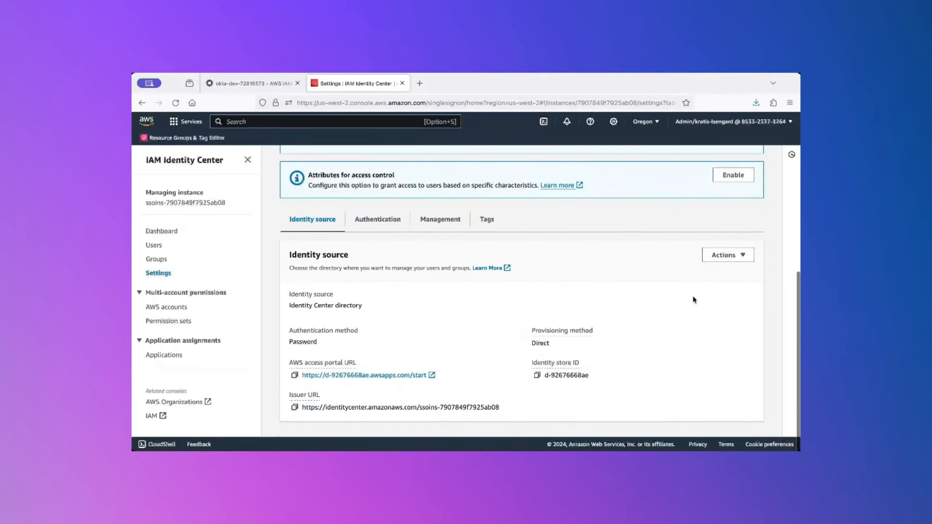
pyautogui.click(727, 254)
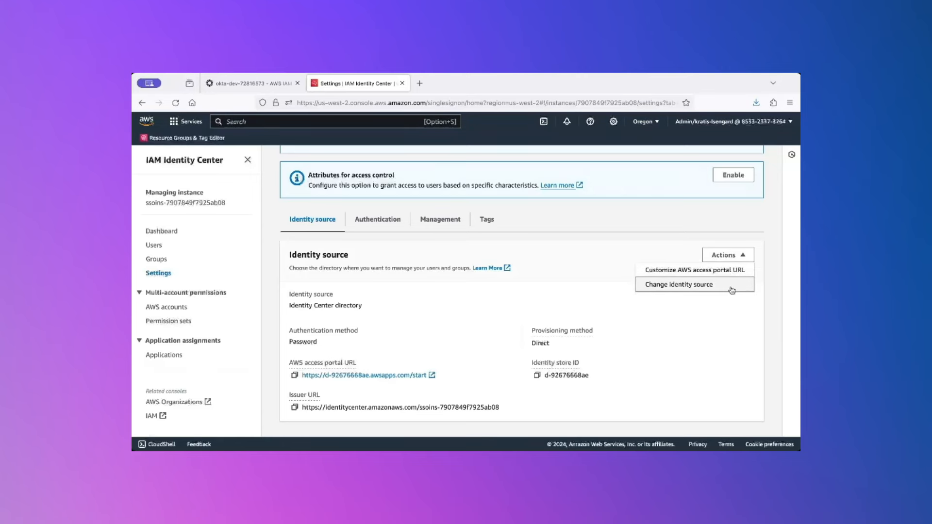
pyautogui.click(677, 285)
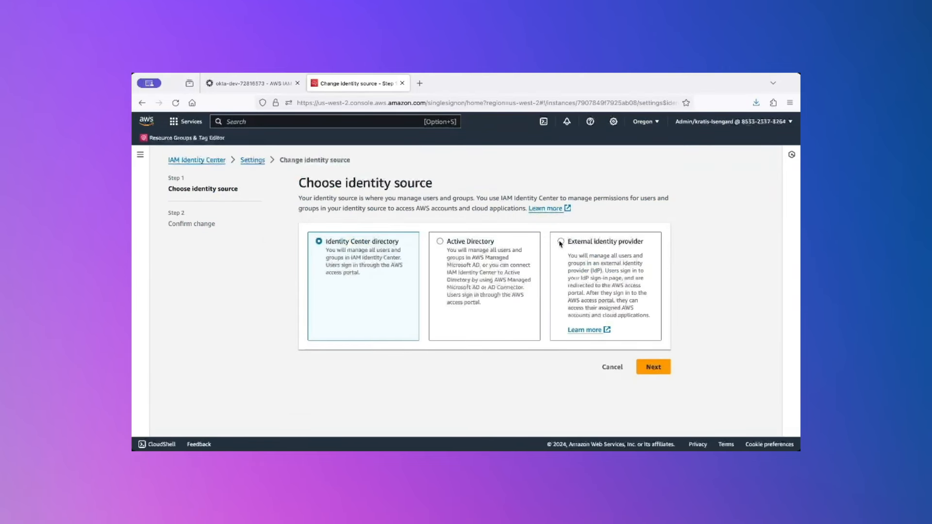
# - Choose External identity provider as the source and continue to its configuration step
pyautogui.click(559, 242)
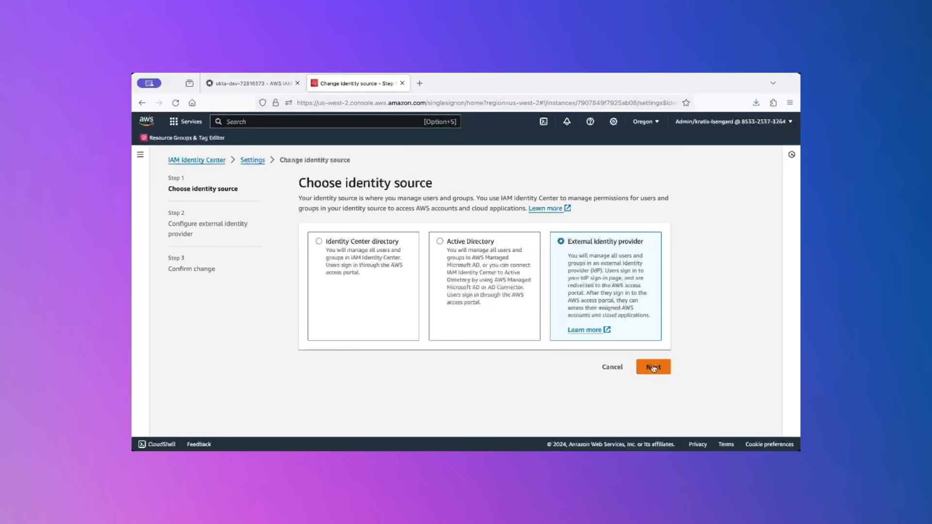
pyautogui.click(653, 366)
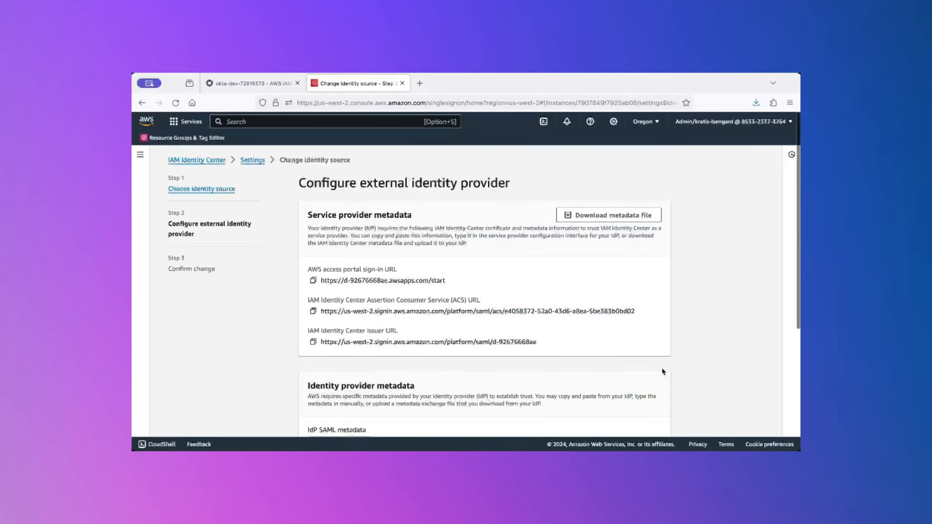
pyautogui.moveTo(282, 343)
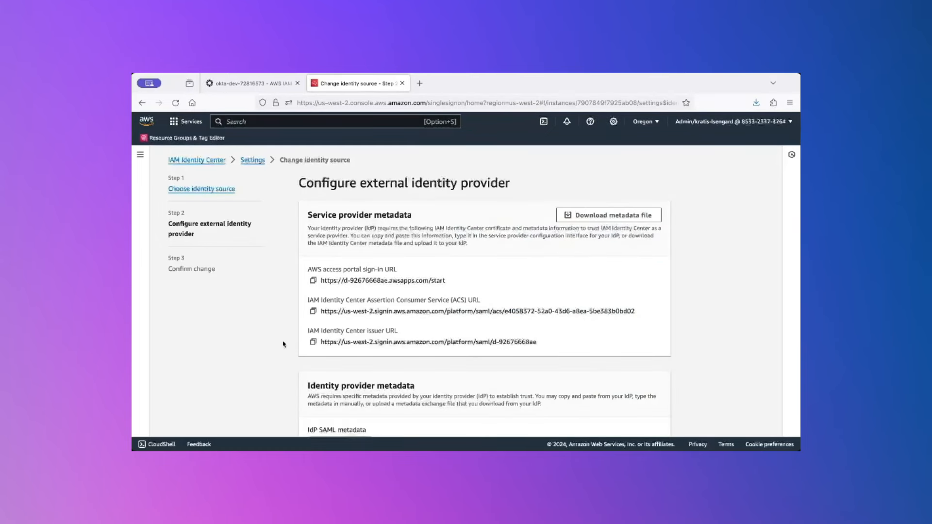
pyautogui.scroll(-3)
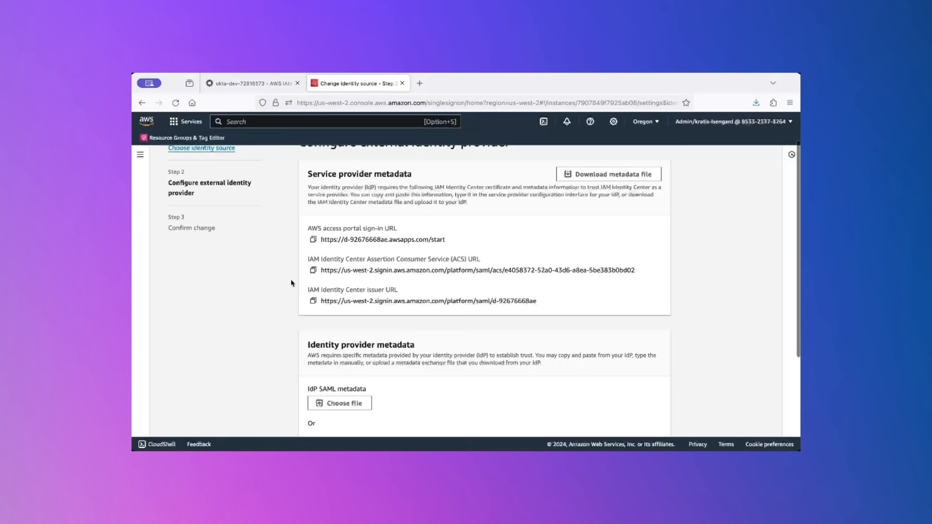
pyautogui.scroll(-3)
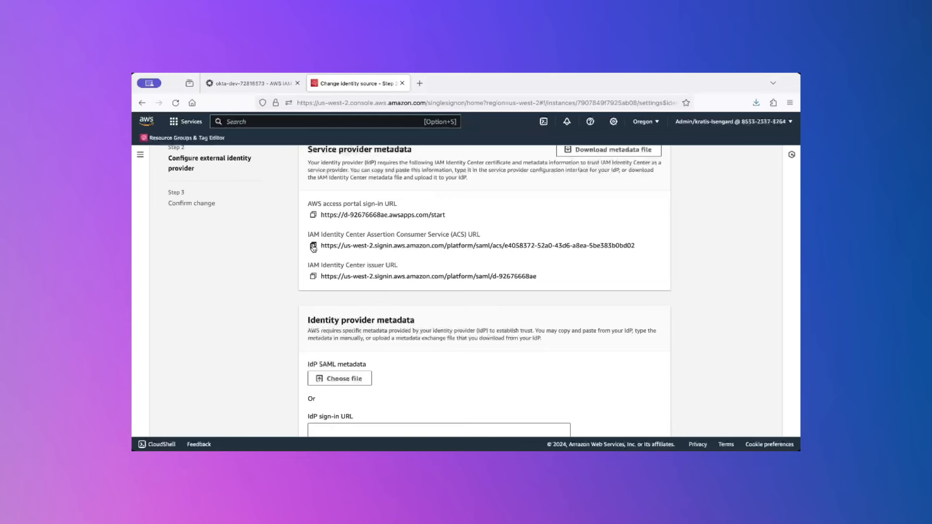
# - Copy the IAM Identity Center ACS URL and issuer URL from the service provider metadata
pyautogui.click(312, 245)
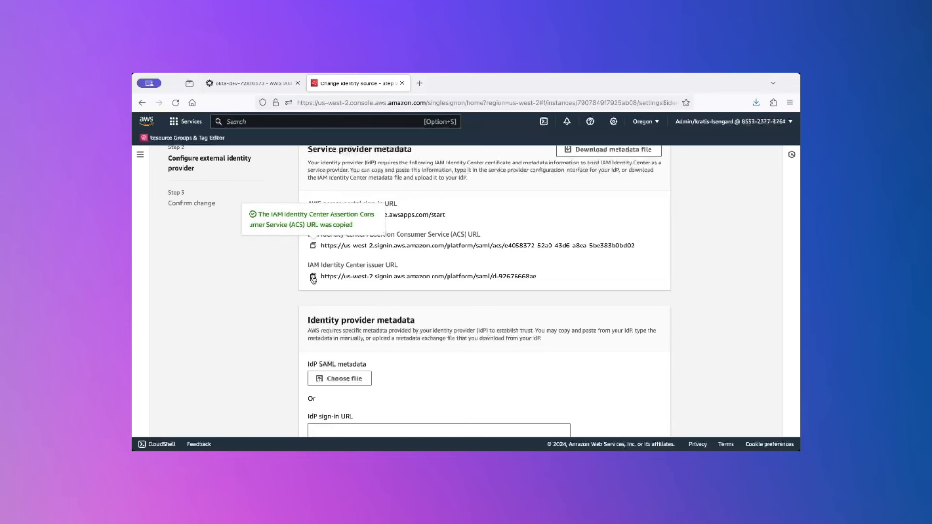
pyautogui.click(312, 276)
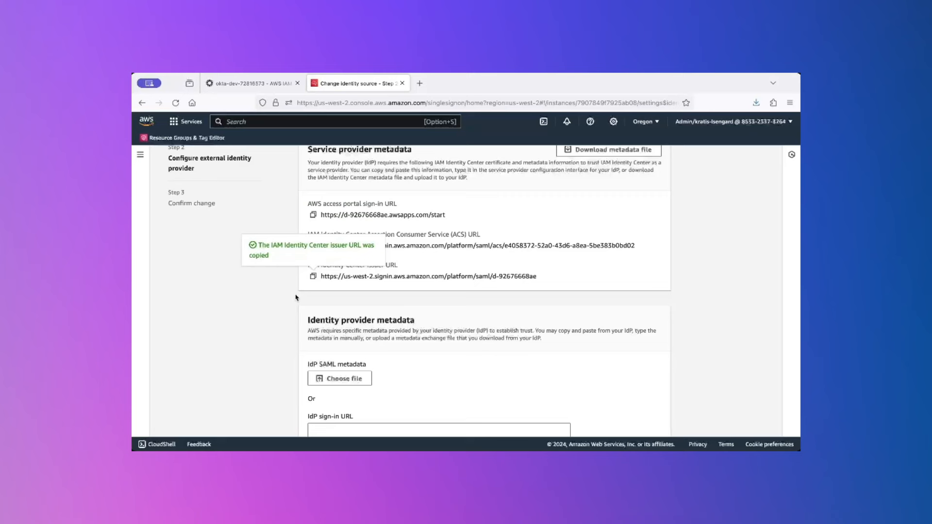
pyautogui.scroll(-3)
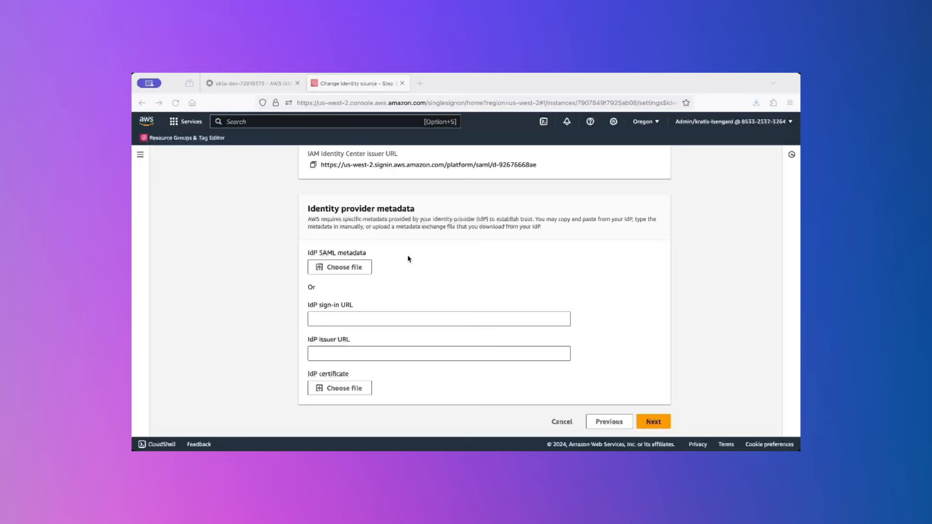
pyautogui.moveTo(595, 312)
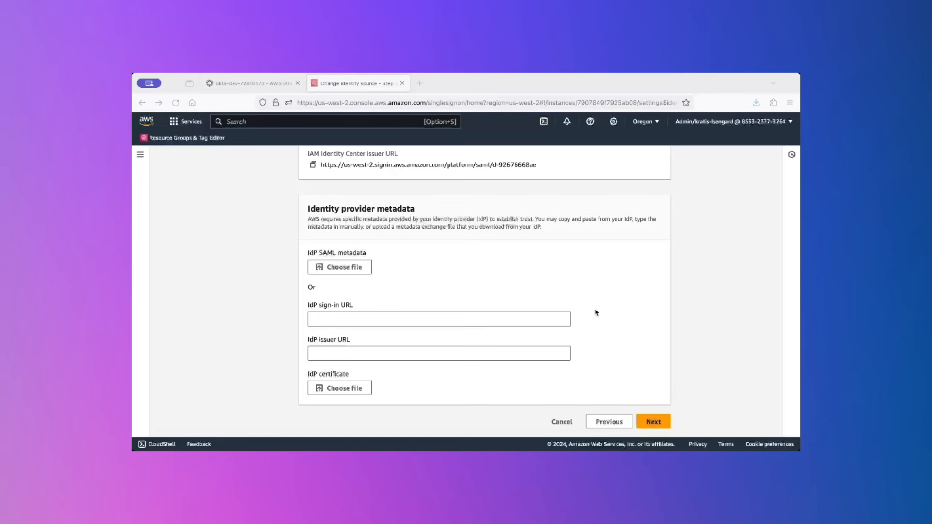
# - Upload metadata.xml as the IdP SAML metadata and continue to the review step
pyautogui.click(339, 266)
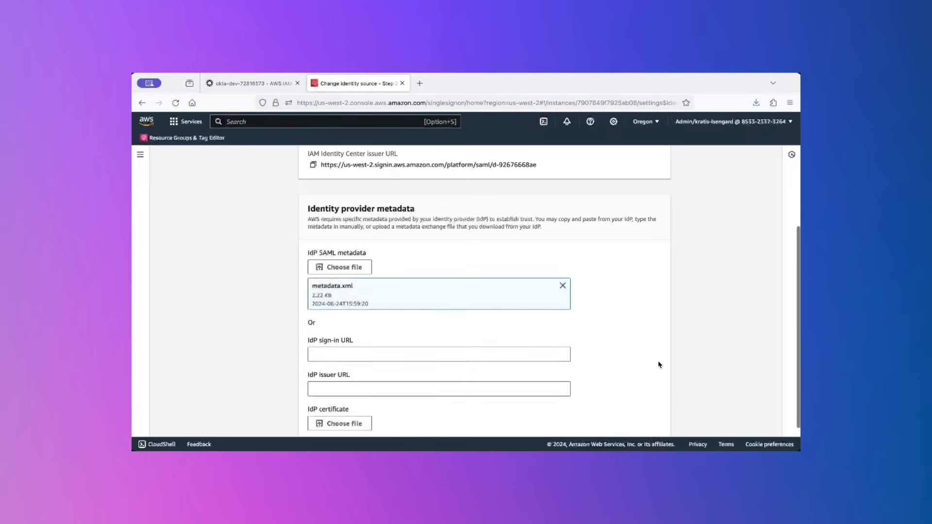
pyautogui.scroll(-3)
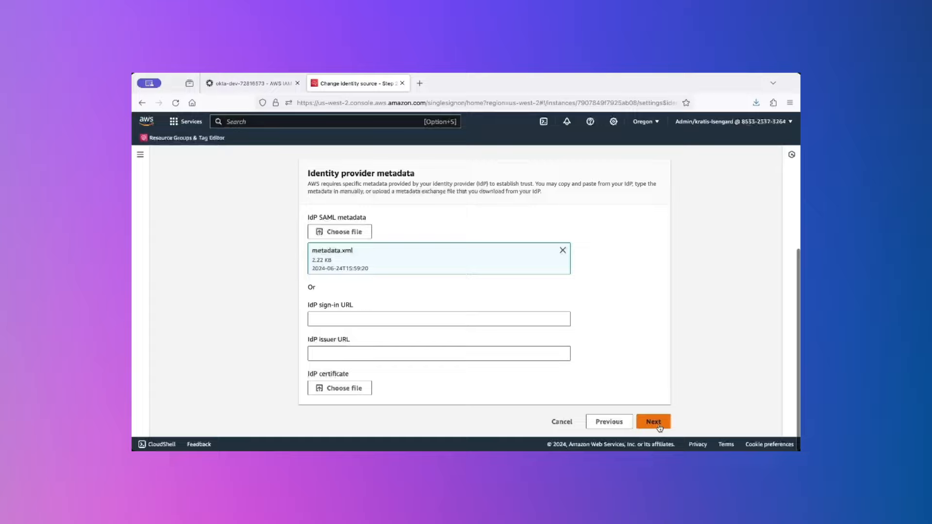
pyautogui.click(652, 421)
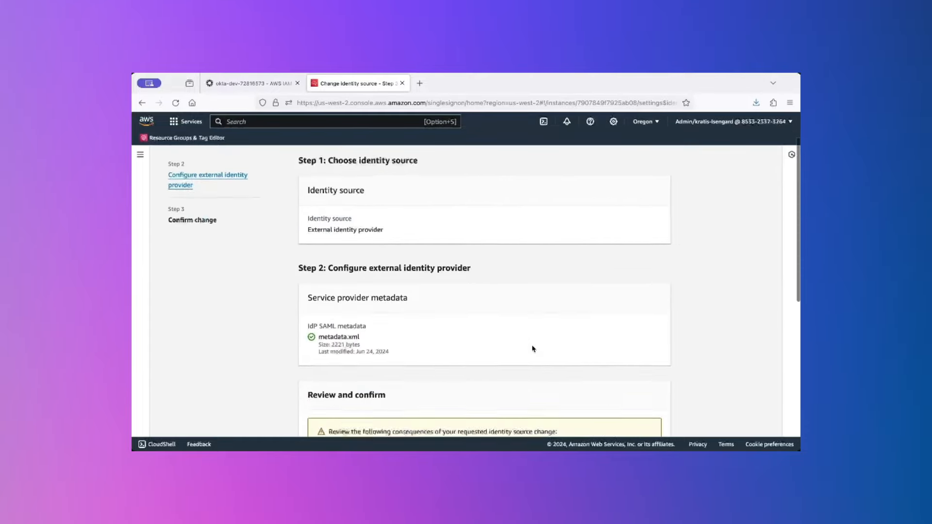
# - Confirm the change with ACCEPT and switch the identity source to the external provider
pyautogui.scroll(-3)
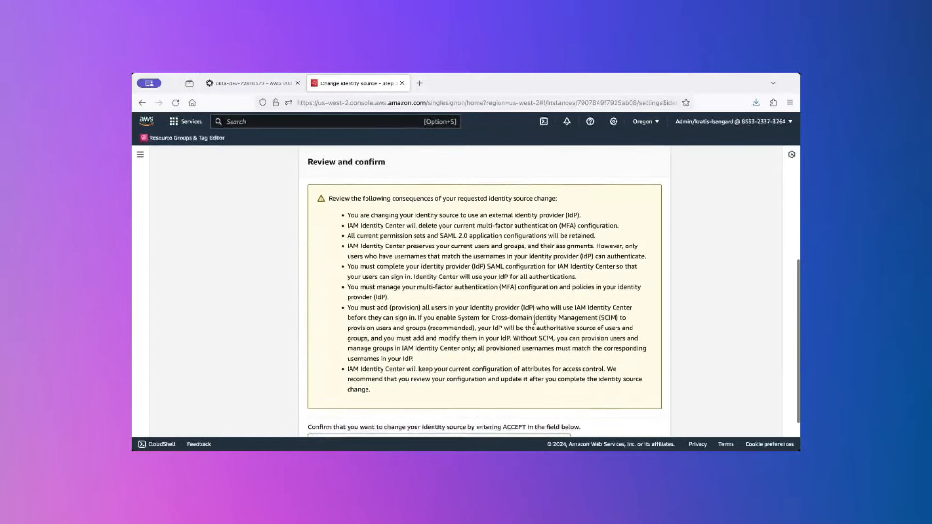
pyautogui.scroll(-3)
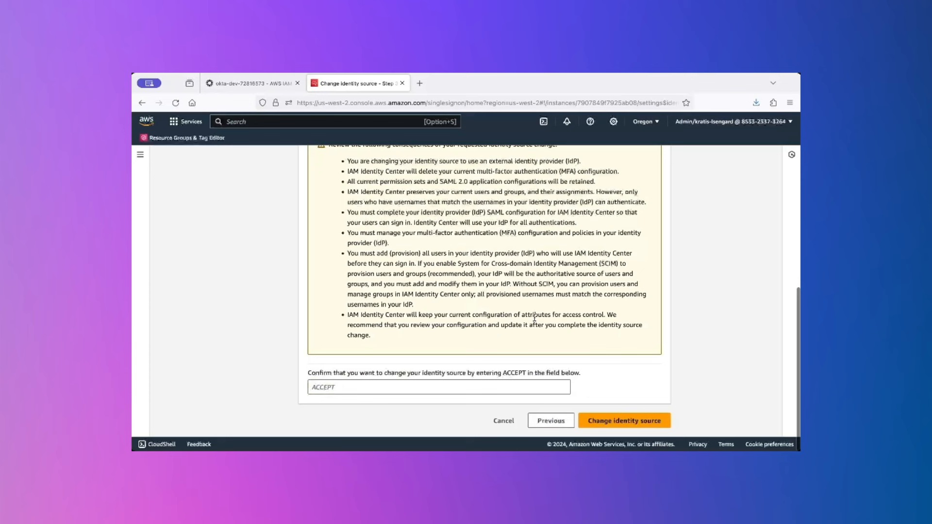
pyautogui.click(438, 388)
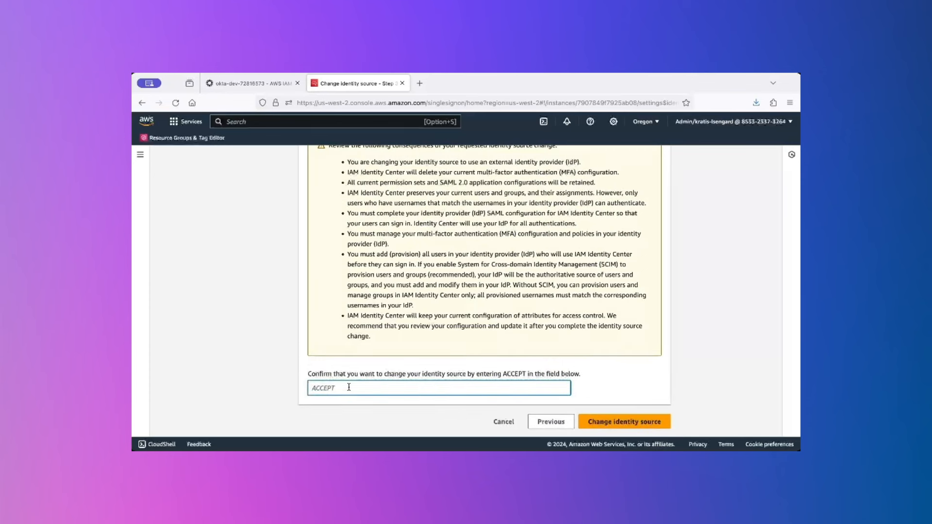
pyautogui.write('ACCEPT')
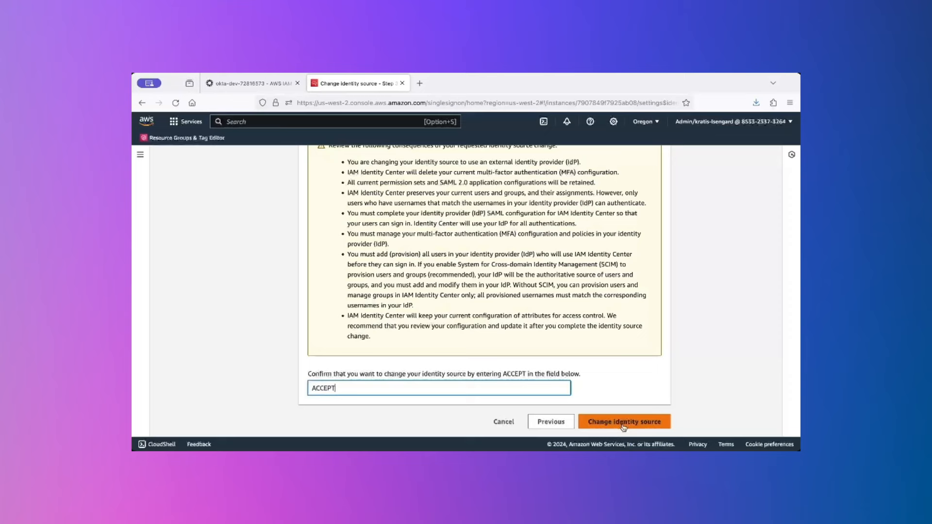
pyautogui.click(625, 421)
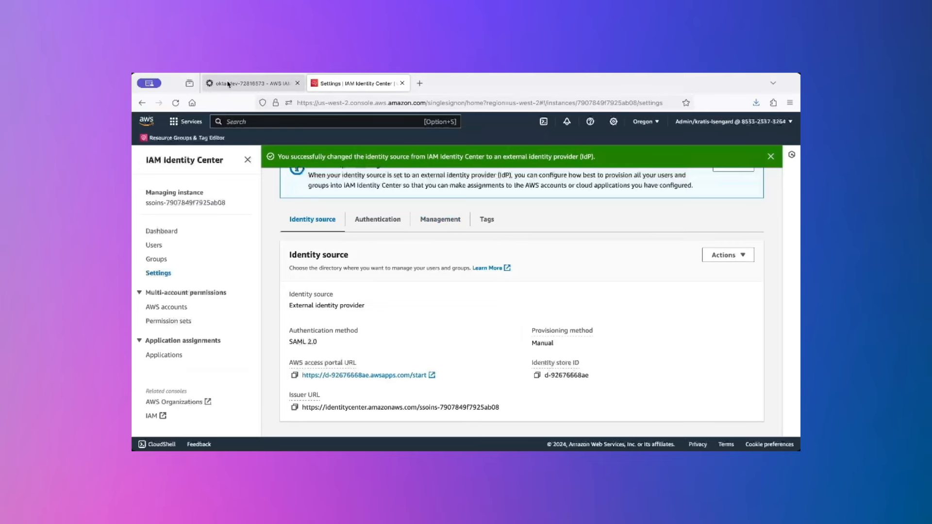
# - Return to the Okta app's Sign On tab and start editing its sign-on settings
pyautogui.click(250, 82)
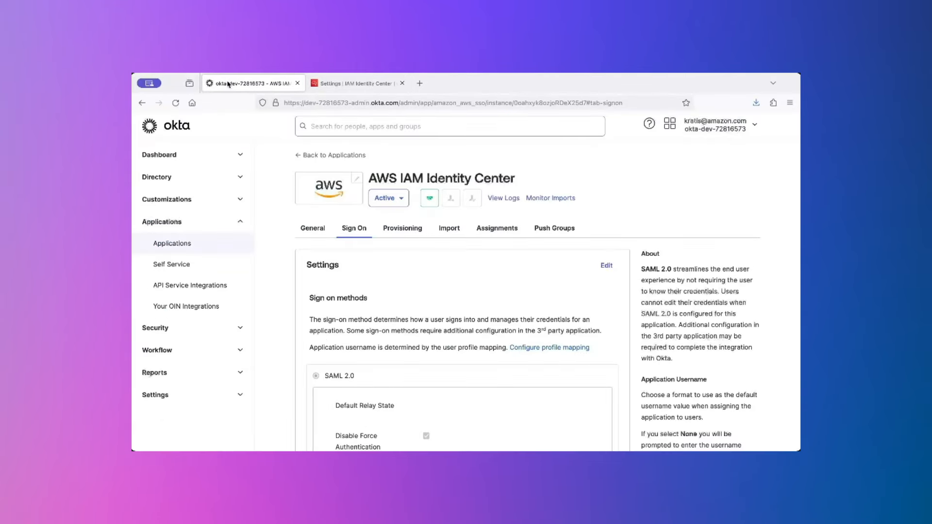
pyautogui.scroll(-3)
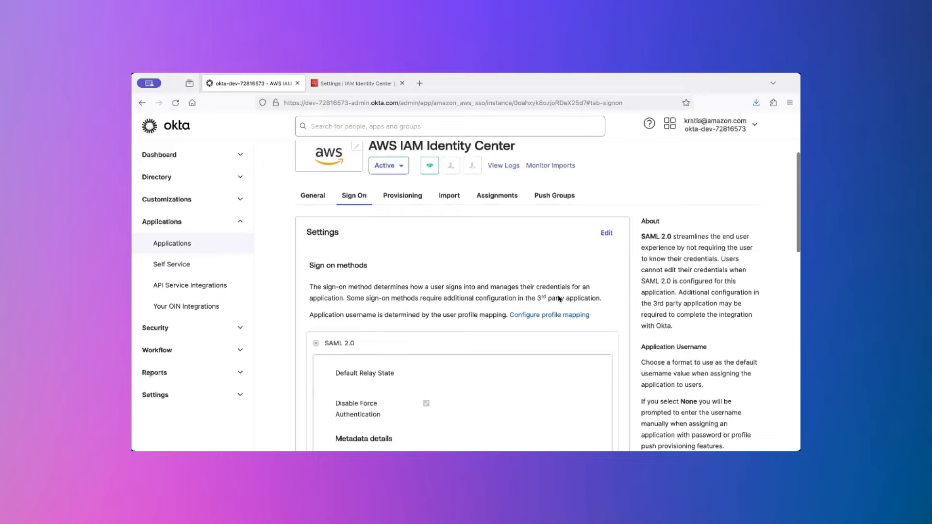
pyautogui.scroll(-3)
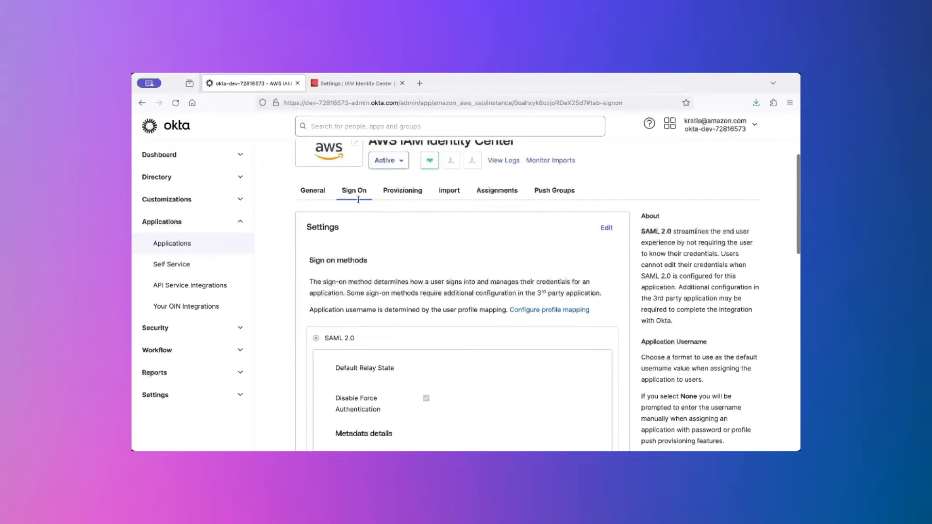
pyautogui.click(606, 227)
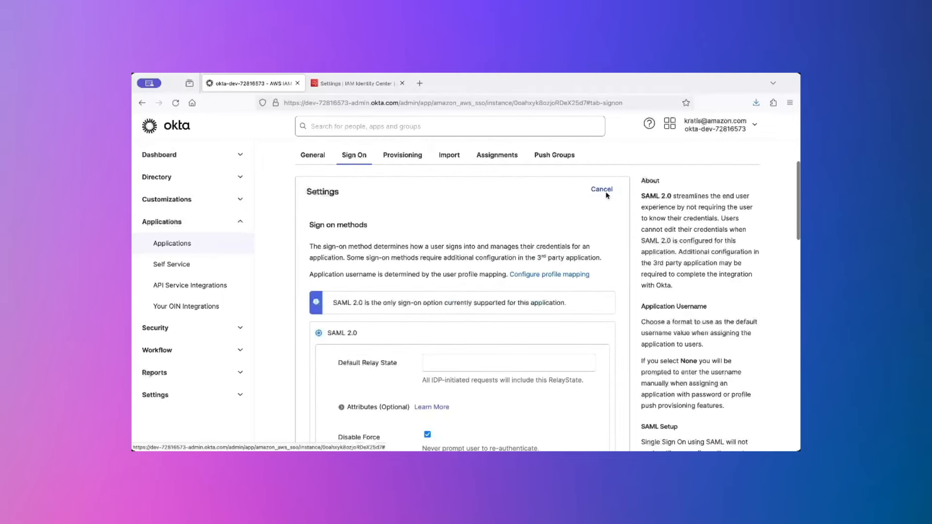
pyautogui.scroll(-3)
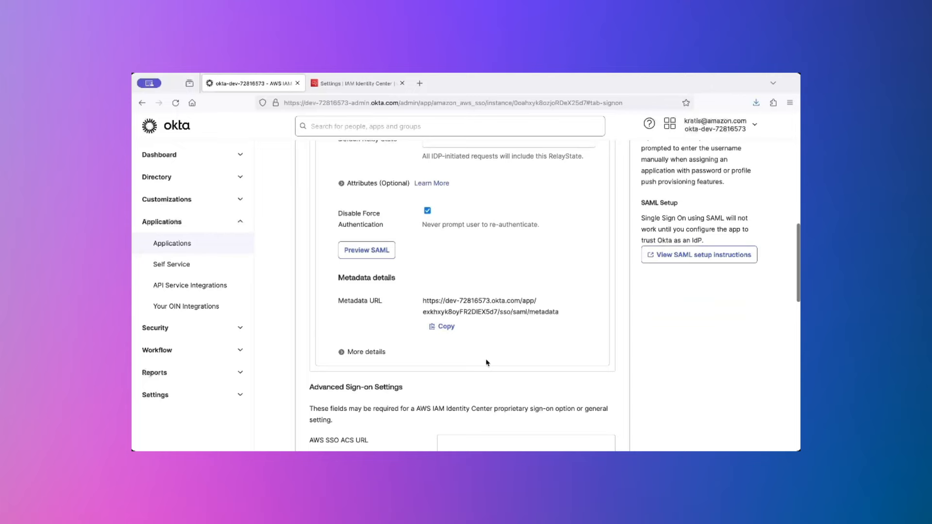
pyautogui.scroll(-3)
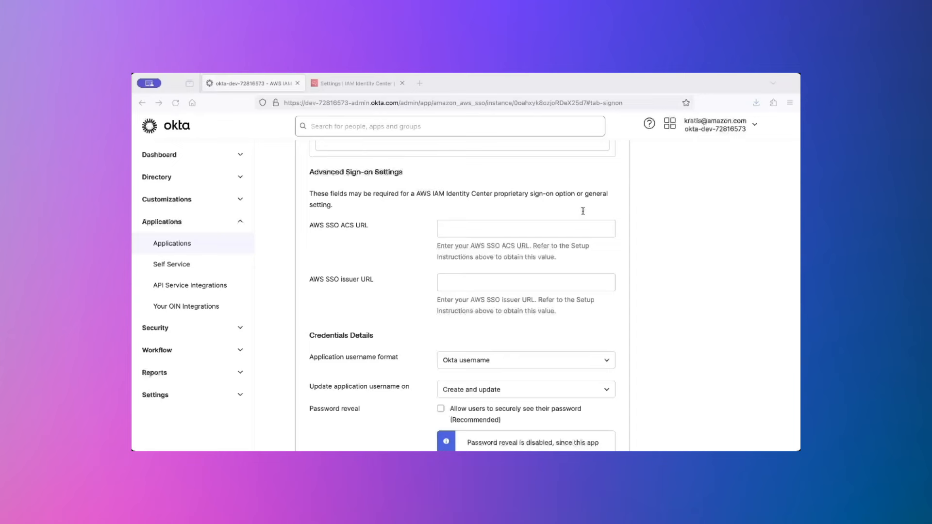
pyautogui.moveTo(274, 259)
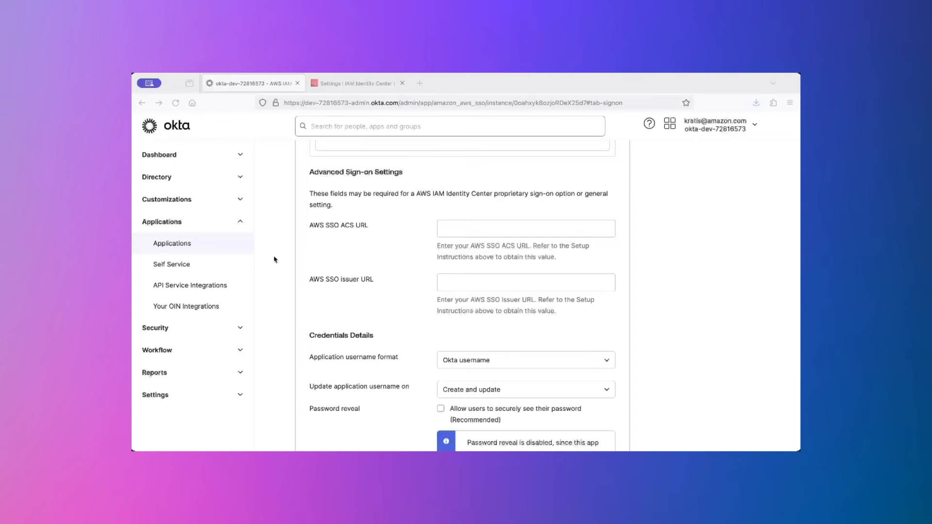
# - Fill the AWS SSO ACS URL and issuer URL (signin.aws.amazon.com/platform/saml/d-92676668ae) and save
pyautogui.click(525, 228)
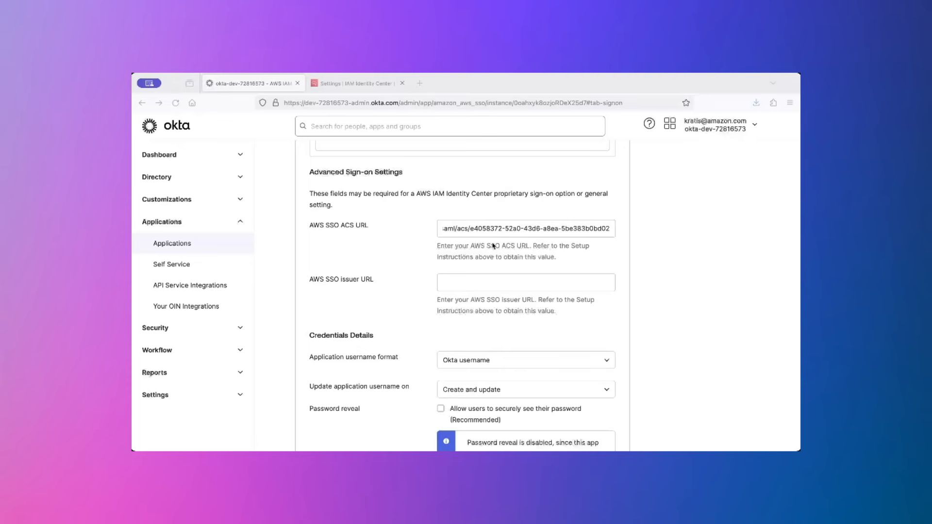
pyautogui.moveTo(266, 297)
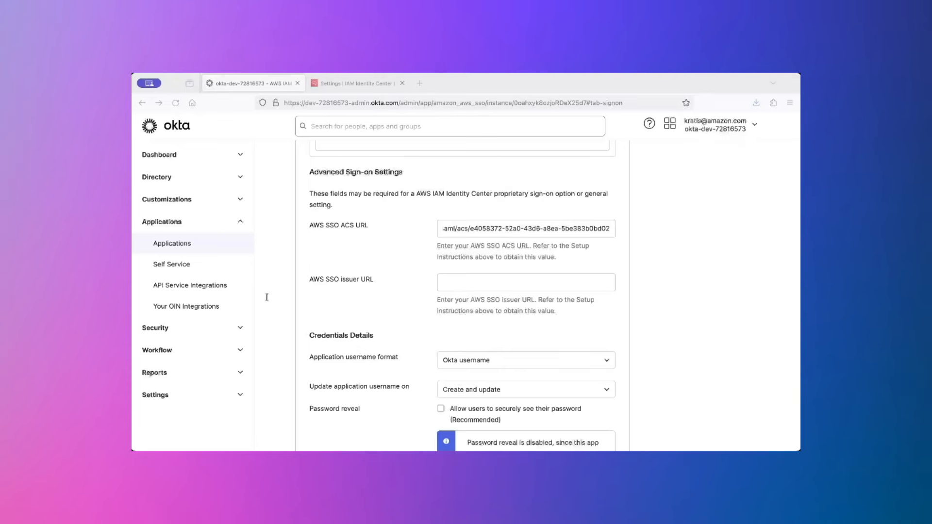
pyautogui.write('signin.aws.amazon.com/platform/saml/d-92676668ae')
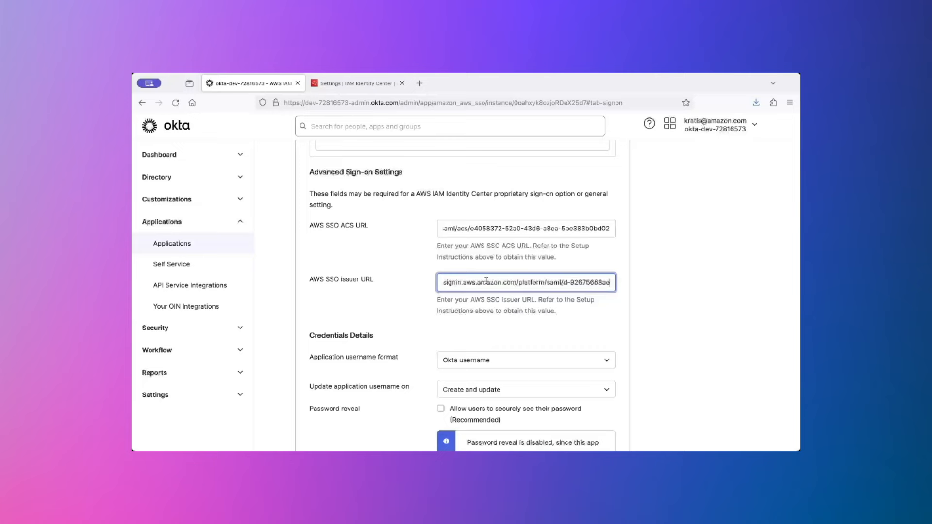
pyautogui.scroll(-3)
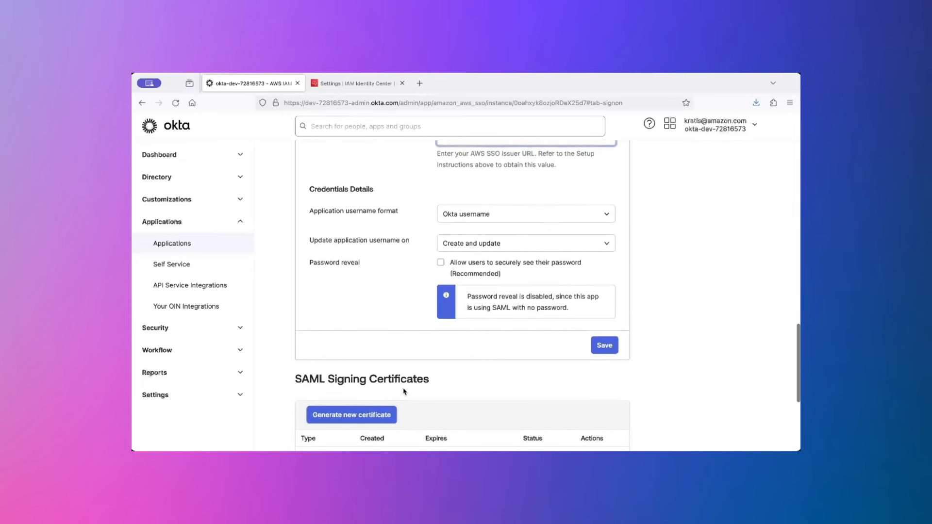
pyautogui.click(603, 345)
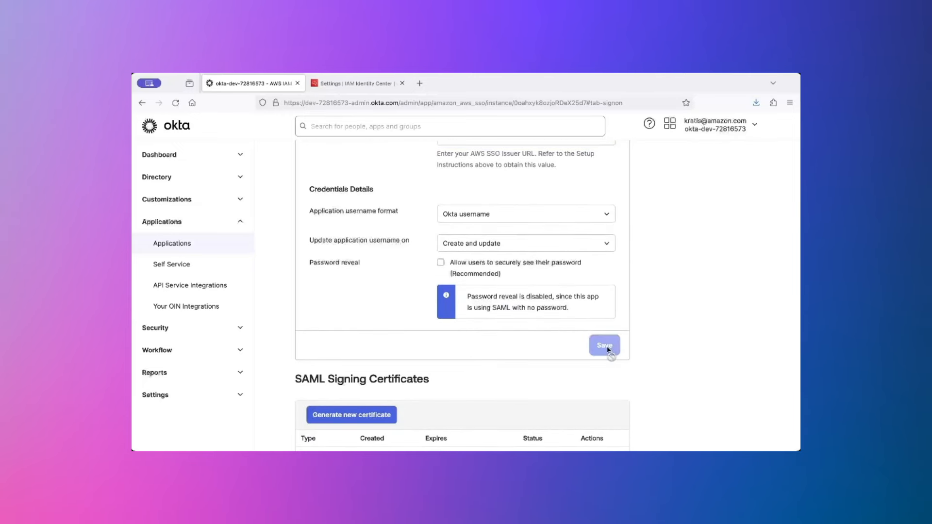
pyautogui.click(604, 346)
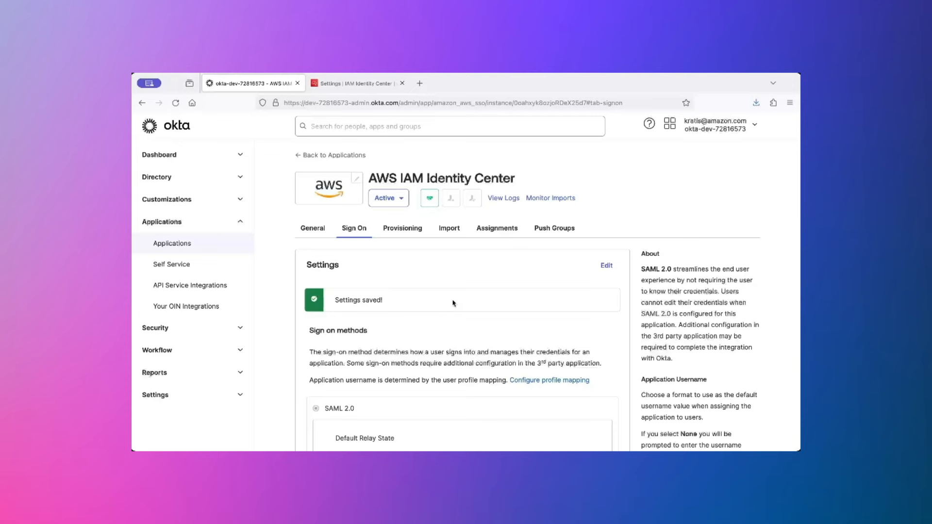
pyautogui.moveTo(345, 116)
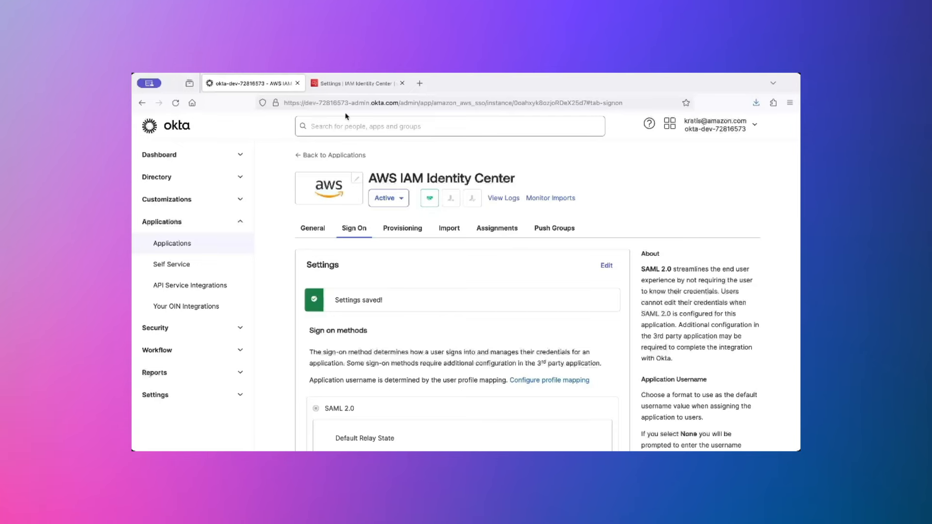
# - In IAM Identity Center settings, enable automatic provisioning
pyautogui.click(356, 83)
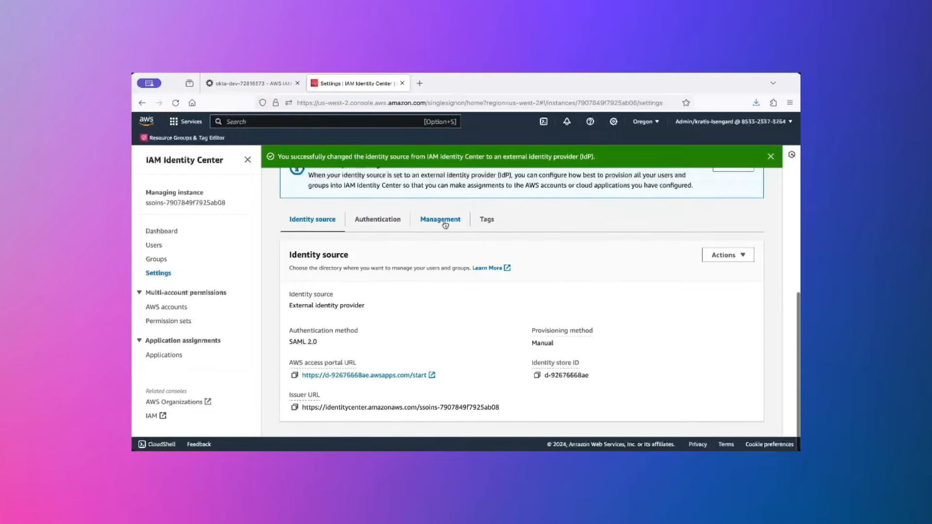
pyautogui.click(440, 219)
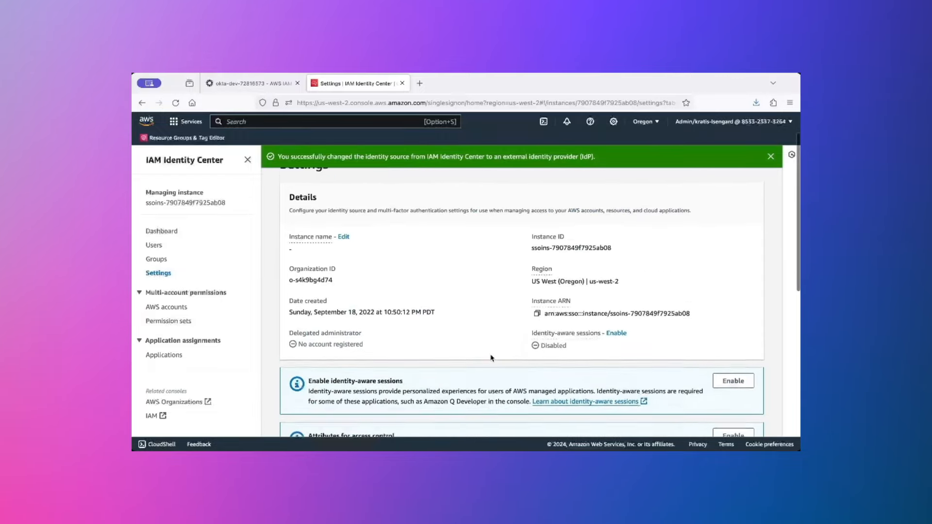
pyautogui.scroll(-3)
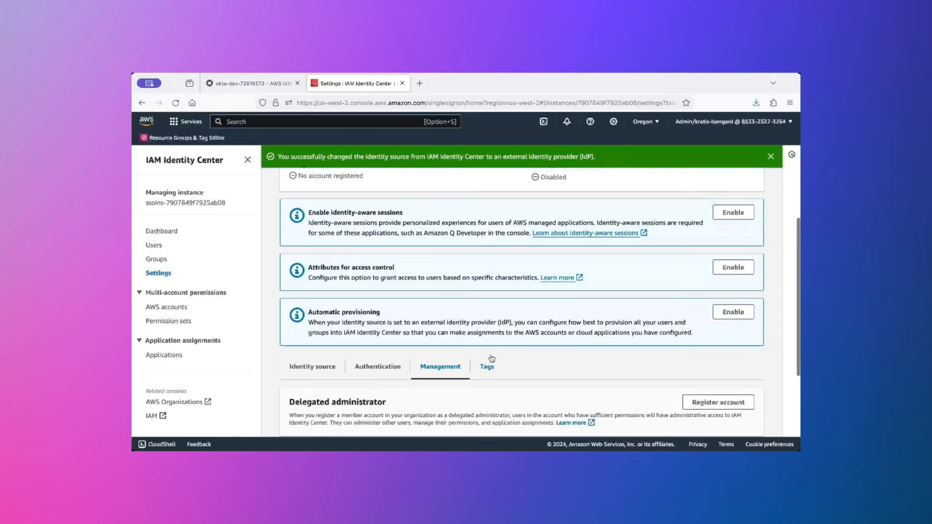
pyautogui.scroll(-3)
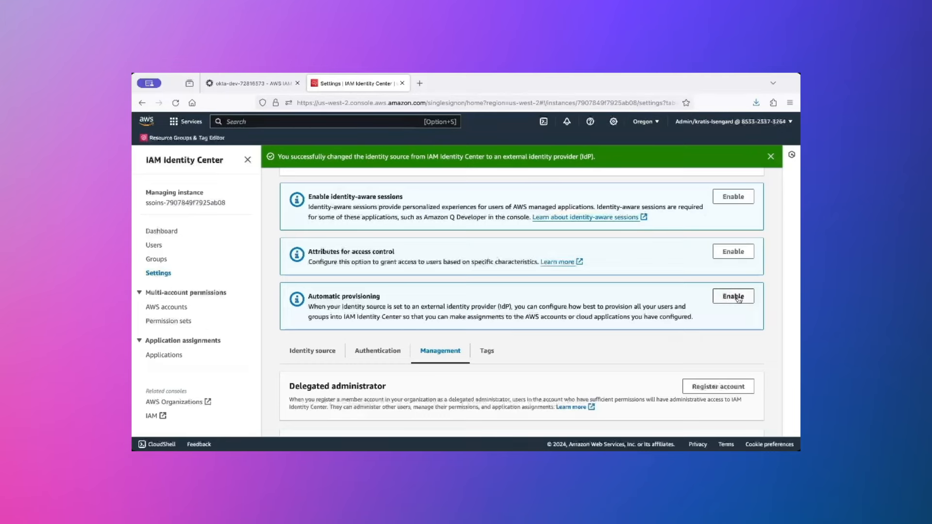
pyautogui.click(733, 297)
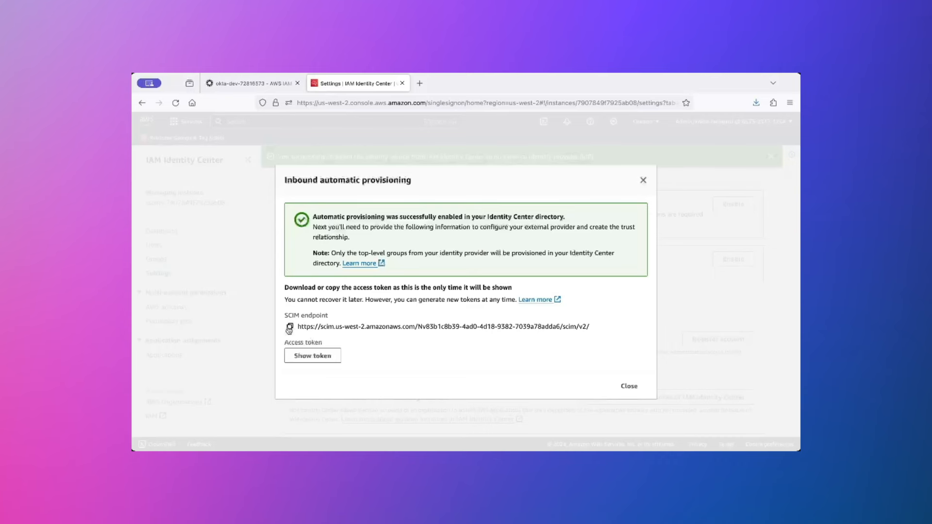
# - Copy the generated SCIM endpoint and access token, then return to the Okta admin console
pyautogui.click(289, 328)
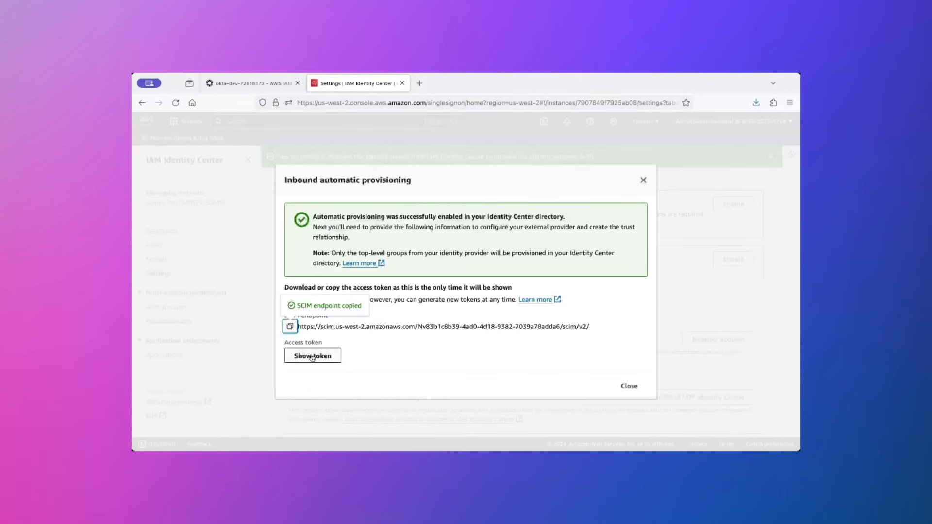
pyautogui.click(312, 356)
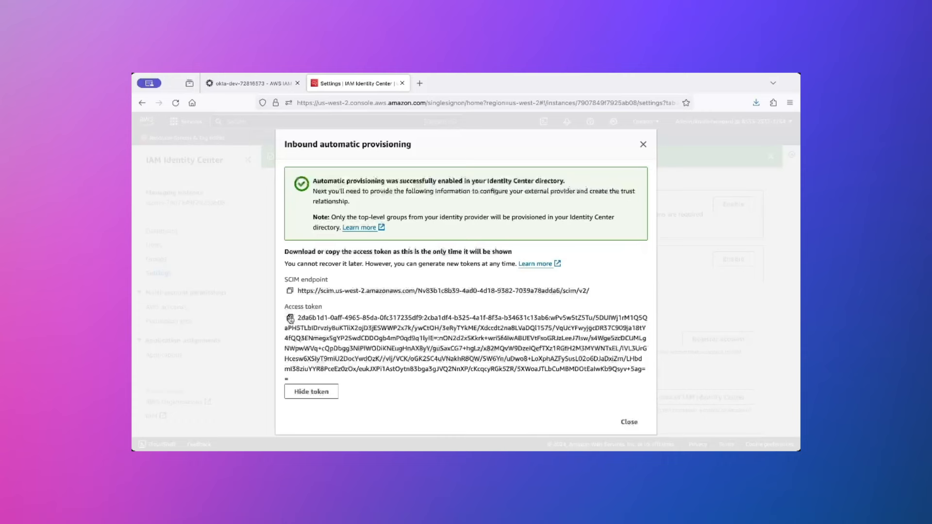
pyautogui.click(290, 317)
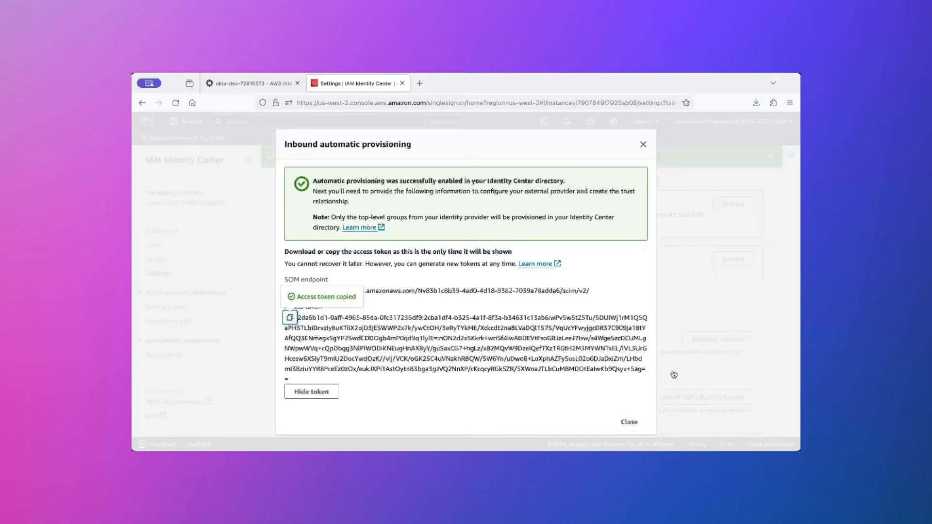
pyautogui.click(628, 422)
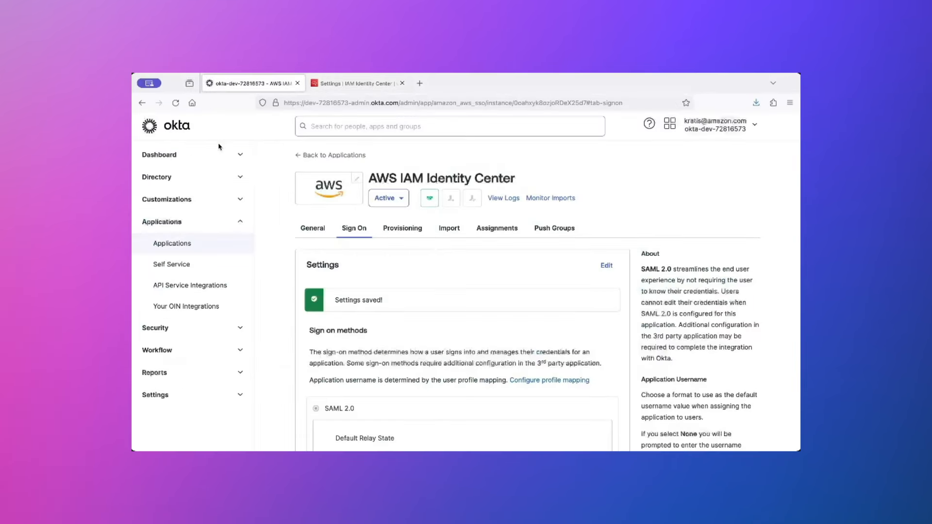
# - On the app's Provisioning tab, configure API integration and enable it
pyautogui.scroll(-3)
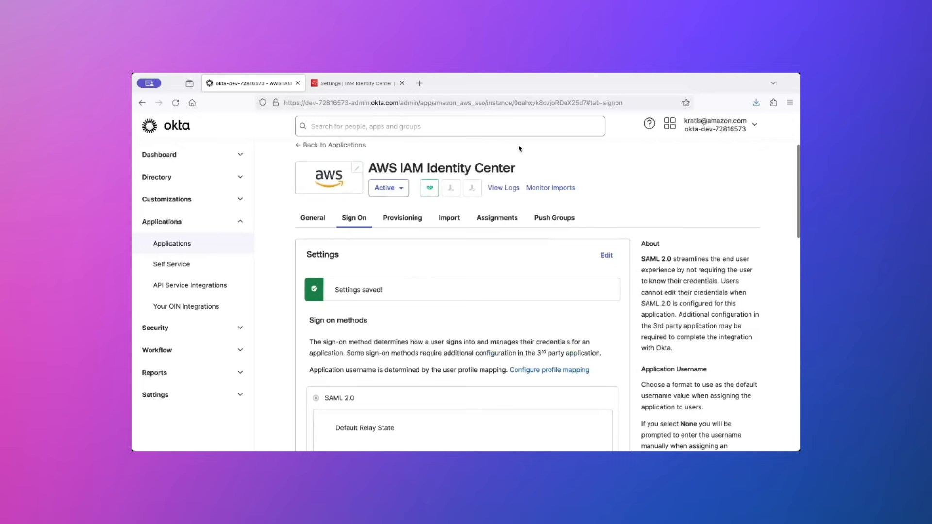
pyautogui.moveTo(401, 218)
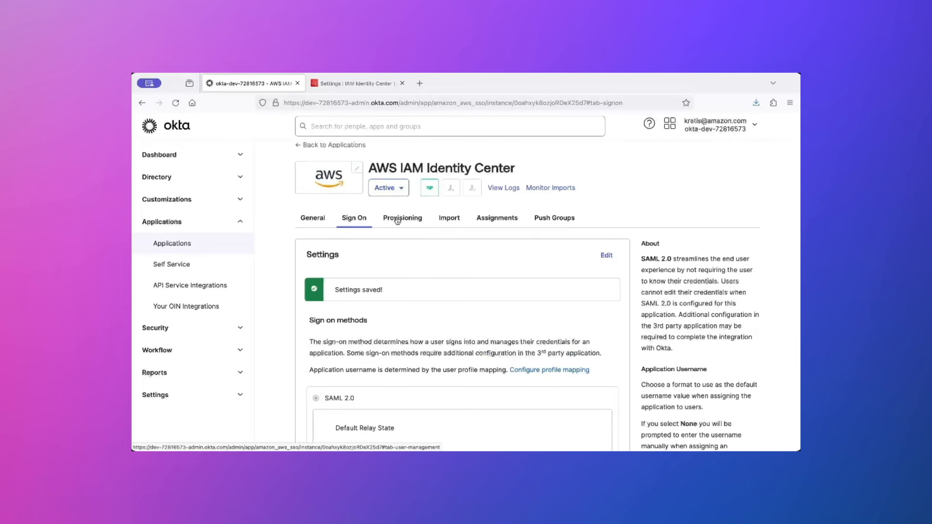
pyautogui.click(402, 218)
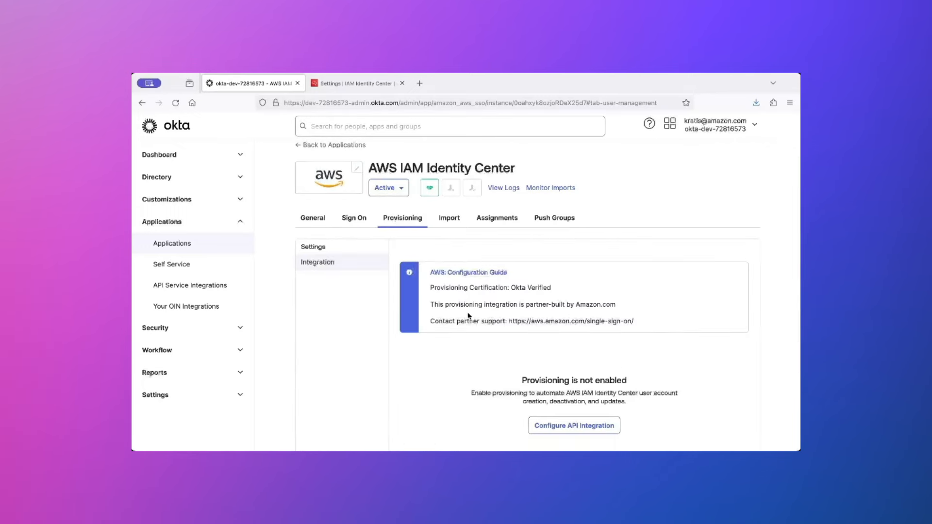
pyautogui.scroll(-3)
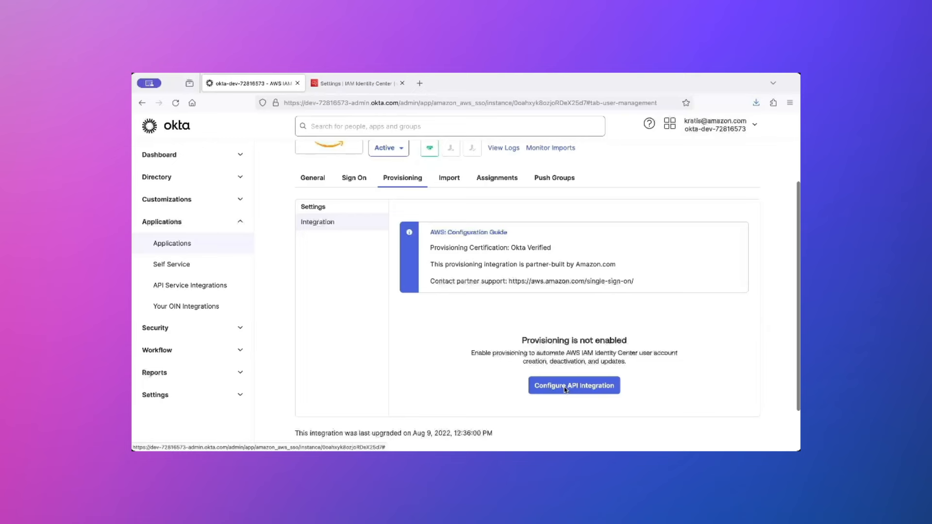
pyautogui.click(573, 385)
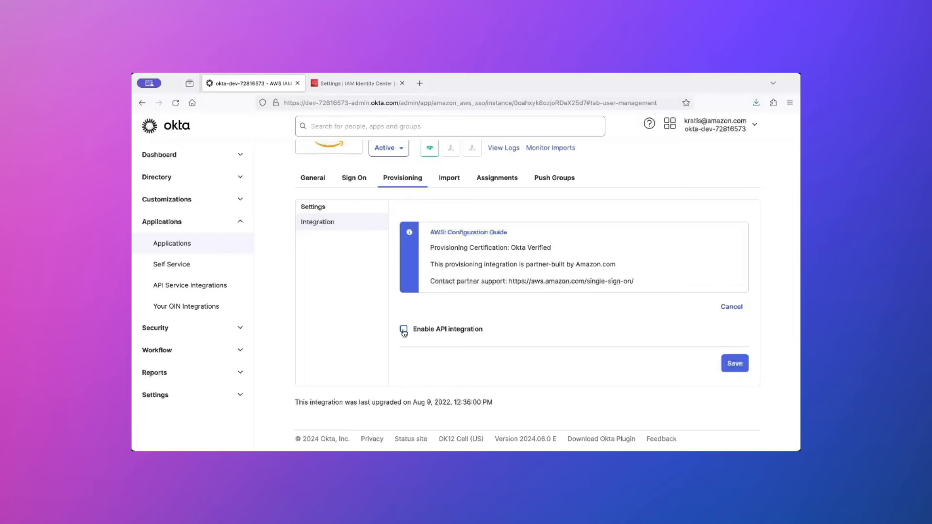
pyautogui.click(403, 329)
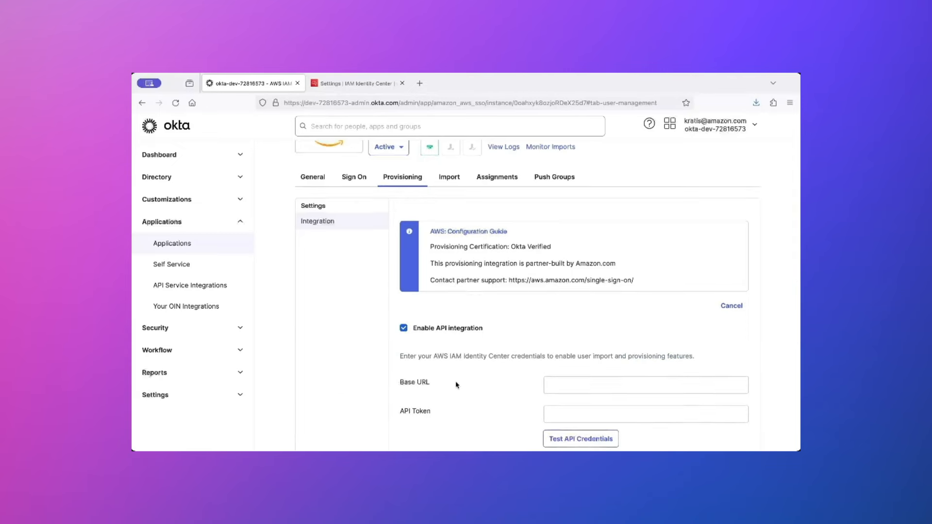
pyautogui.scroll(-3)
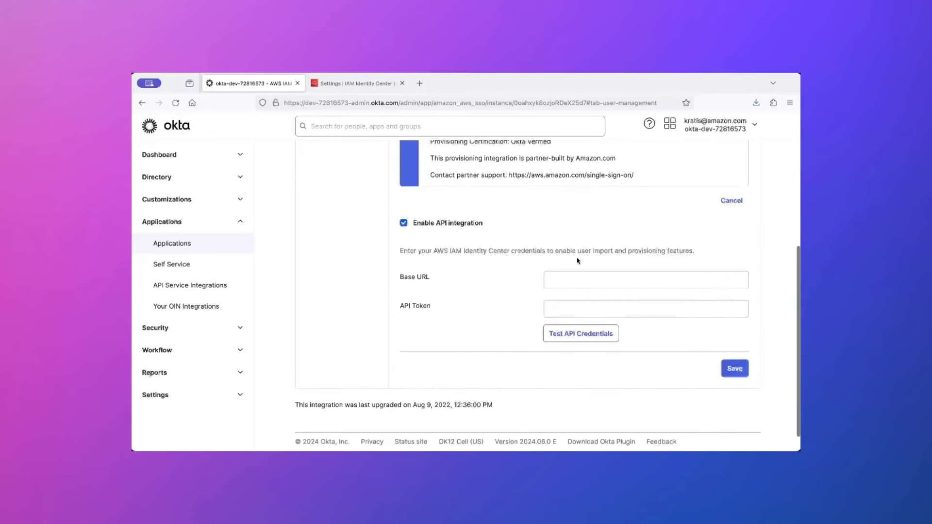
# - Enter the access token as API Token and the SCIM endpoint as Base URL, and test the credentials
pyautogui.click(645, 309)
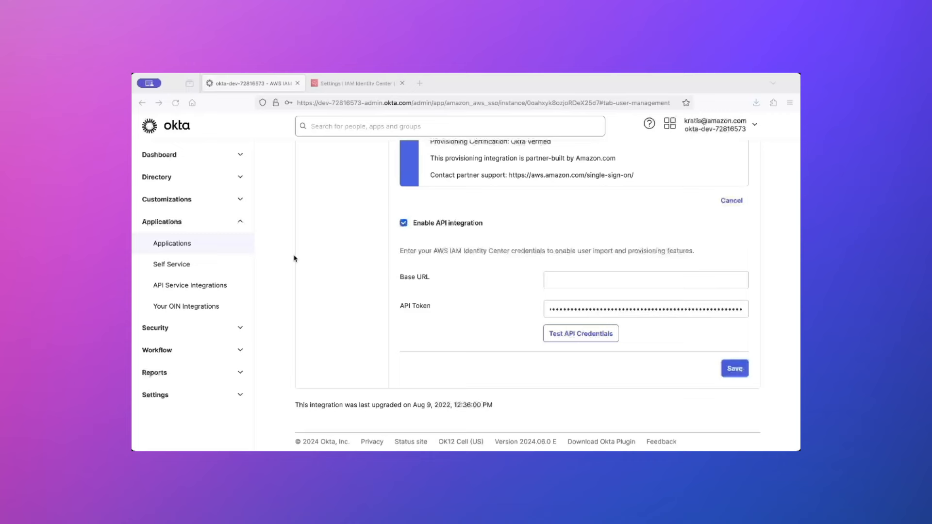
pyautogui.click(645, 279)
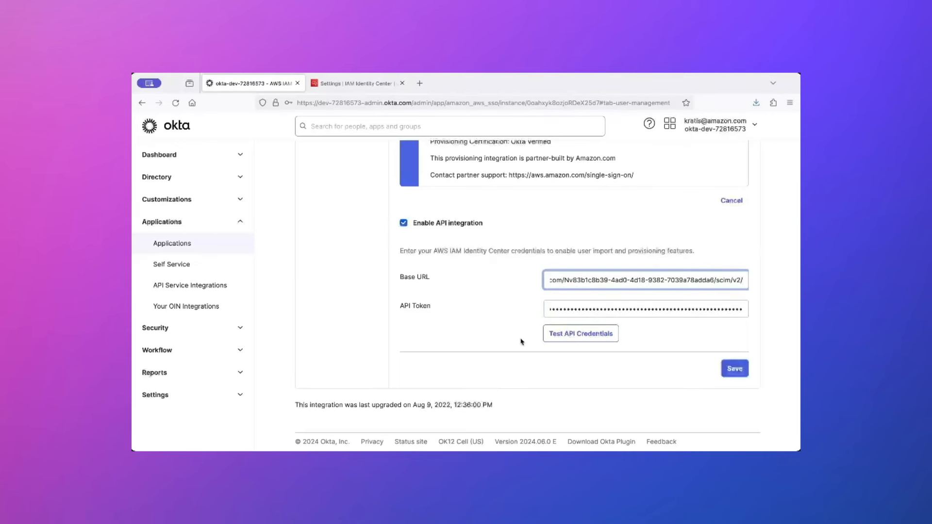
pyautogui.click(581, 333)
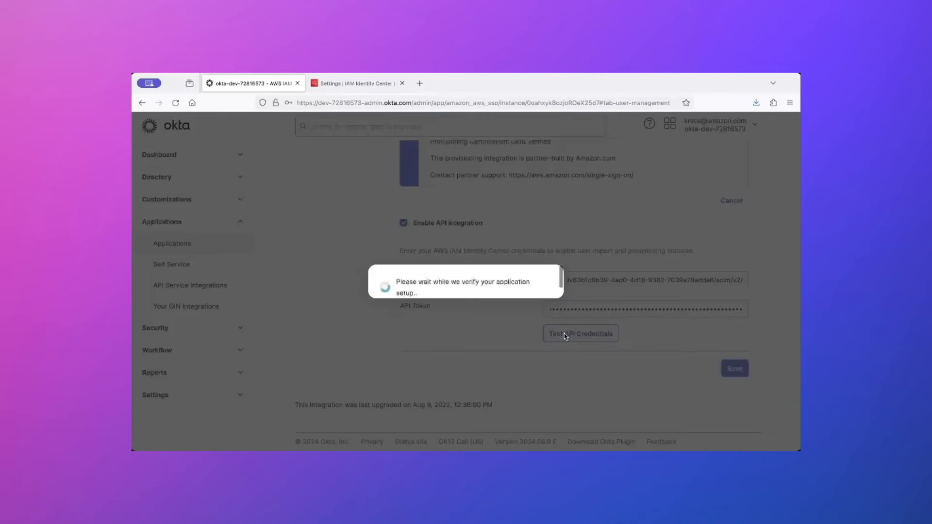
pyautogui.click(580, 333)
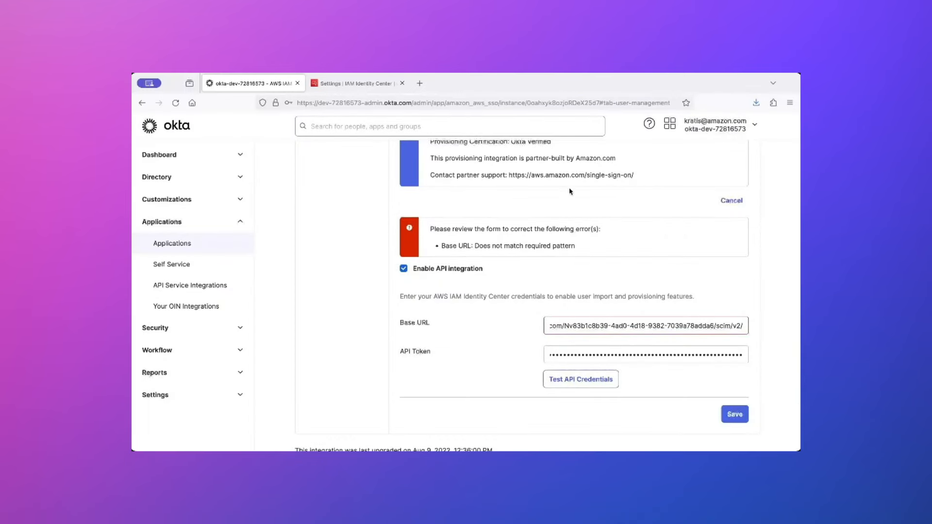
pyautogui.moveTo(611, 247)
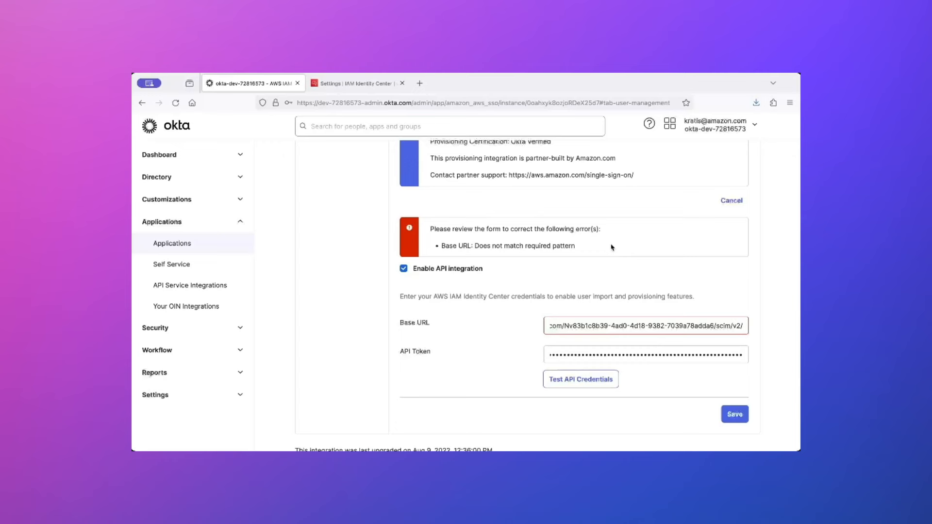
# - Fix the Base URL to the required pattern, retest the credentials successfully and save the integration
pyautogui.click(645, 327)
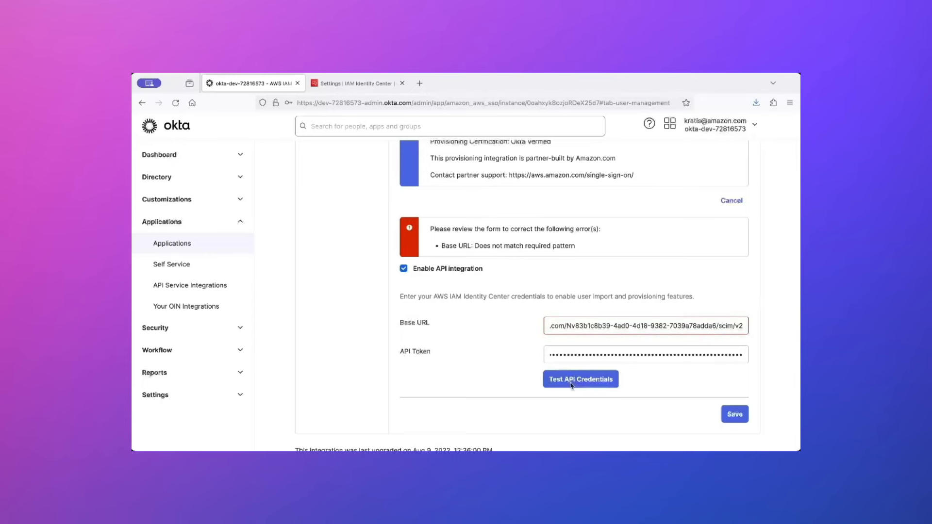
pyautogui.click(579, 378)
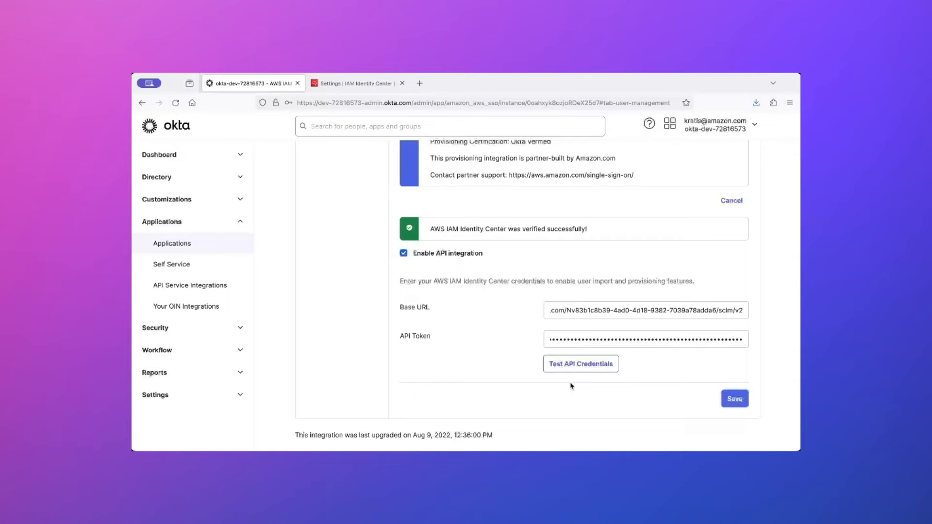
pyautogui.click(735, 398)
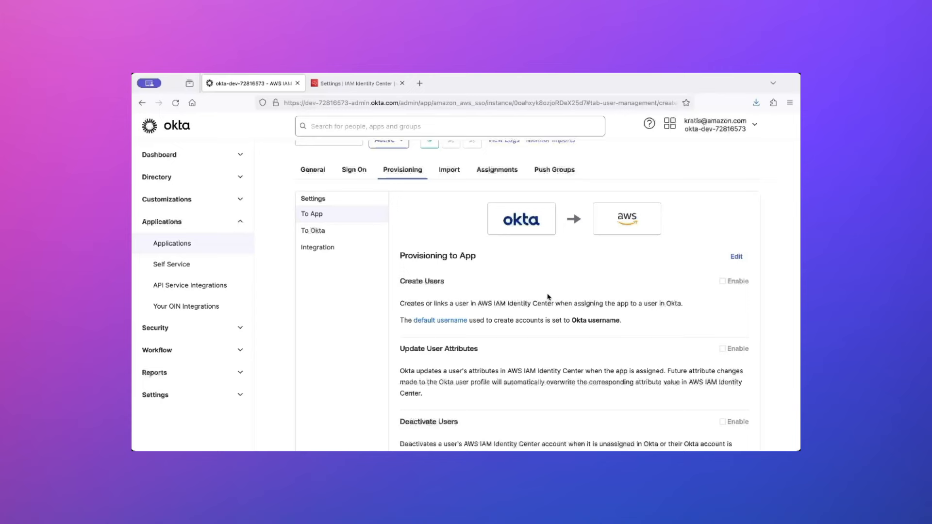
# - View the AWS IAM Identity Center app's Assignments, which list no users yet
pyautogui.scroll(3)
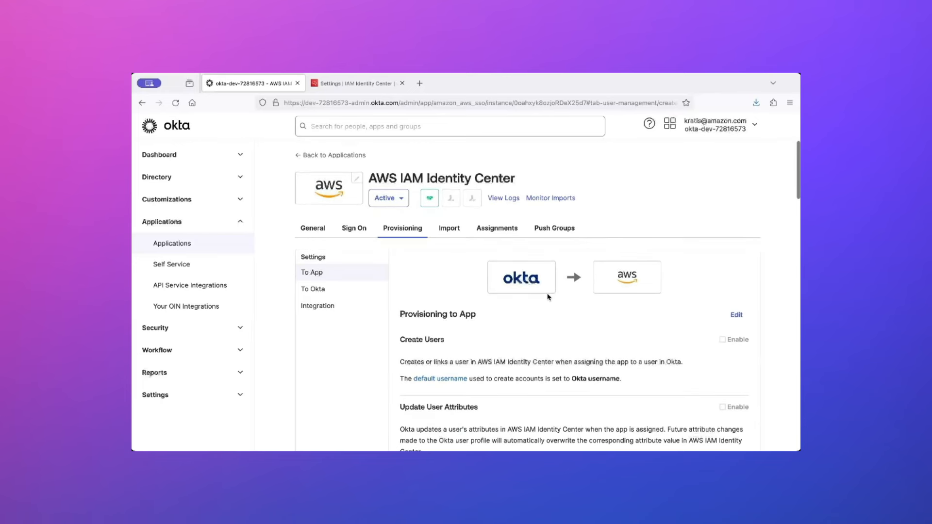
pyautogui.click(496, 228)
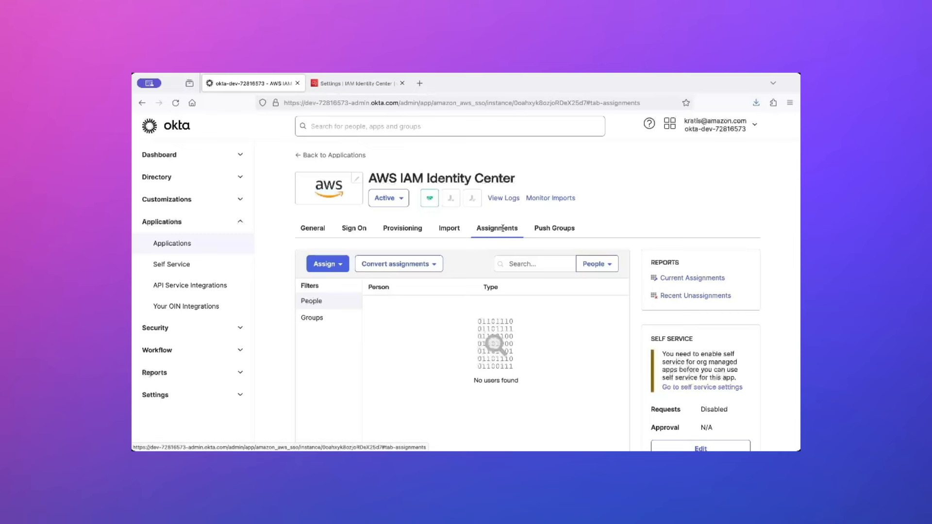
# - Assign the AWSUsers group to the AWS IAM Identity Center app via Assign to Groups
pyautogui.click(326, 264)
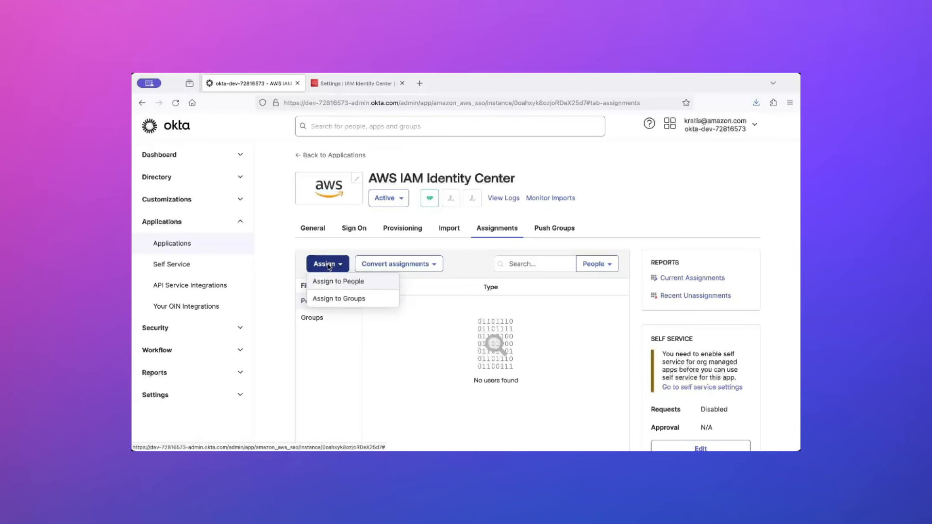
pyautogui.click(338, 298)
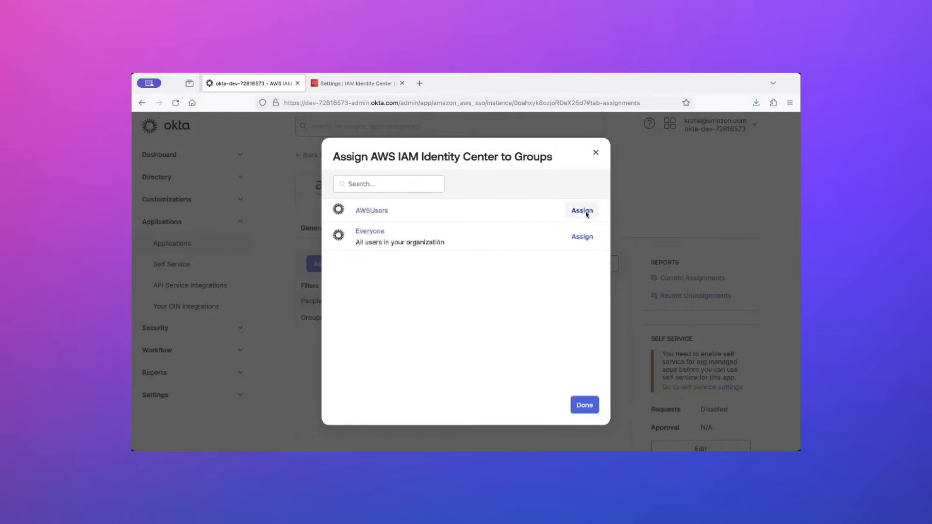
pyautogui.click(581, 210)
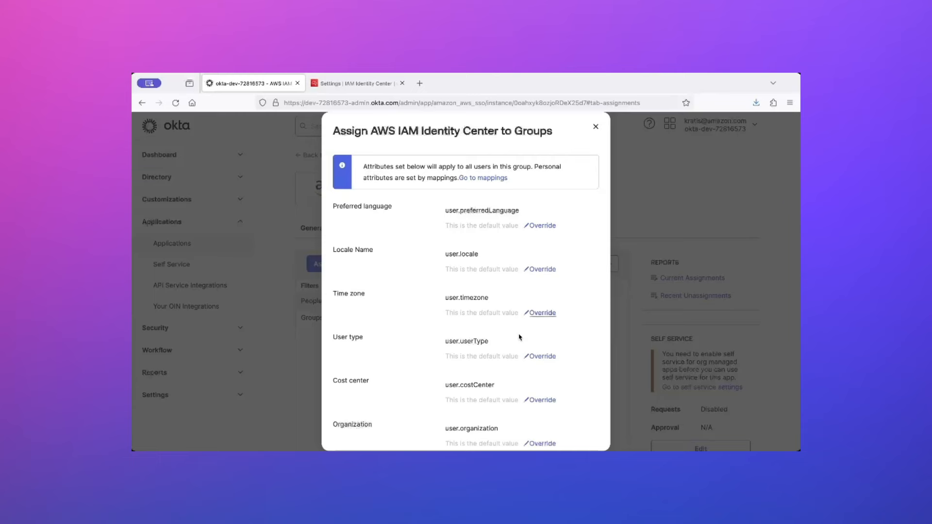
pyautogui.scroll(-3)
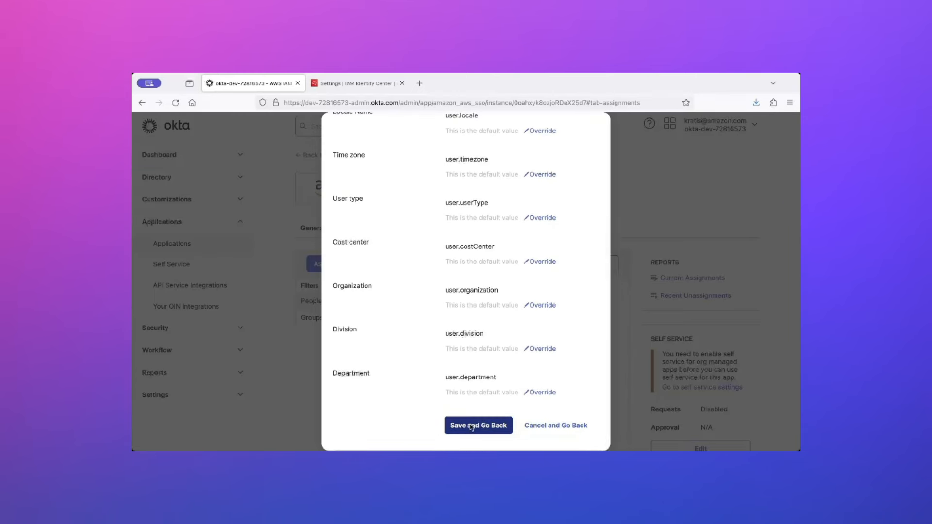
pyautogui.click(477, 425)
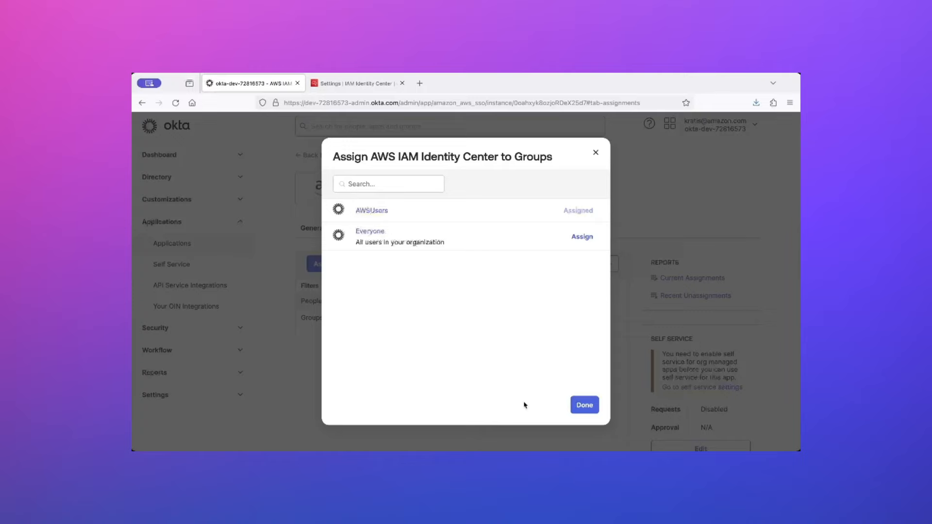
pyautogui.click(584, 405)
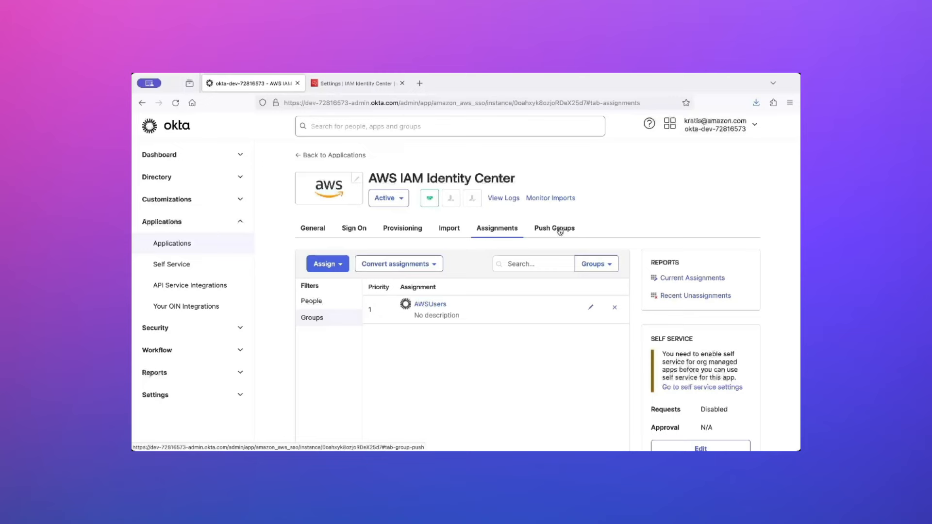
pyautogui.moveTo(562, 231)
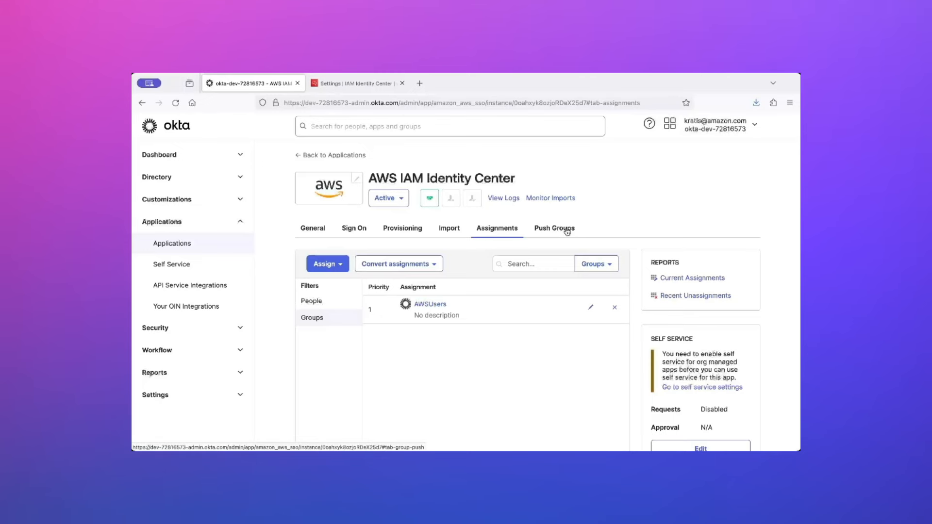
# - Push the AWSUsers group, found by name, to AWS IAM Identity Center and save it
pyautogui.click(552, 228)
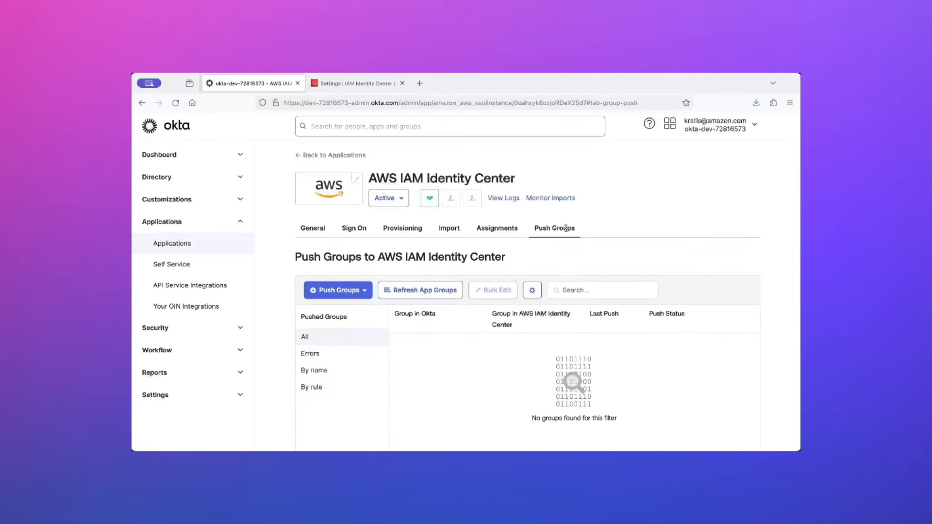
pyautogui.scroll(-3)
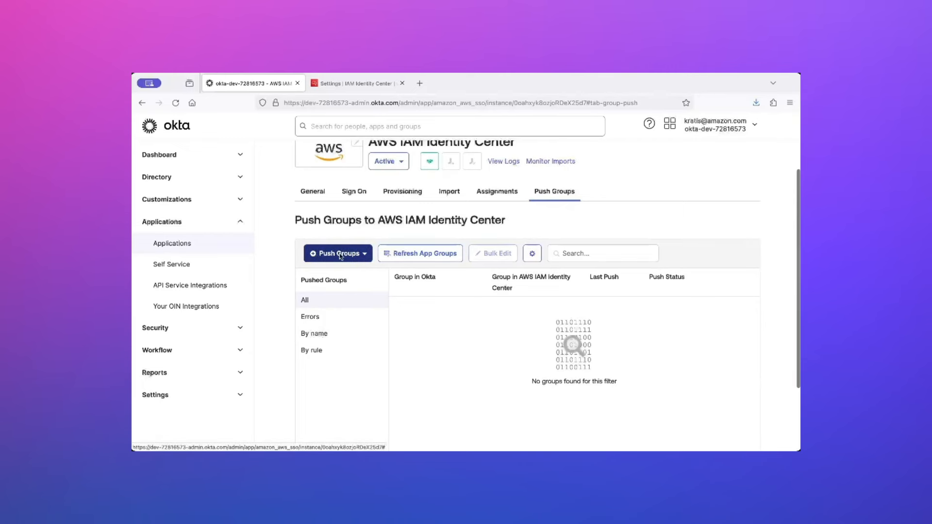
pyautogui.click(336, 253)
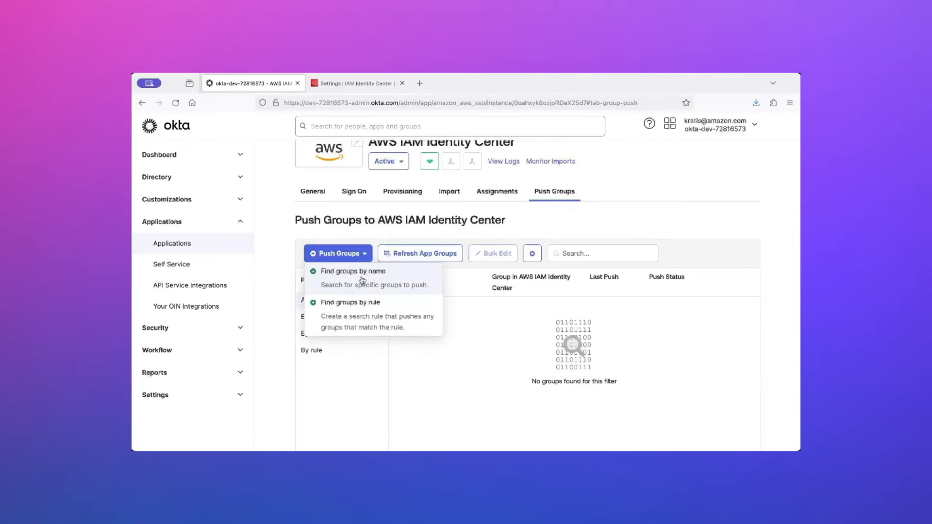
pyautogui.click(352, 271)
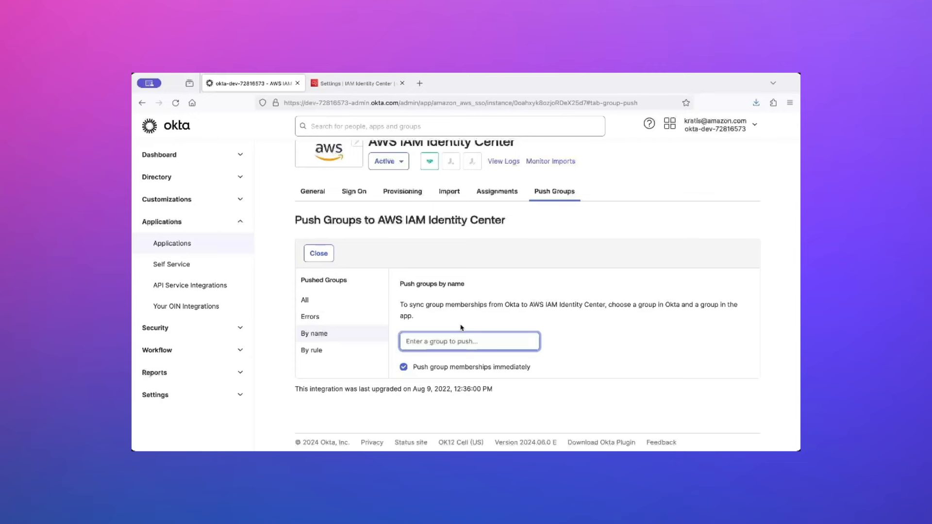
pyautogui.write('AWS')
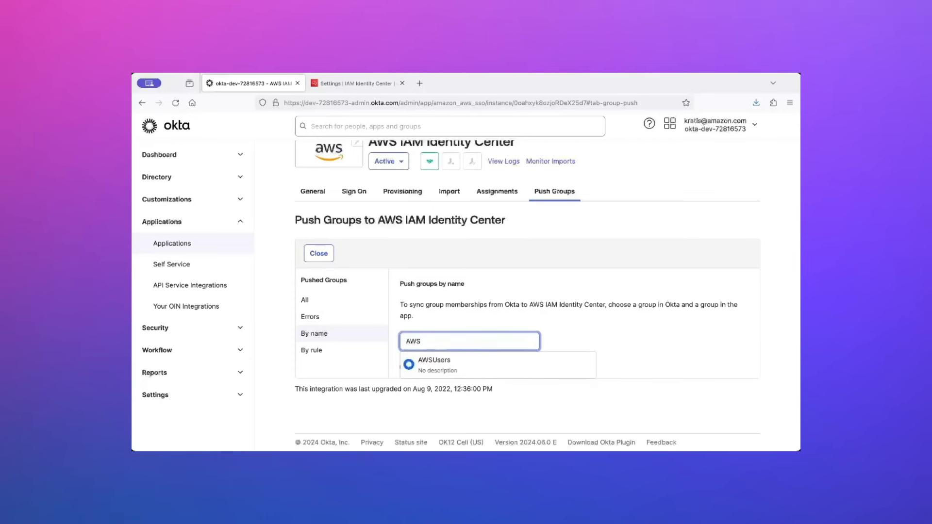
pyautogui.click(433, 364)
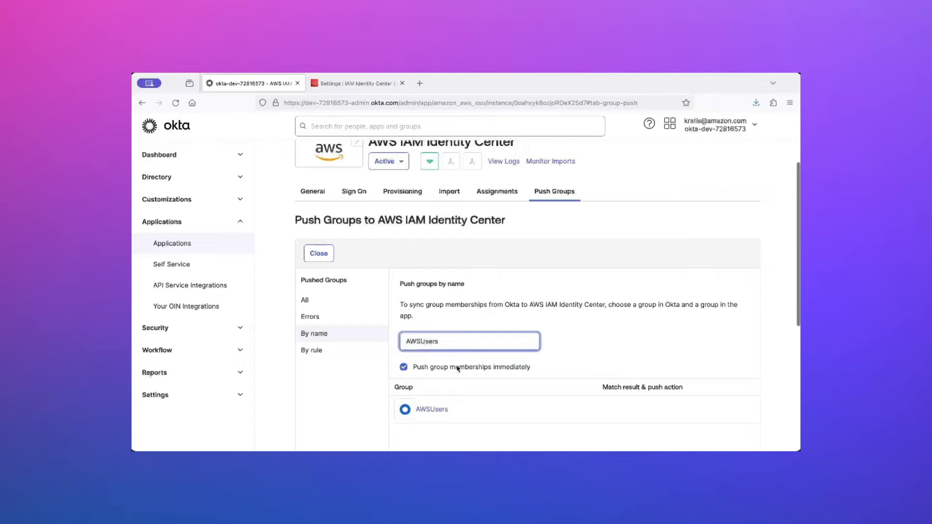
pyautogui.scroll(-3)
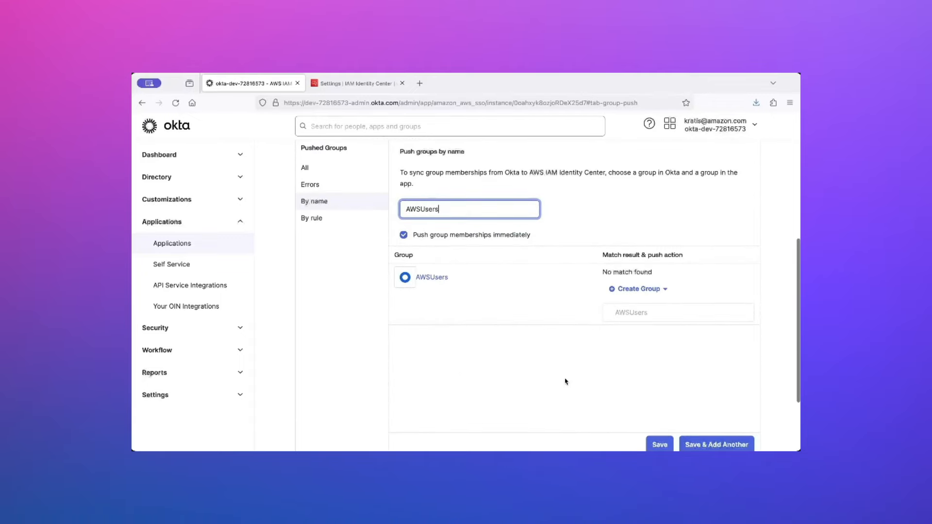
pyautogui.click(658, 445)
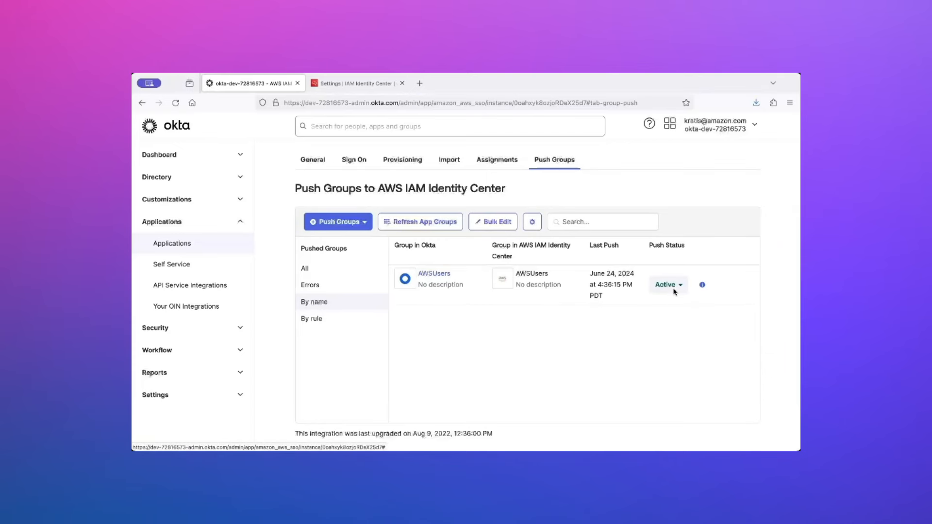
pyautogui.moveTo(668, 292)
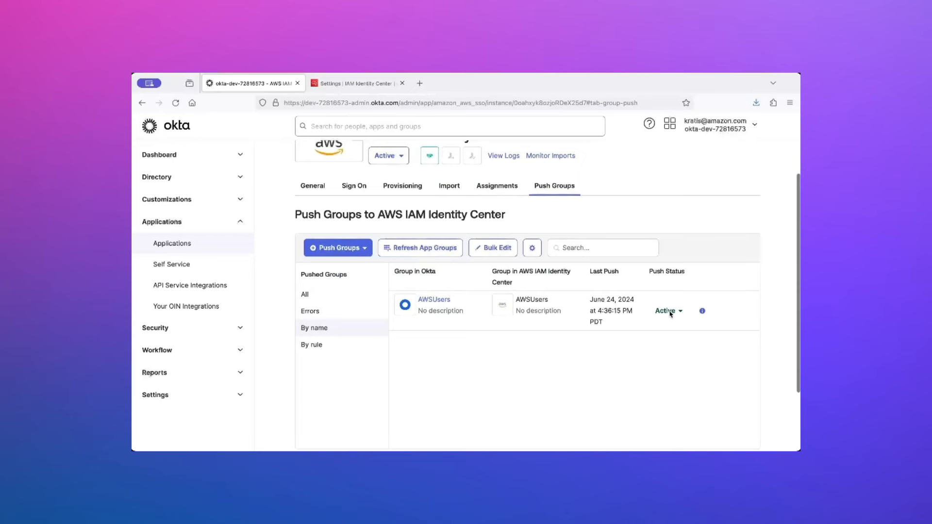
# - Bring up the app's Provisioning settings in Okta
pyautogui.click(402, 185)
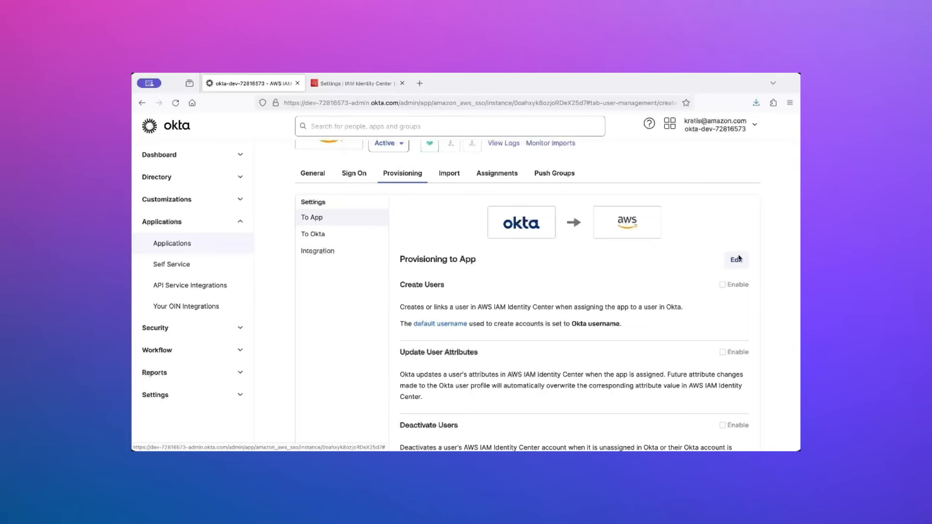
# - Enable Create Users, Update User Attributes and Deactivate Users for provisioning to the app and save
pyautogui.click(734, 259)
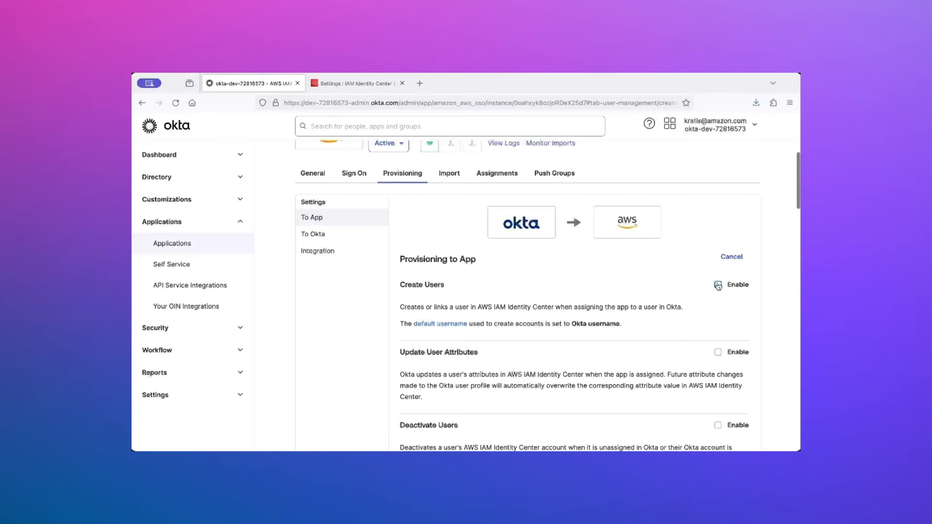
pyautogui.click(719, 284)
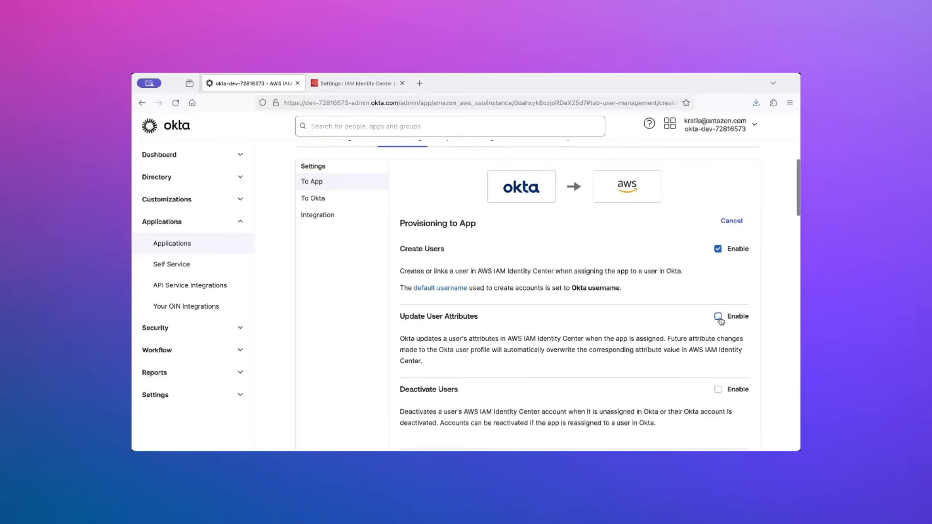
pyautogui.click(718, 316)
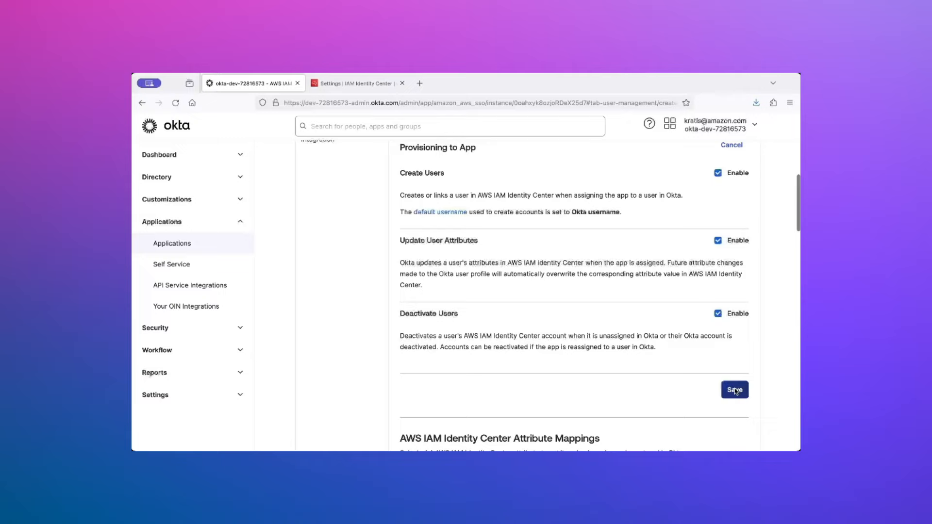
pyautogui.click(735, 390)
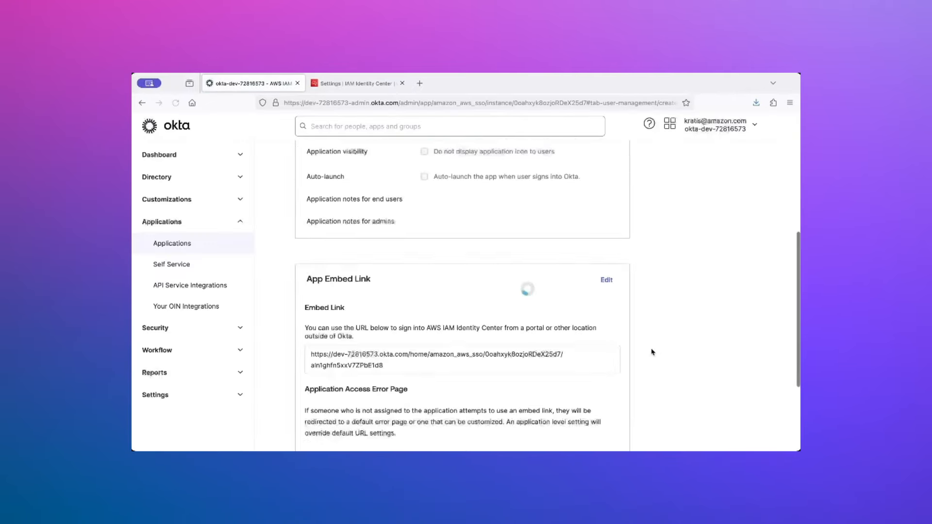
pyautogui.click(356, 83)
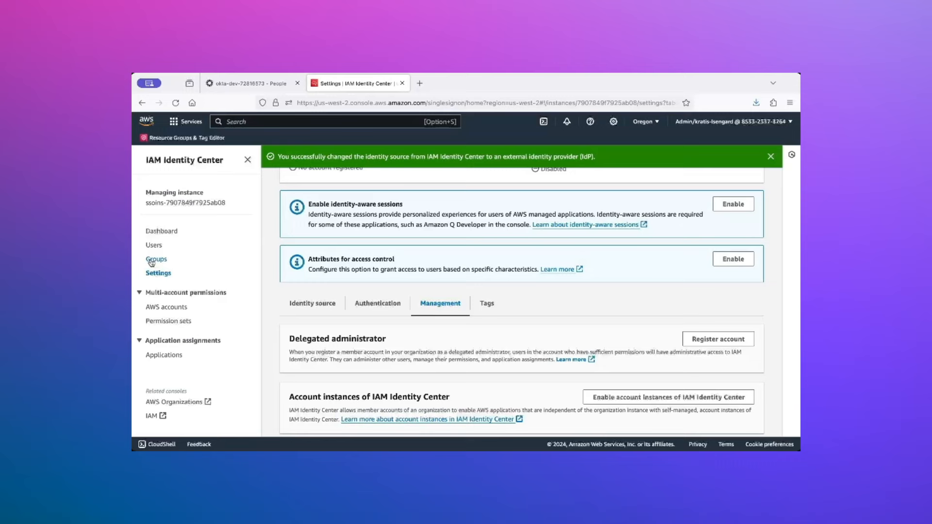
# - Check Identity Center's Groups and Users lists for the SCIM-created AWSUsers group and Test User
pyautogui.click(156, 258)
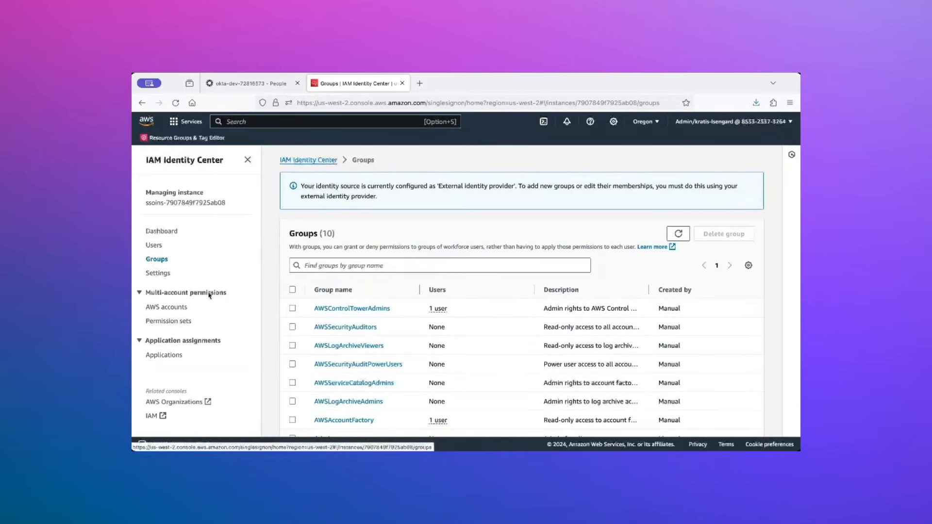
pyautogui.scroll(-3)
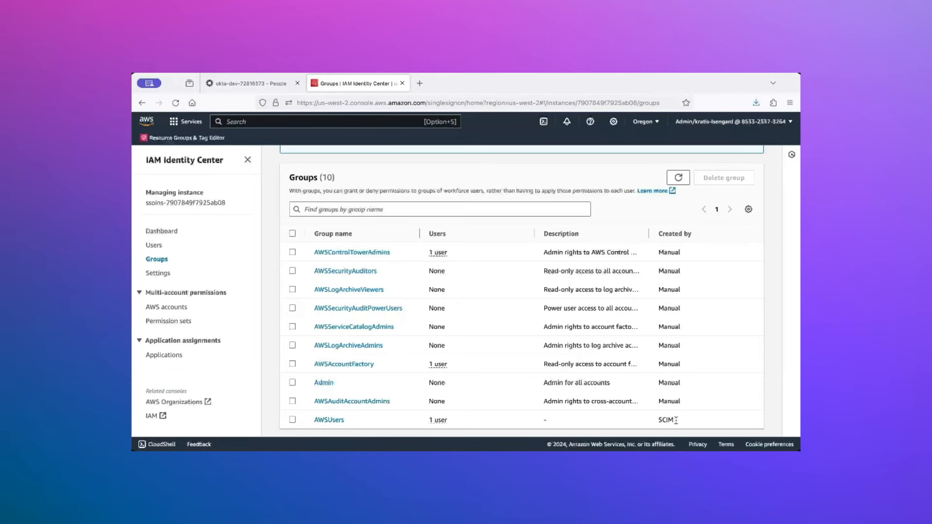
pyautogui.moveTo(521, 410)
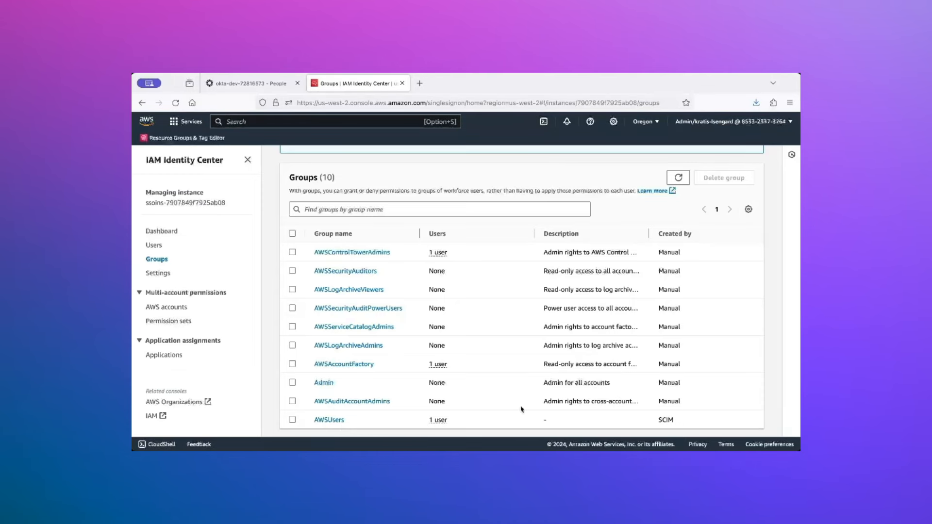
pyautogui.click(154, 245)
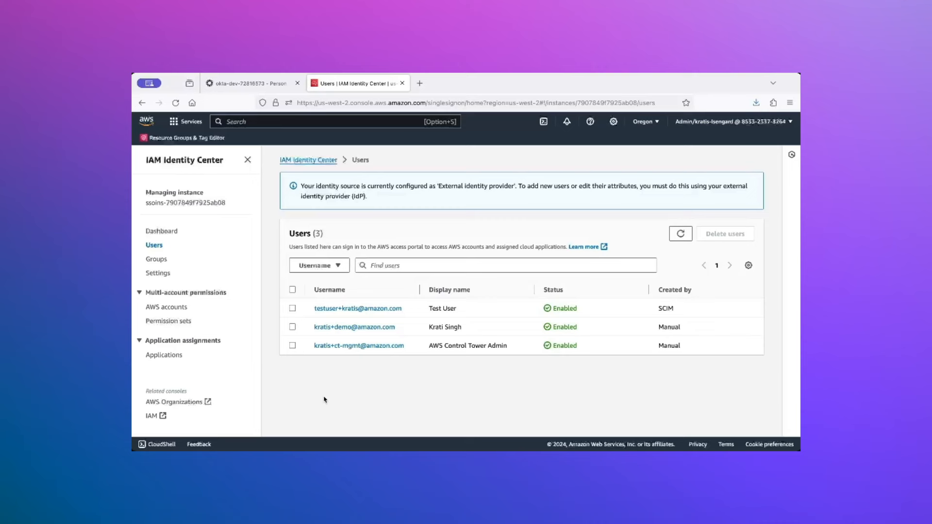
pyautogui.moveTo(320, 401)
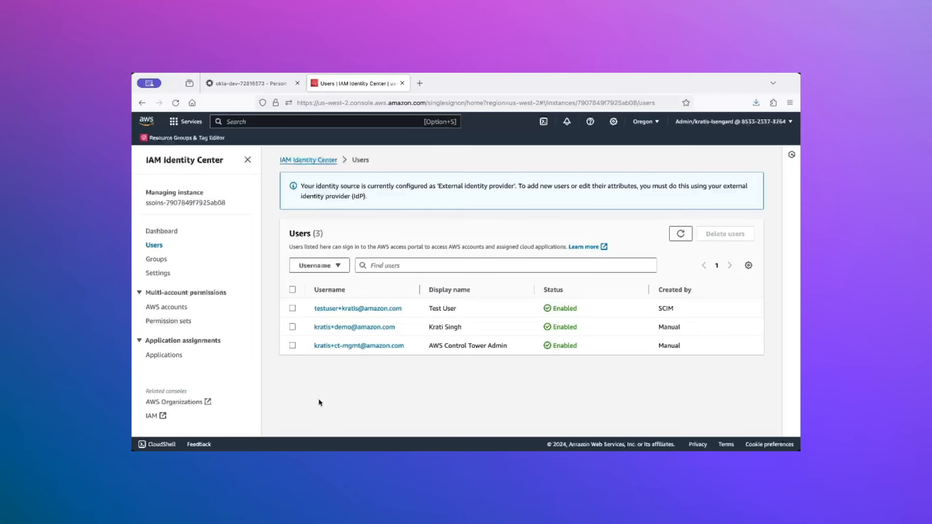
pyautogui.click(191, 121)
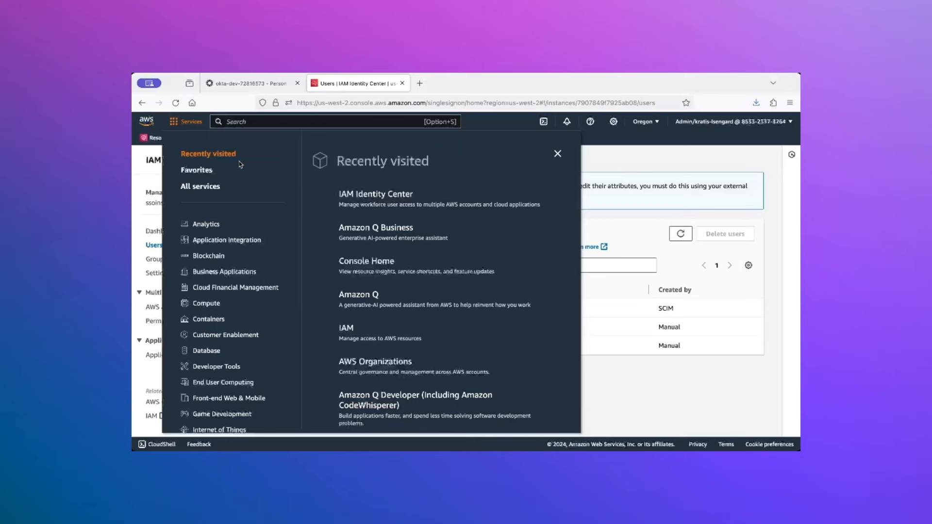
# - Go to Amazon Q Business, start a new application, then cancel and return to the applications list
pyautogui.click(376, 227)
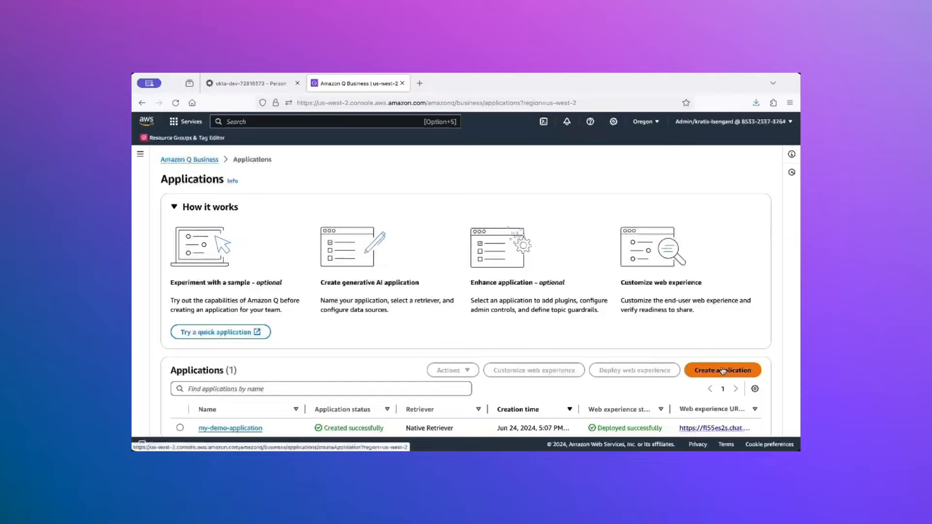
pyautogui.click(722, 370)
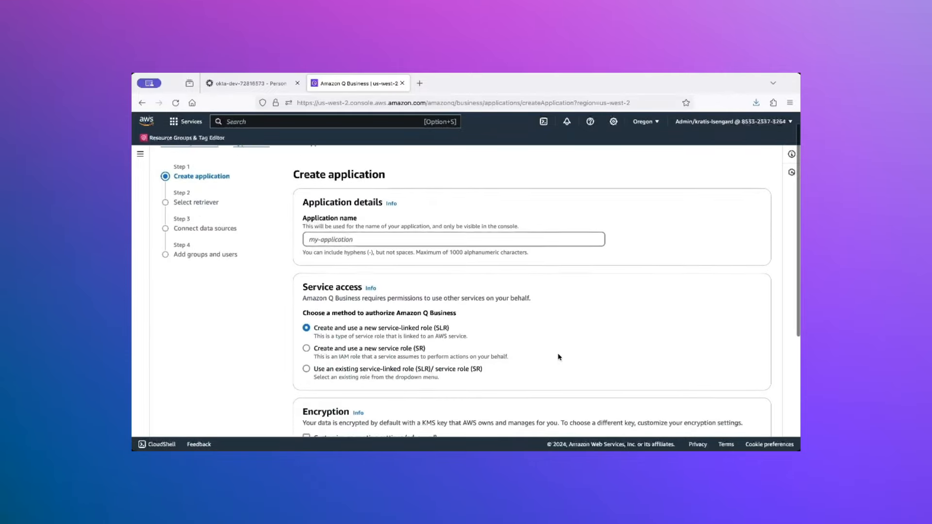
pyautogui.scroll(-3)
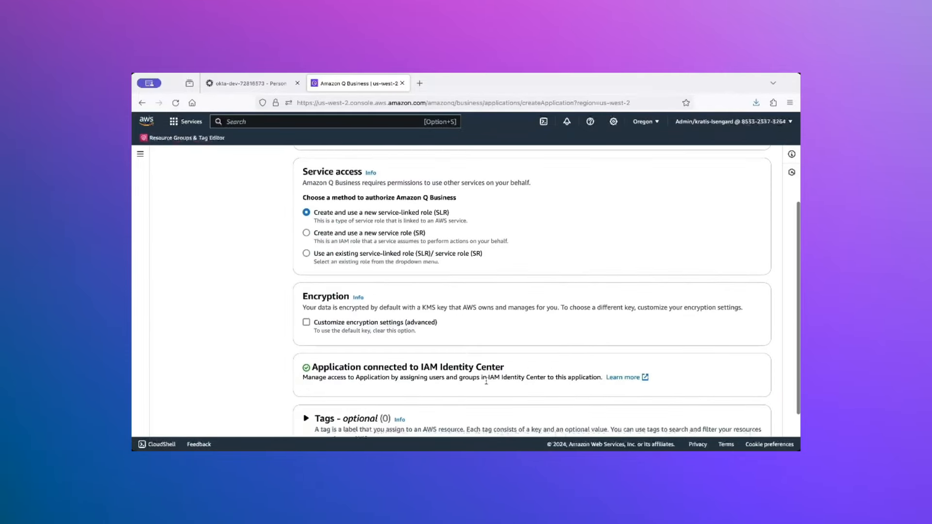
pyautogui.scroll(-3)
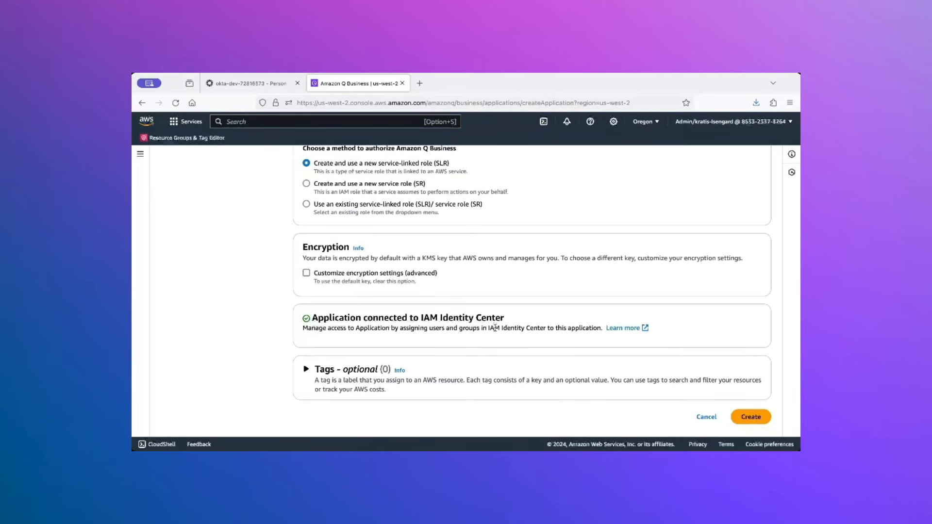
pyautogui.click(706, 416)
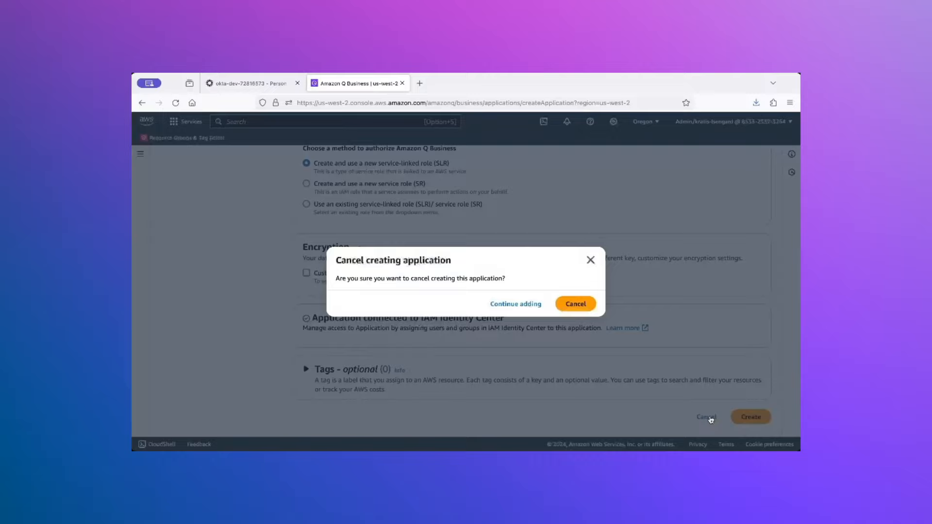
pyautogui.click(573, 303)
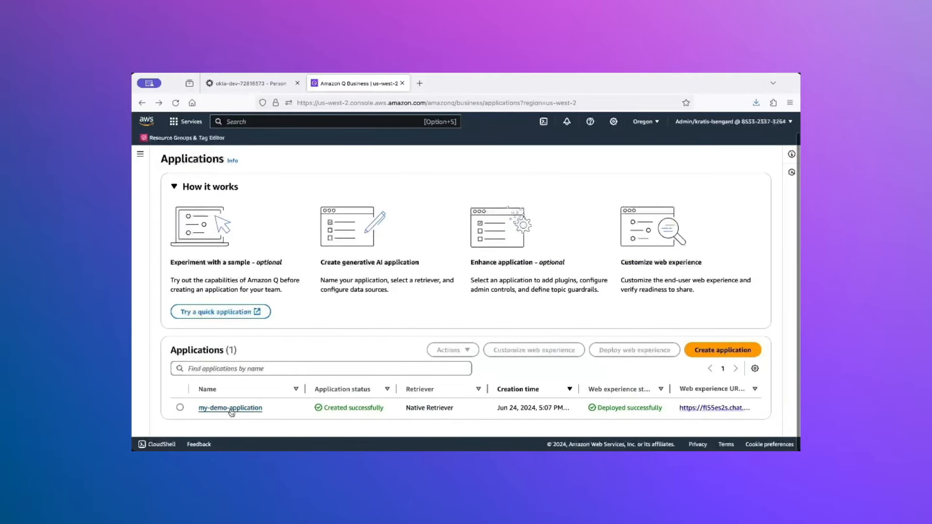
# - Open my-demo-application's Manage access and subscriptions page from its Groups and users section
pyautogui.click(229, 408)
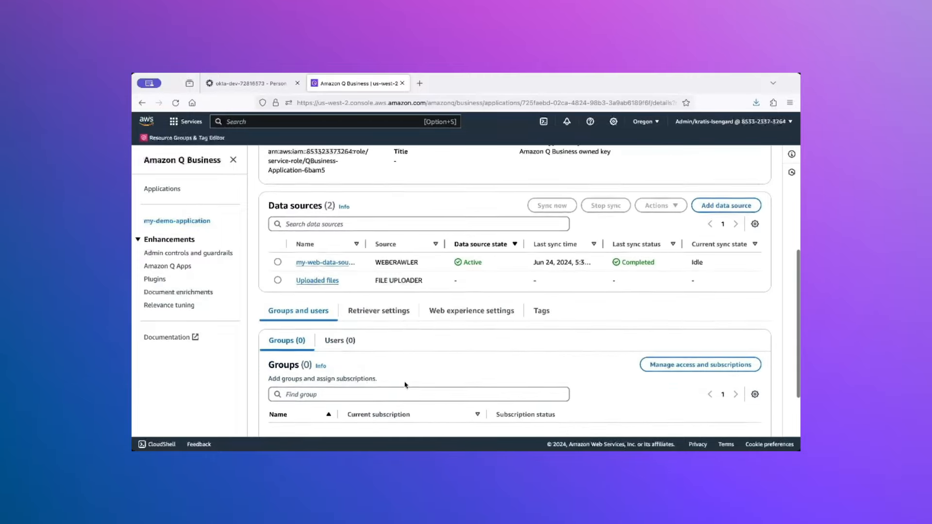
pyautogui.scroll(-3)
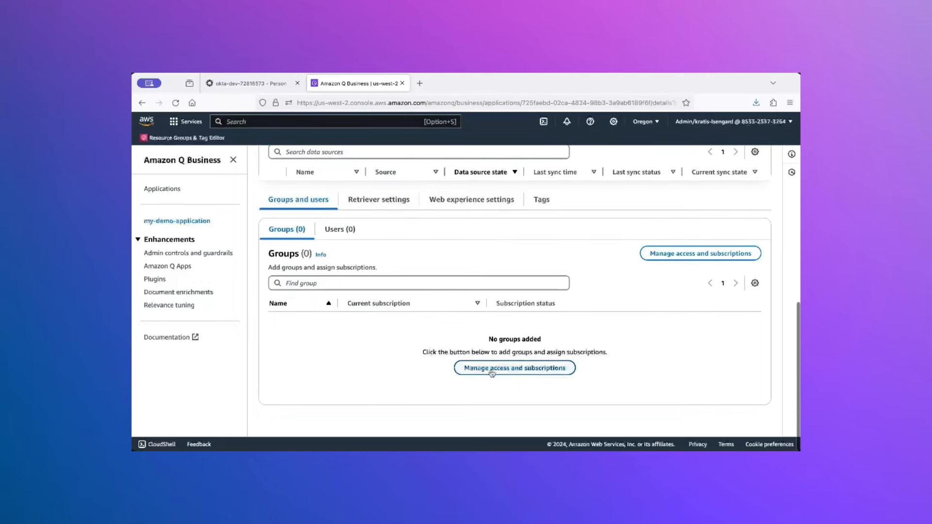
pyautogui.click(513, 367)
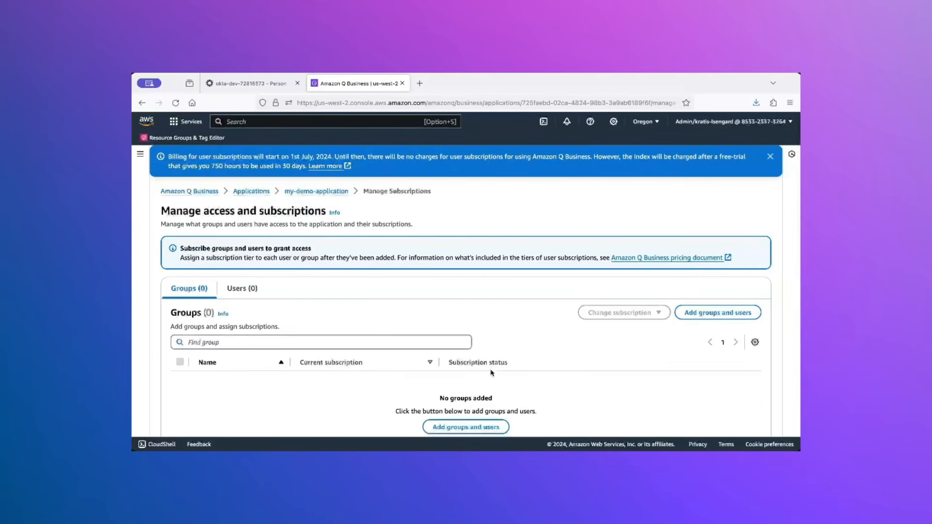
pyautogui.scroll(-3)
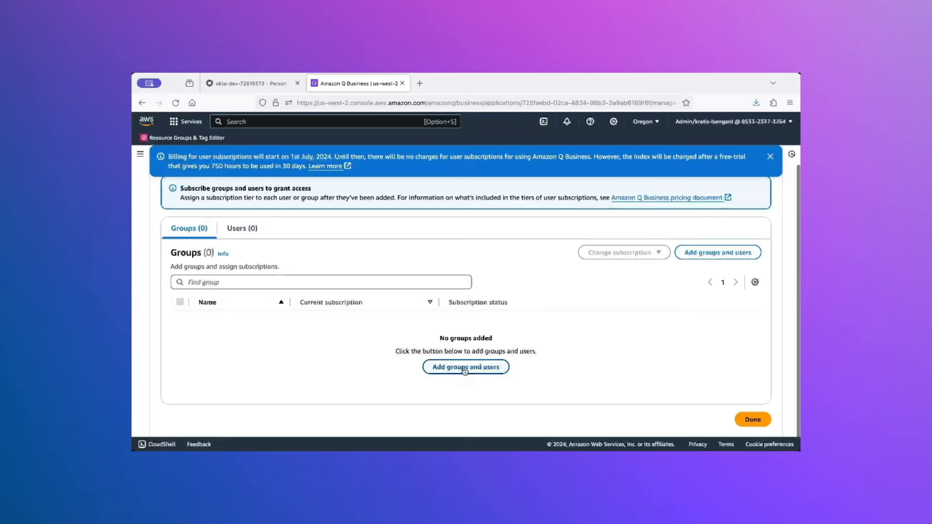
# - Add the AWSUsers group to my-demo-application, searching 'AWS' and assigning it
pyautogui.click(464, 367)
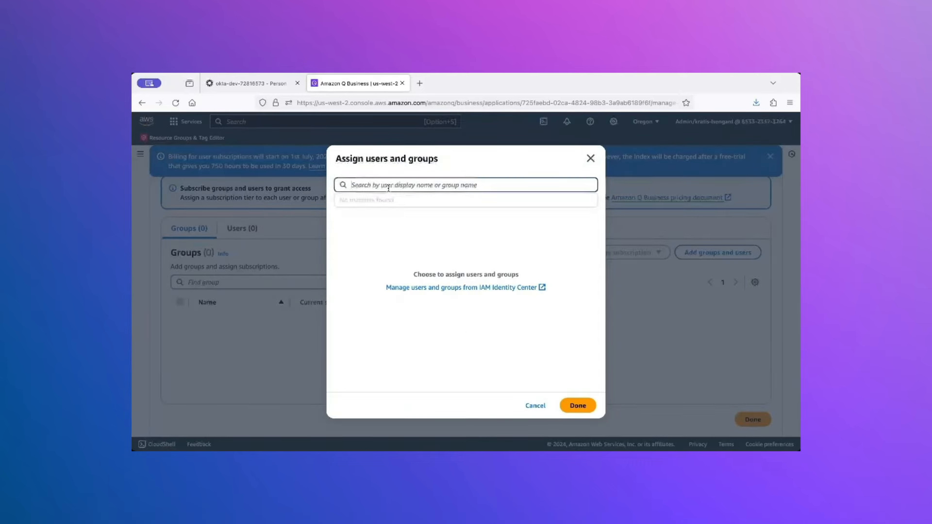
pyautogui.write('A')
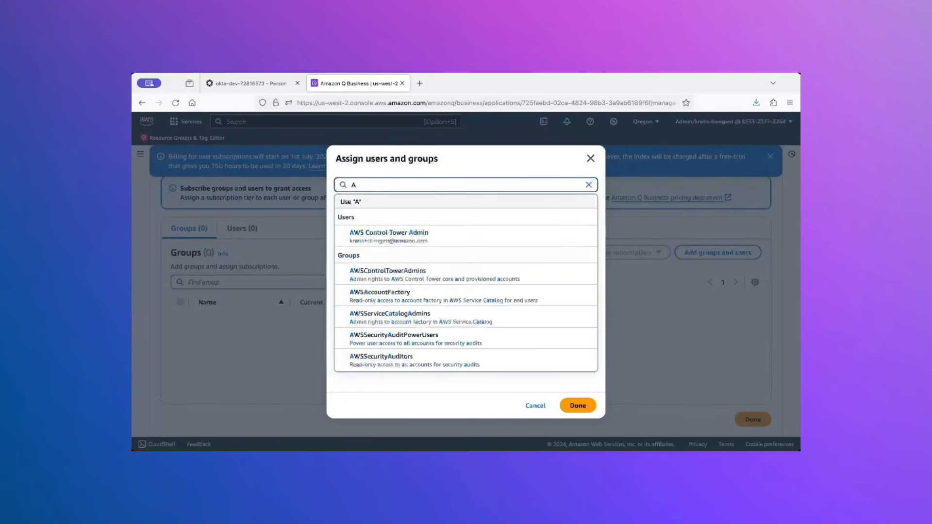
pyautogui.write('WSuser')
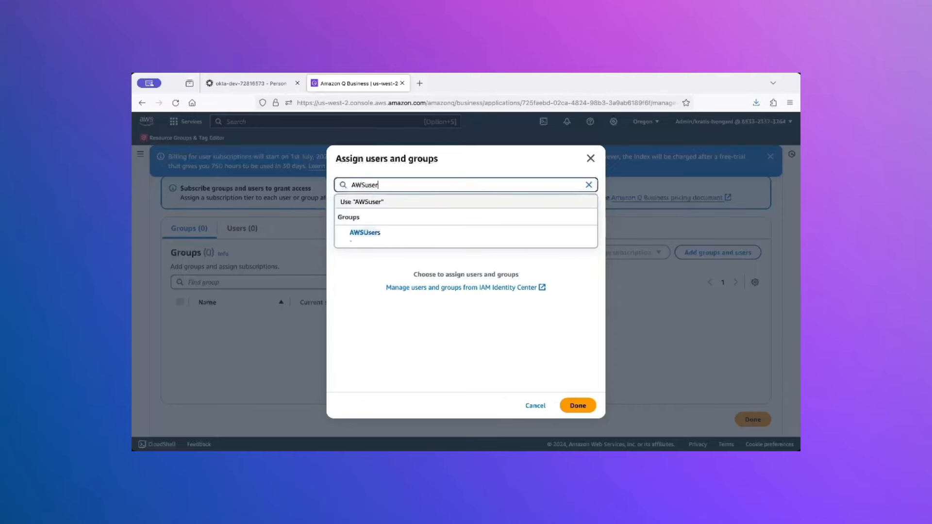
pyautogui.click(364, 232)
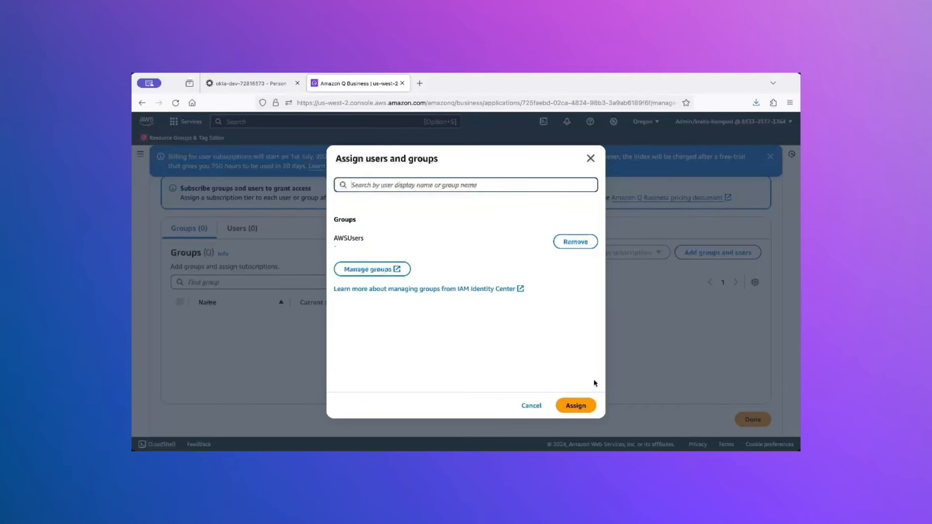
pyautogui.click(575, 406)
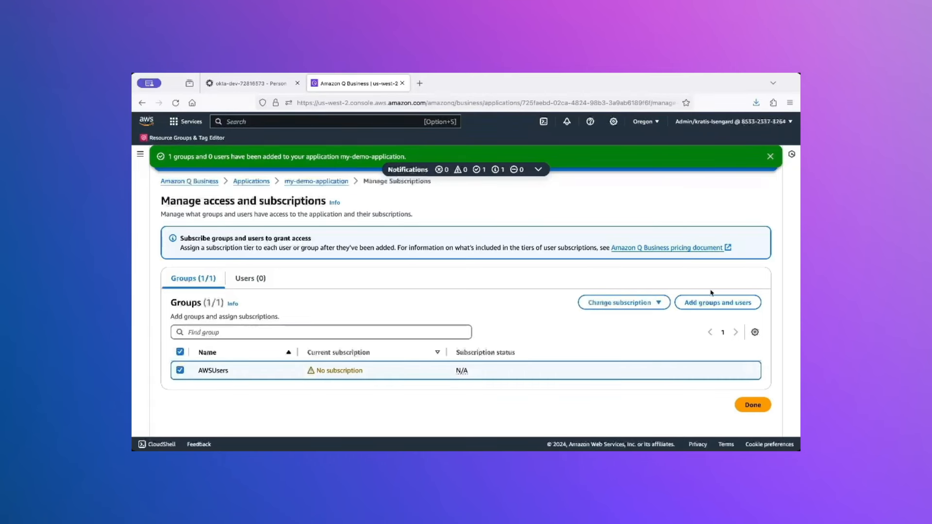
# - Change the AWSUsers group's subscription tier to Q Business Pro and confirm it
pyautogui.click(622, 303)
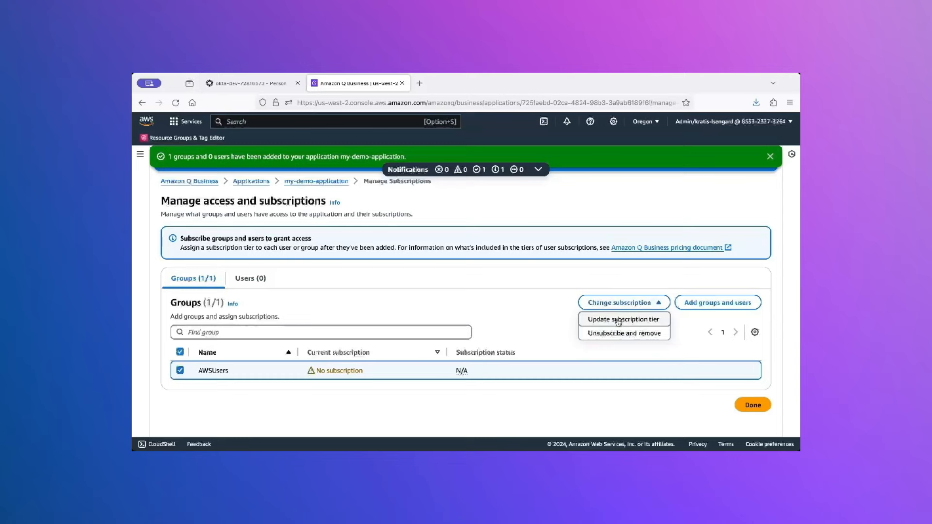
pyautogui.click(613, 319)
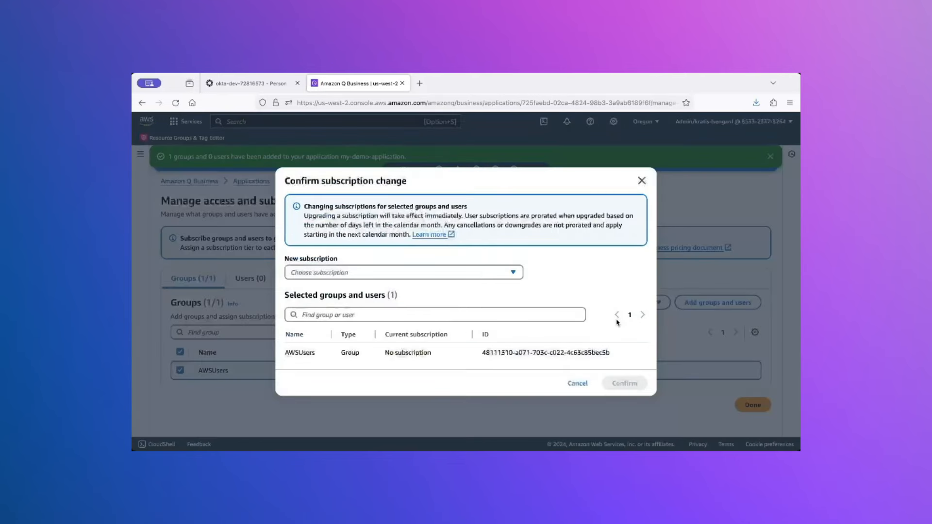
pyautogui.click(402, 272)
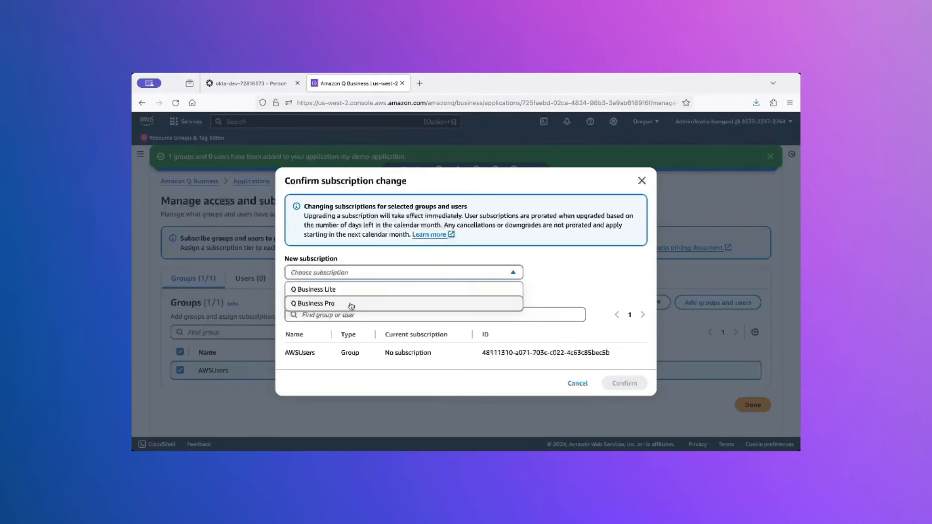
pyautogui.click(313, 303)
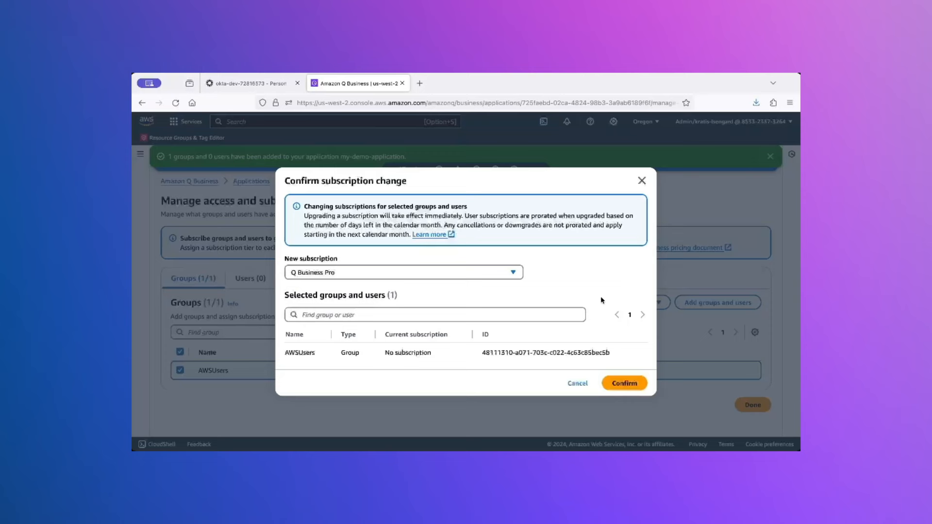
pyautogui.moveTo(574, 278)
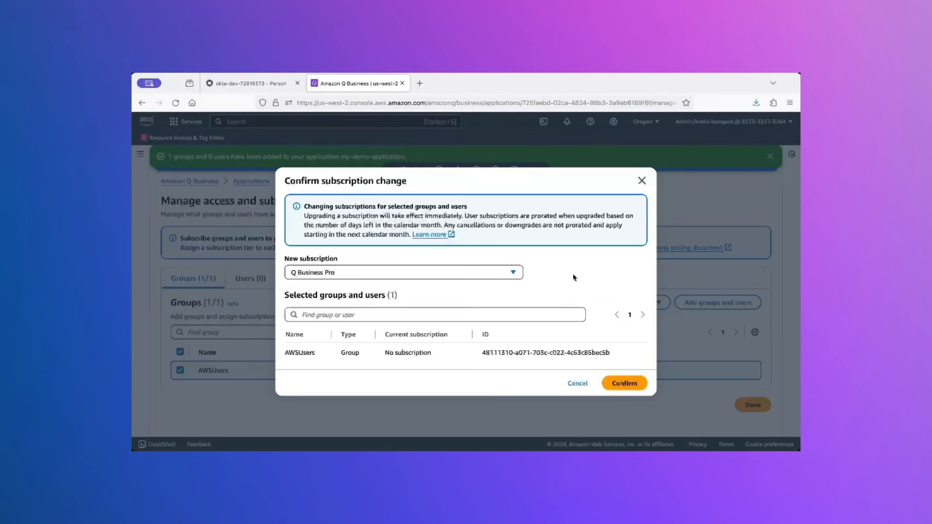
pyautogui.moveTo(617, 348)
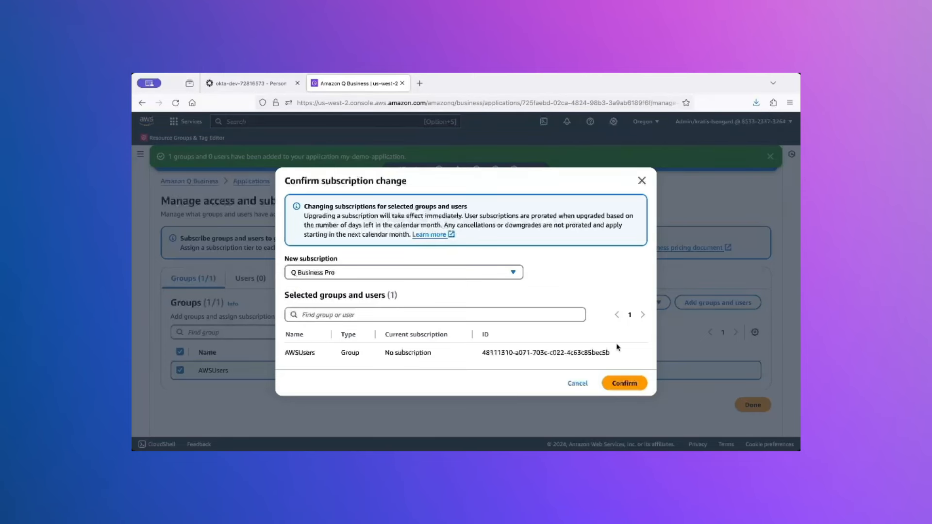
pyautogui.click(624, 383)
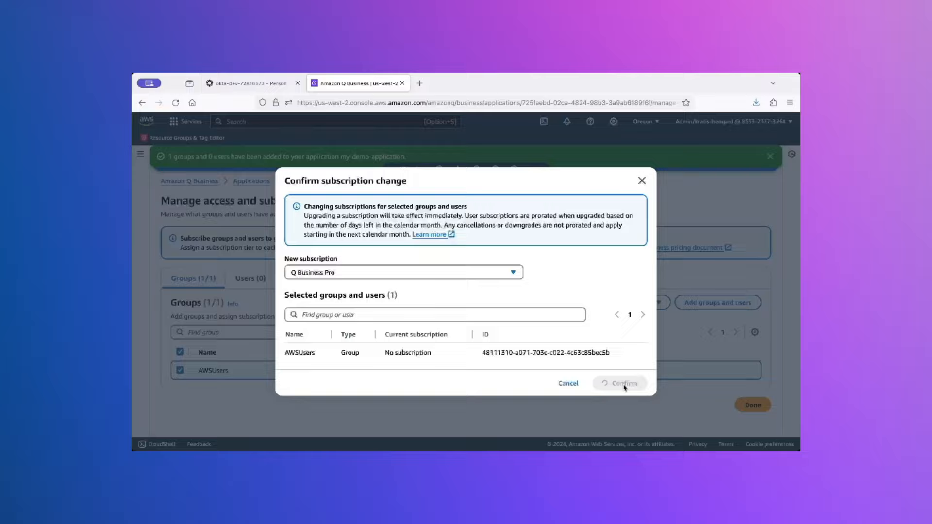
pyautogui.click(618, 382)
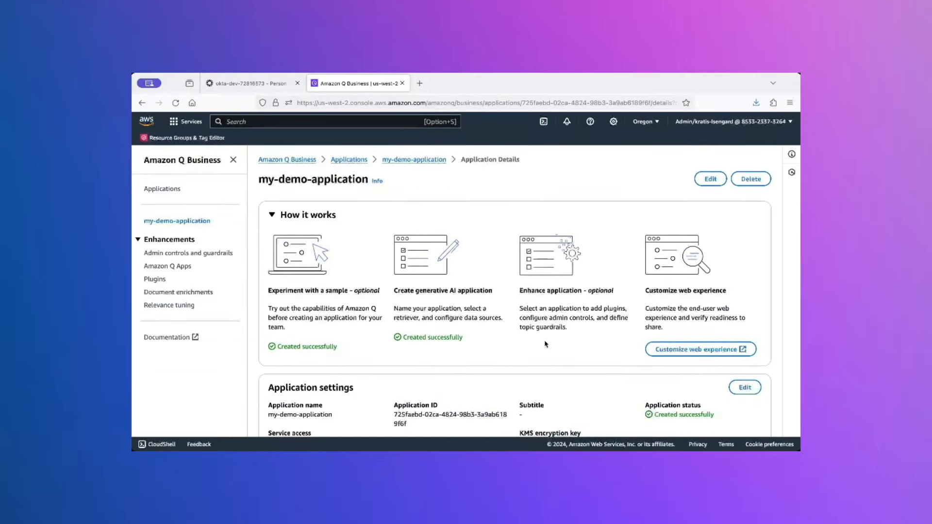
# - Review AWSUsers' active Q Business Pro subscription, then show the web experience's deployed URL
pyautogui.scroll(-3)
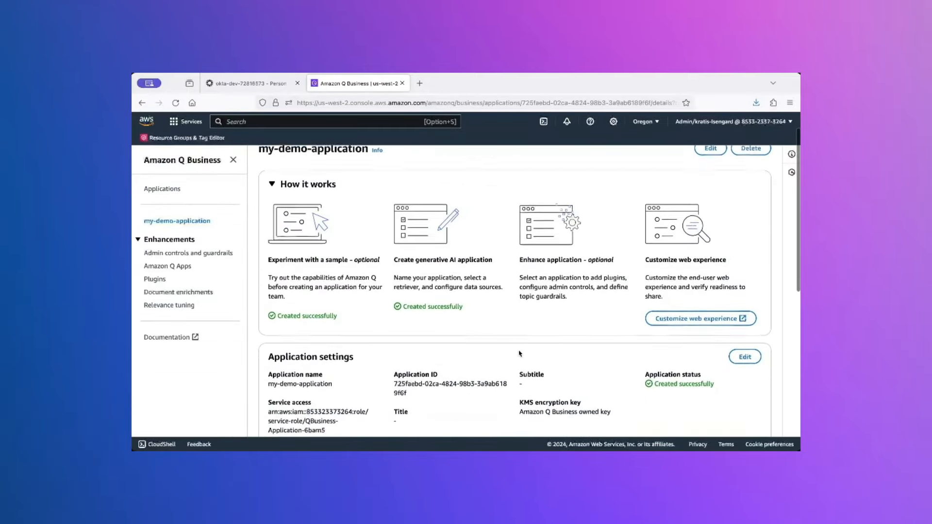
pyautogui.scroll(-3)
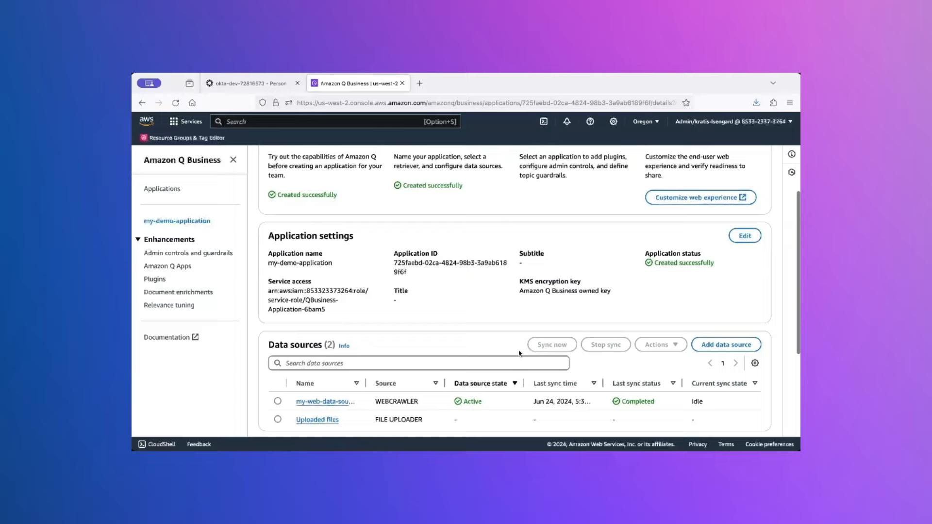
pyautogui.scroll(-3)
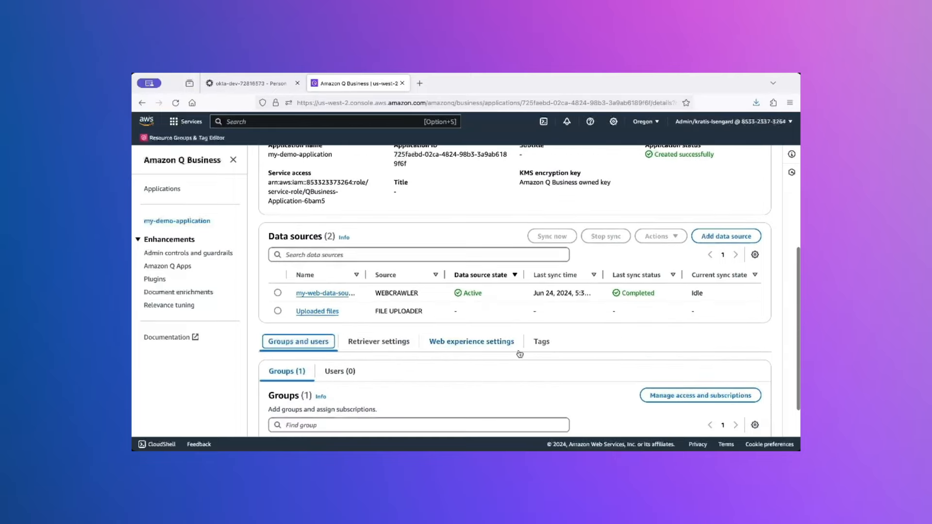
pyautogui.scroll(-3)
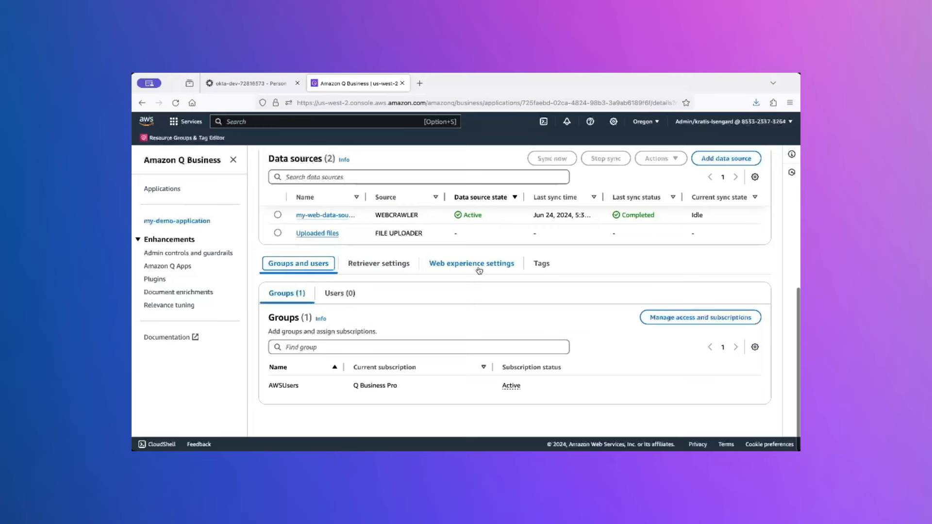
pyautogui.click(470, 263)
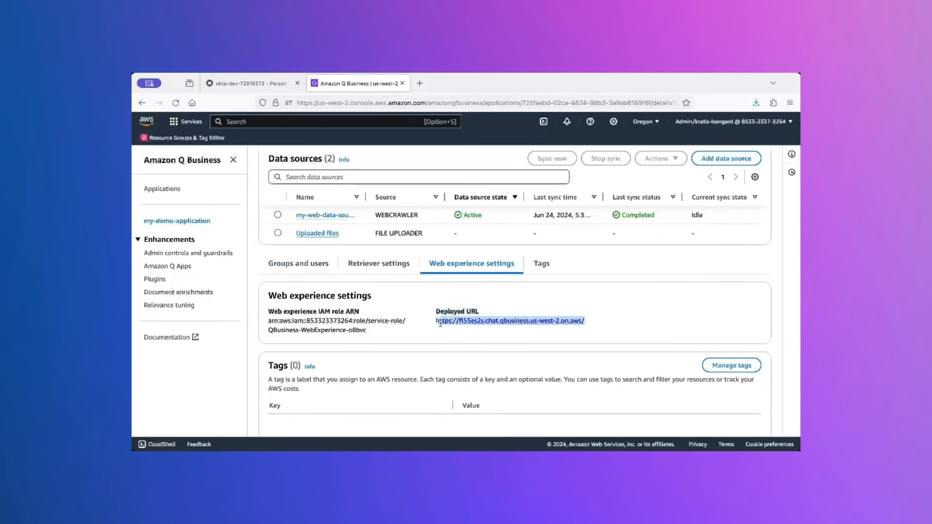
pyautogui.moveTo(510, 320)
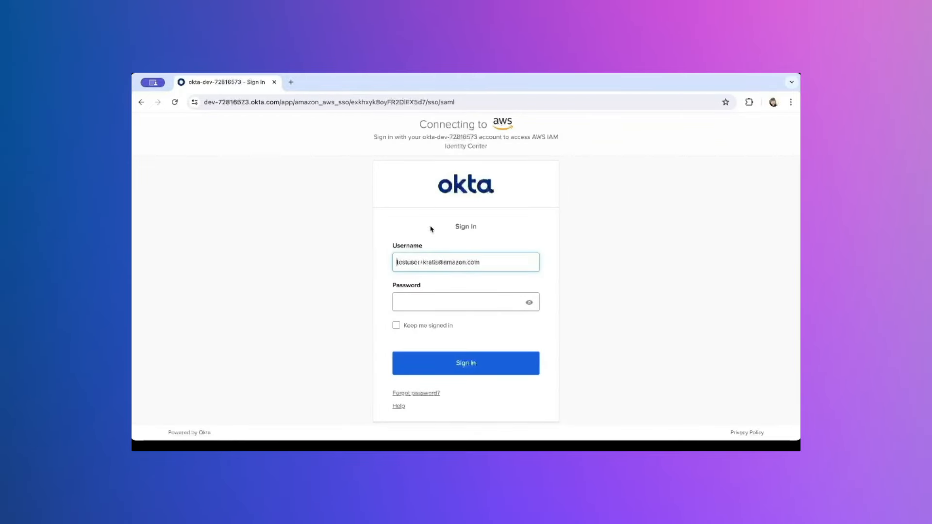
# - Sign in to Okta as the test user with username and password
pyautogui.click(465, 301)
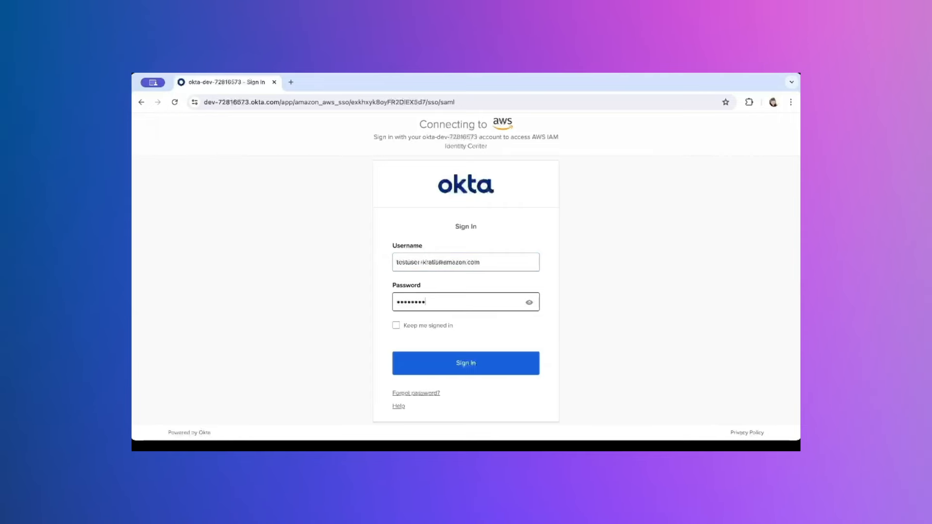
pyautogui.click(464, 363)
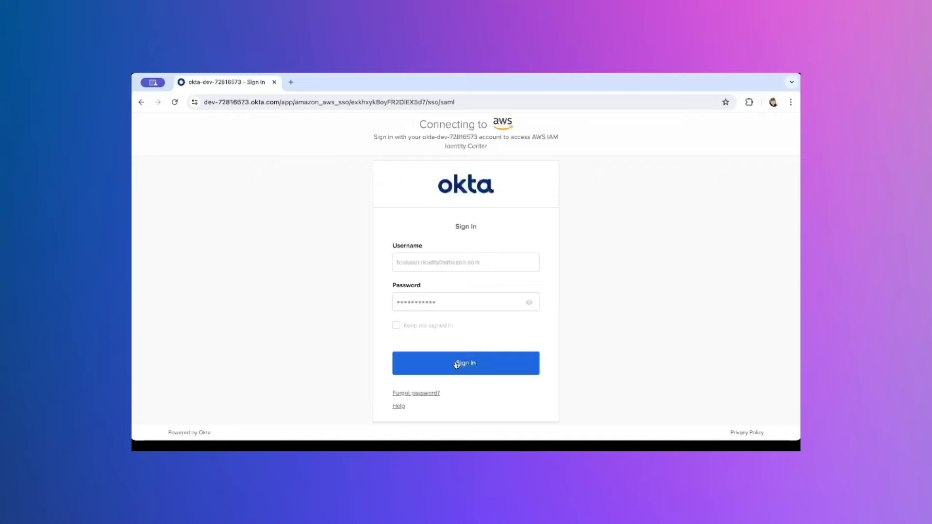
pyautogui.click(465, 363)
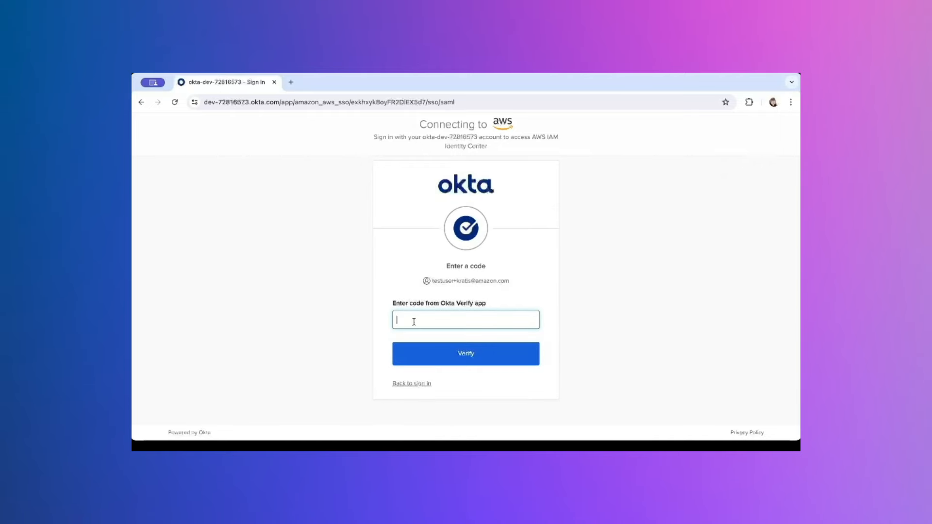
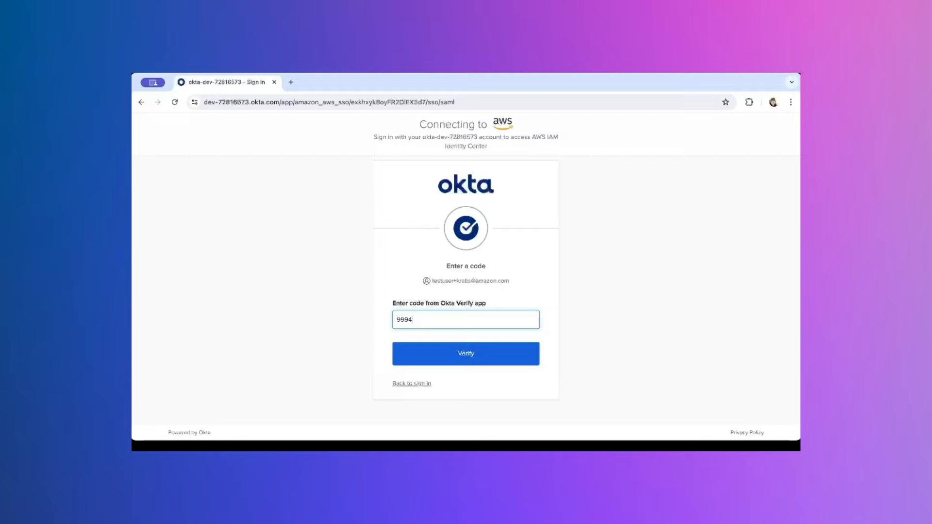
pyautogui.click(465, 353)
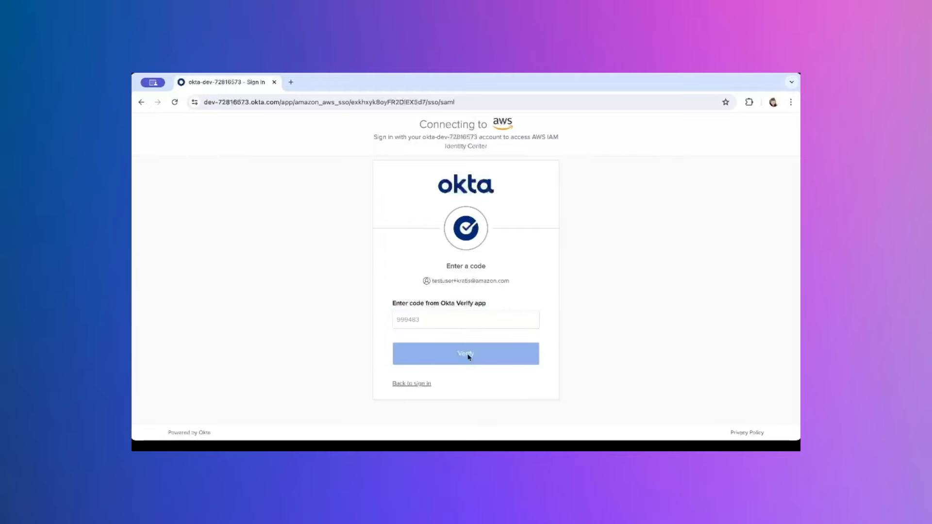
pyautogui.click(465, 353)
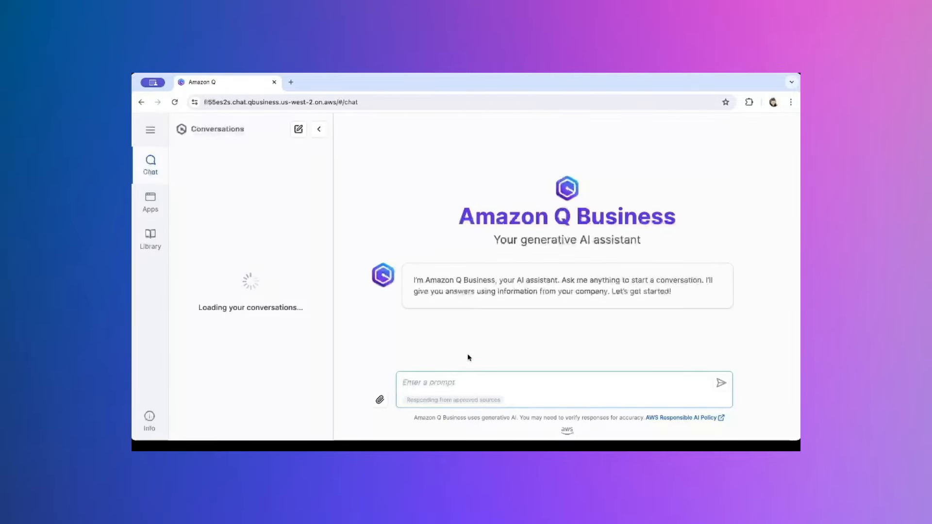